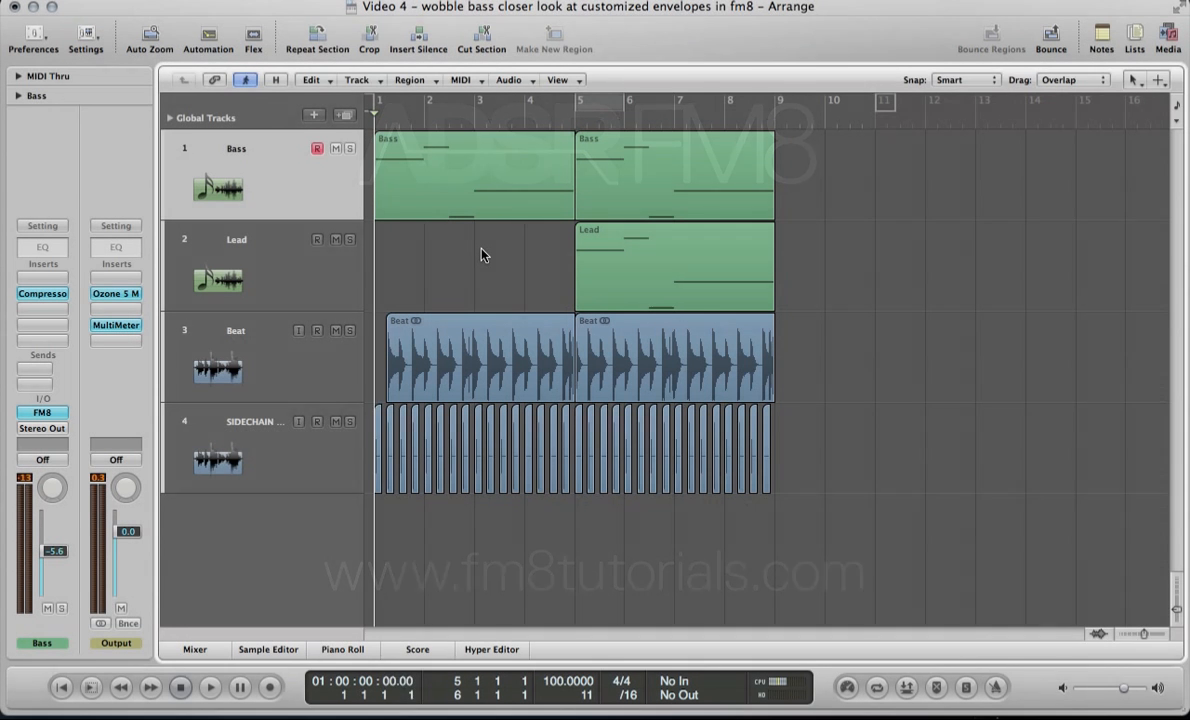
Play the arrangement from the start, stop it, then bring up the Bass track's FM8
left_click(210, 687)
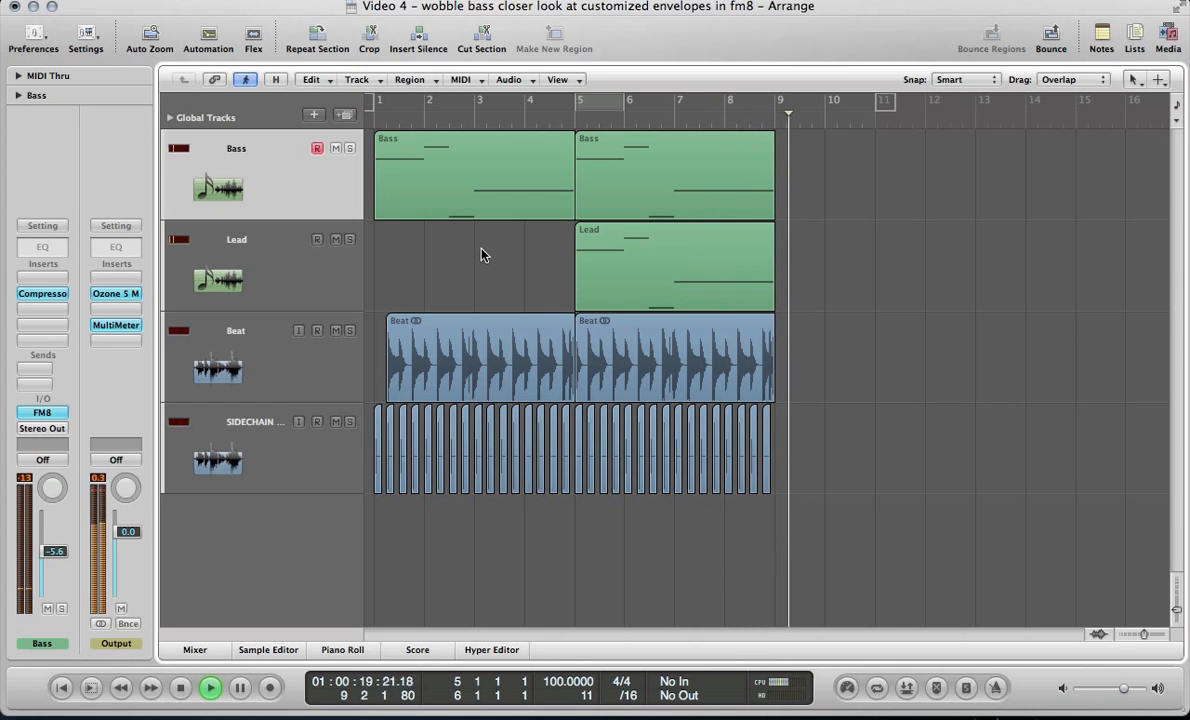
left_click(180, 688)
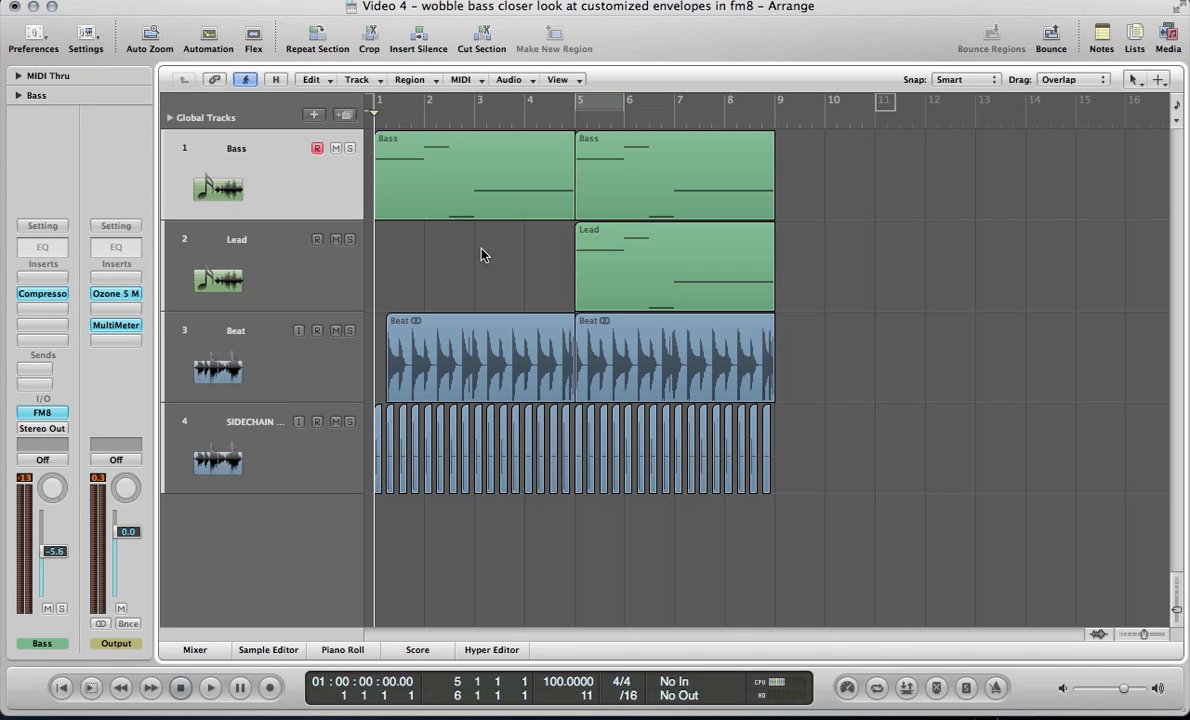
mouse_move(139, 274)
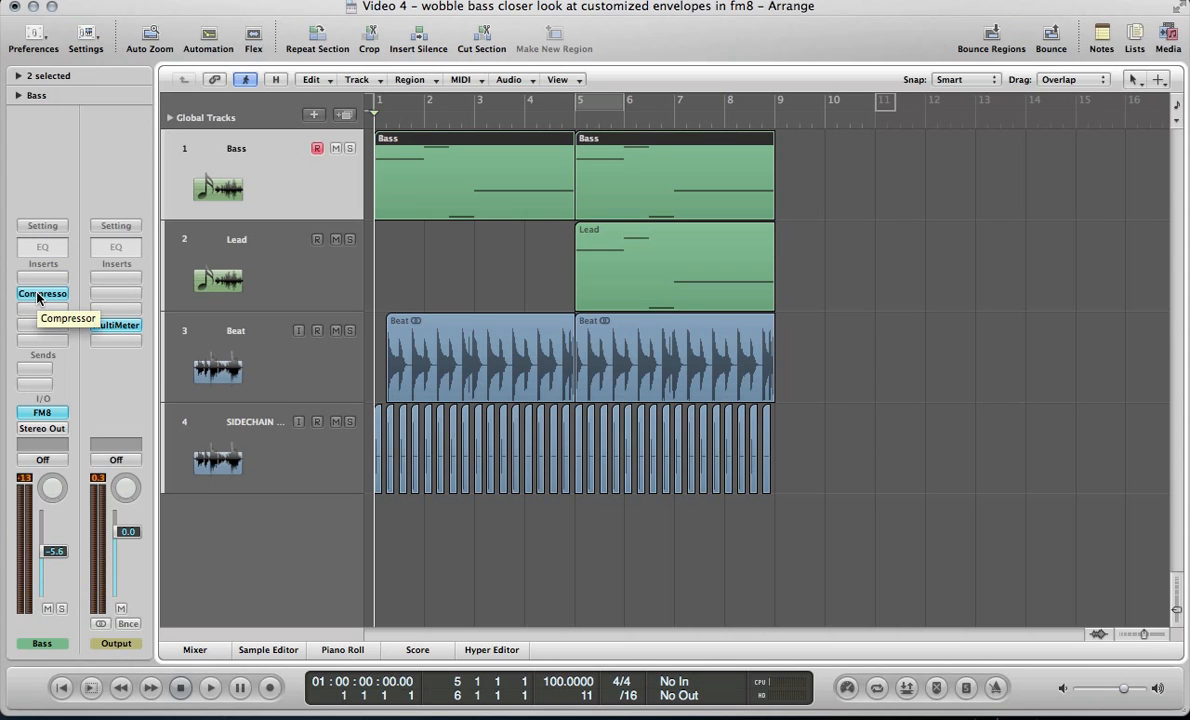
left_click(42, 412)
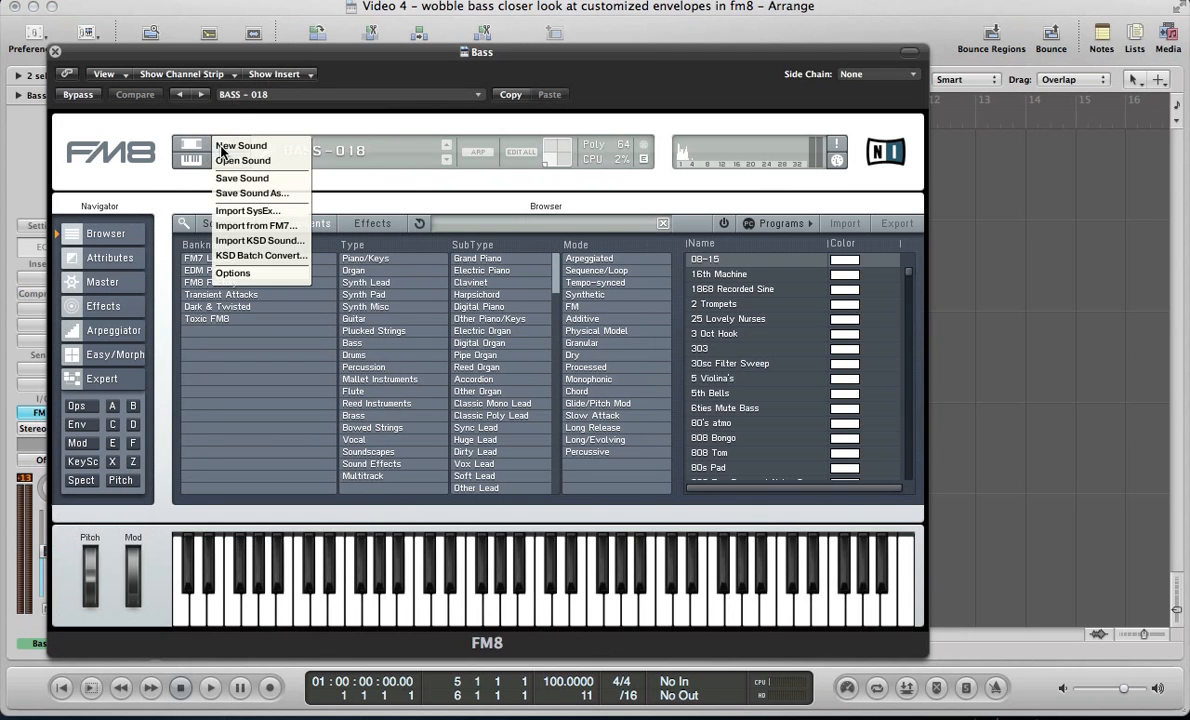
Start a new sound with E and F at ratio 0.25, square E modulating F into Z
left_click(241, 145)
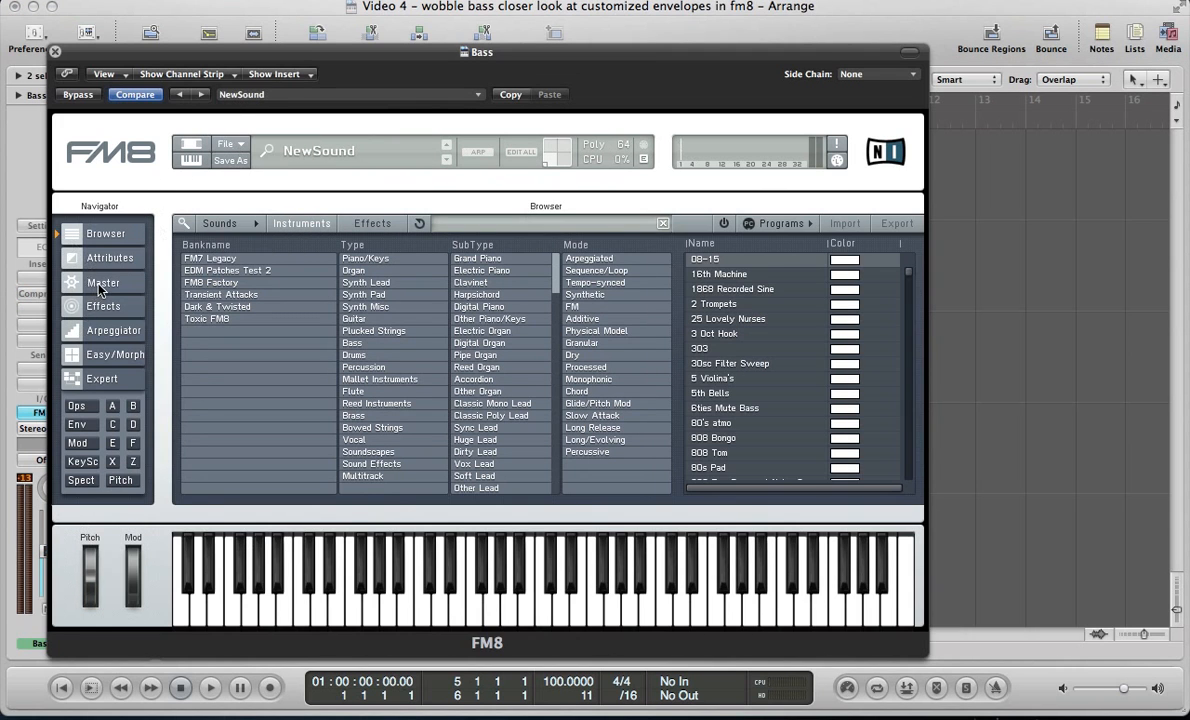
left_click(80, 406)
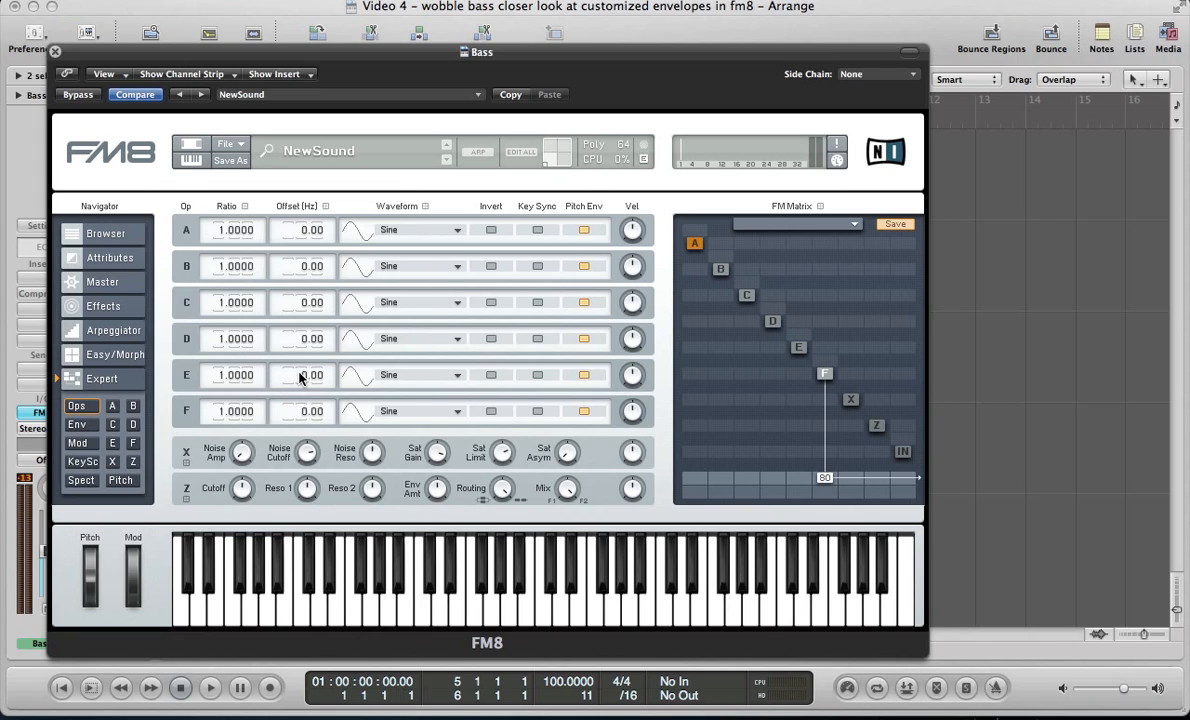
mouse_move(531, 336)
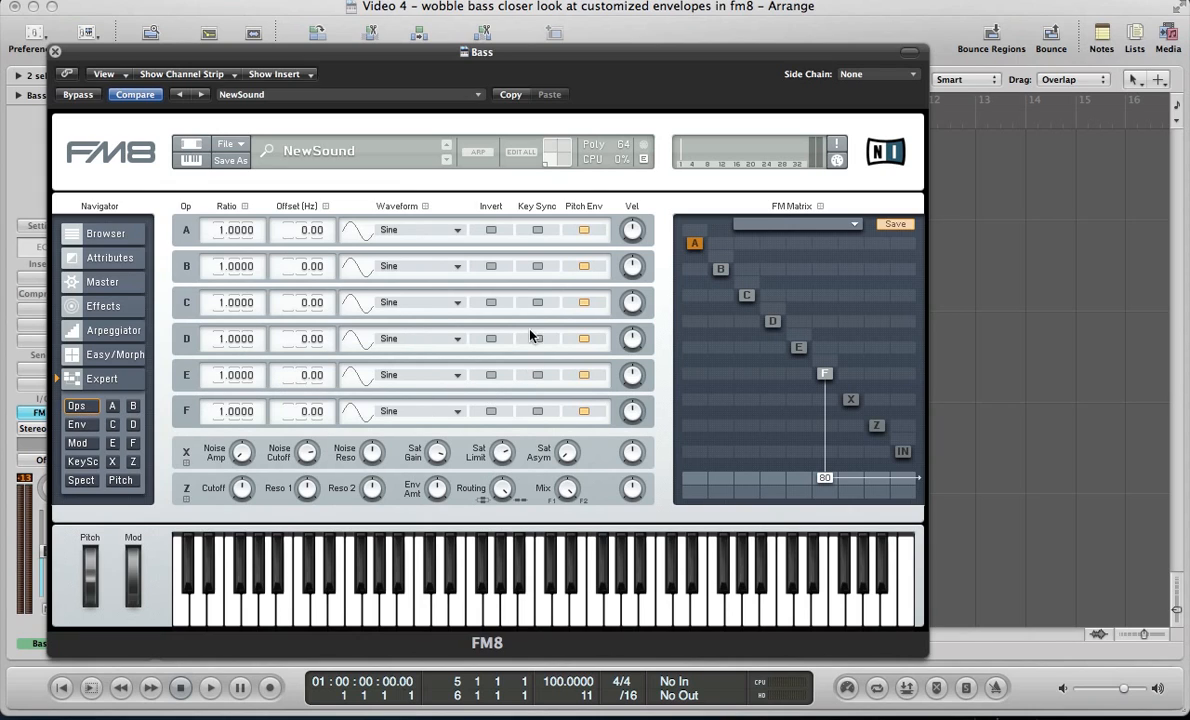
mouse_move(332, 412)
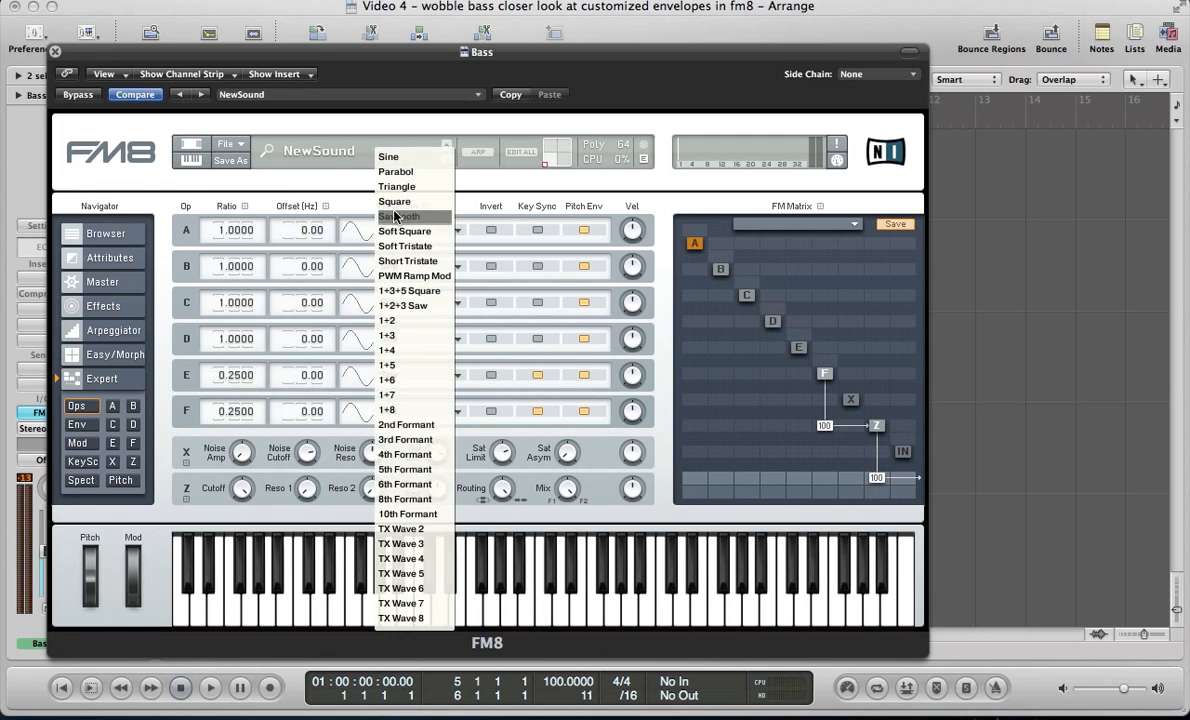
mouse_move(414, 276)
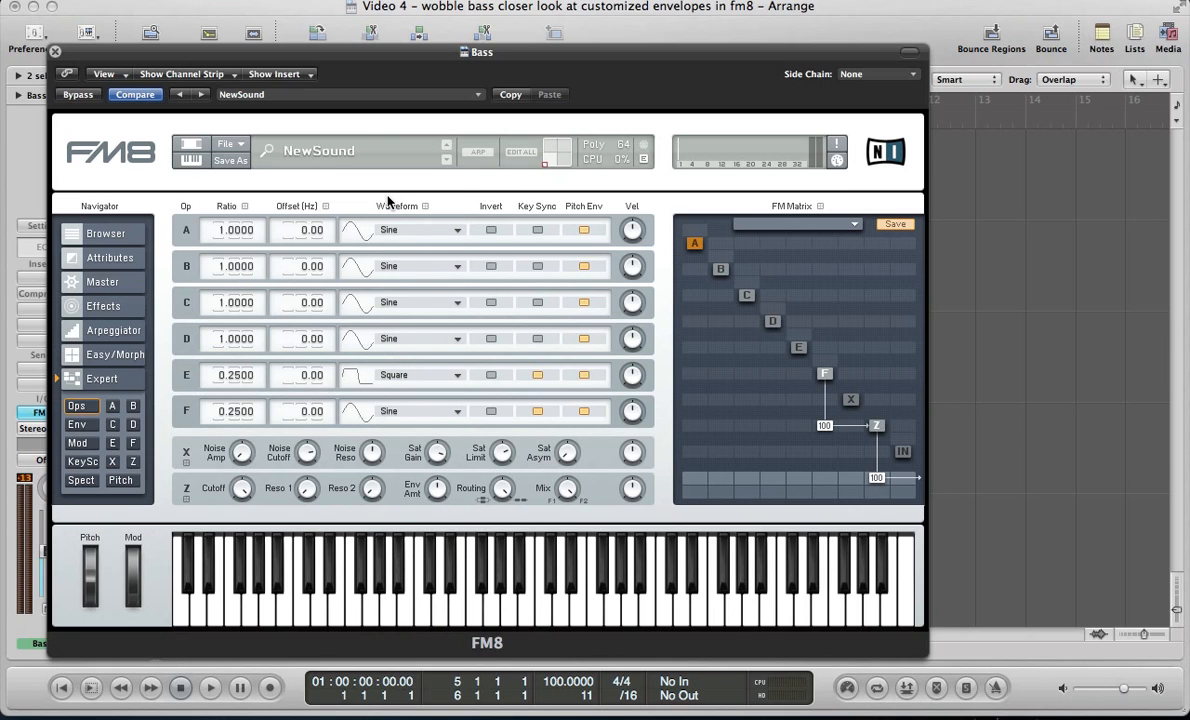
mouse_move(705, 288)
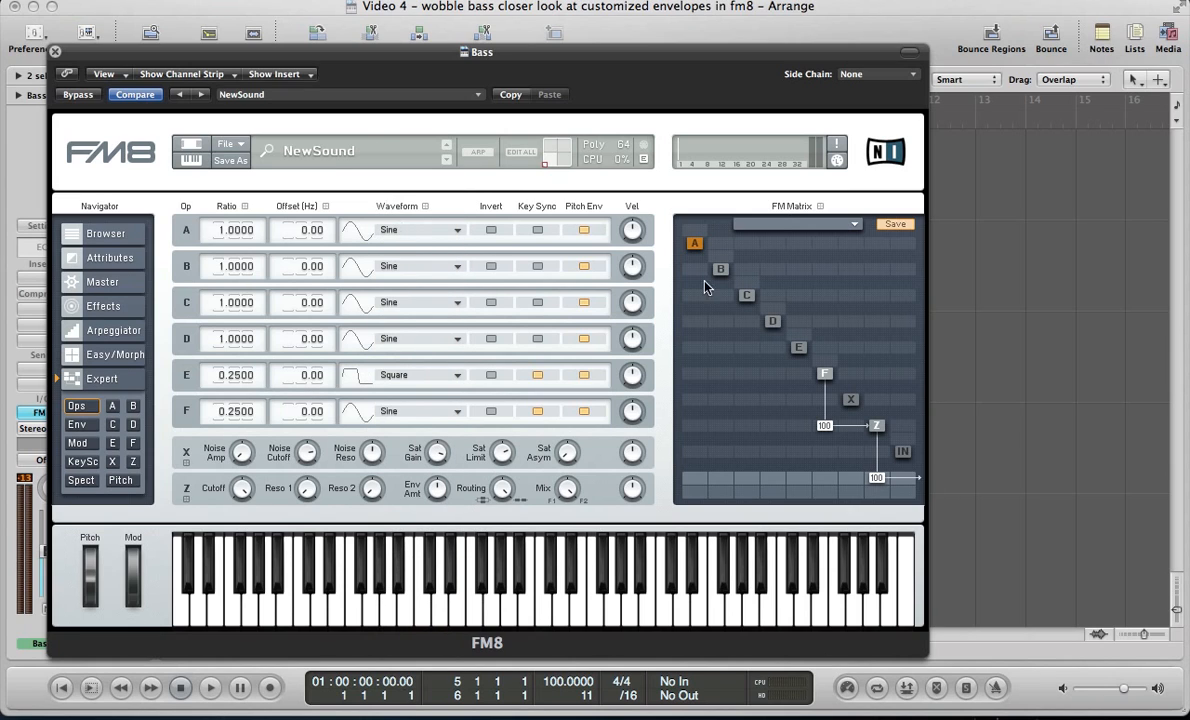
mouse_move(798, 362)
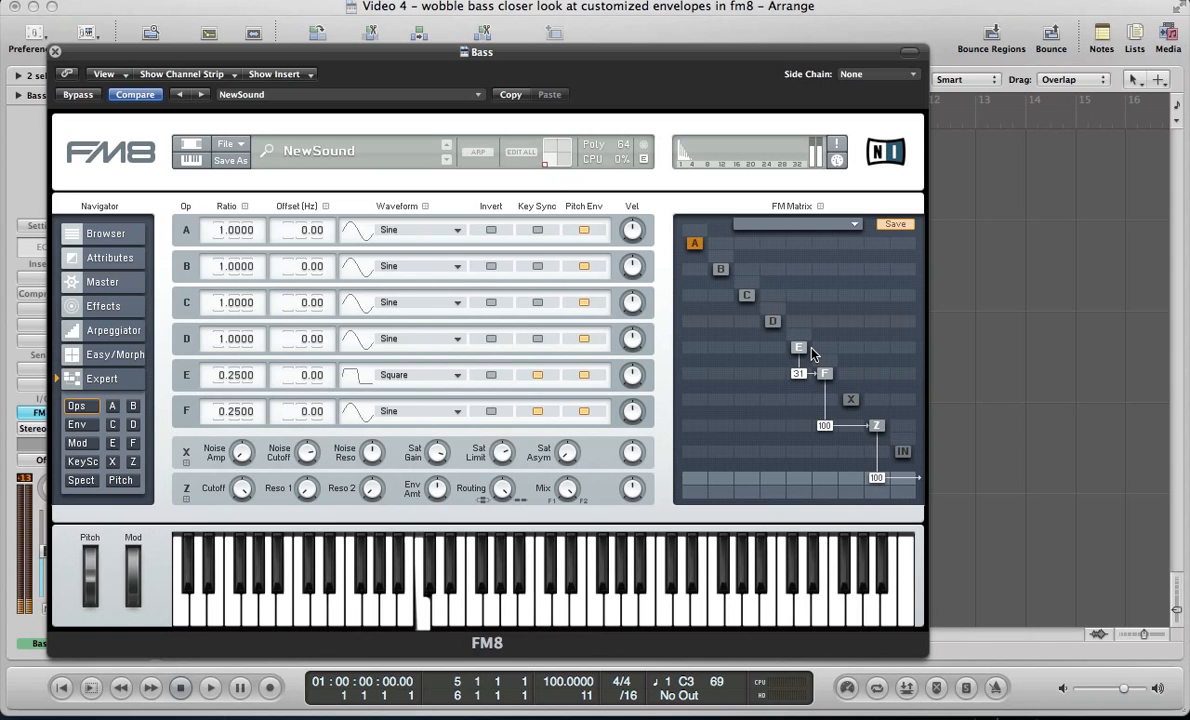
left_click(407, 600)
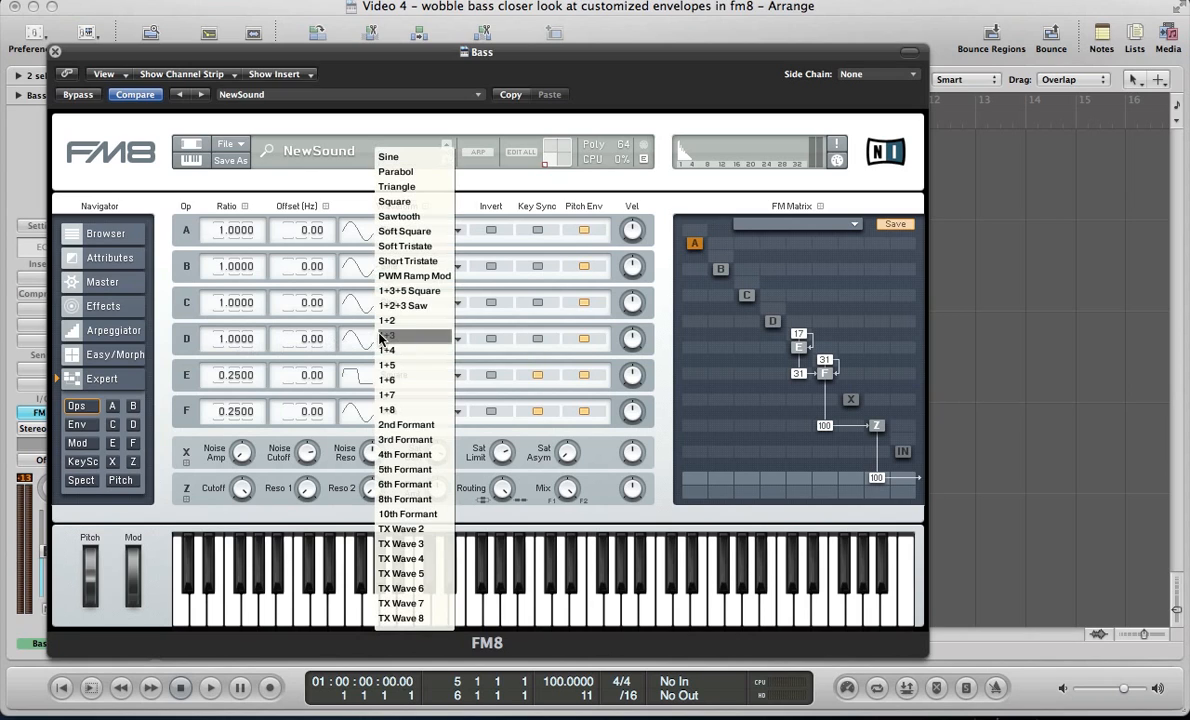
mouse_move(401, 603)
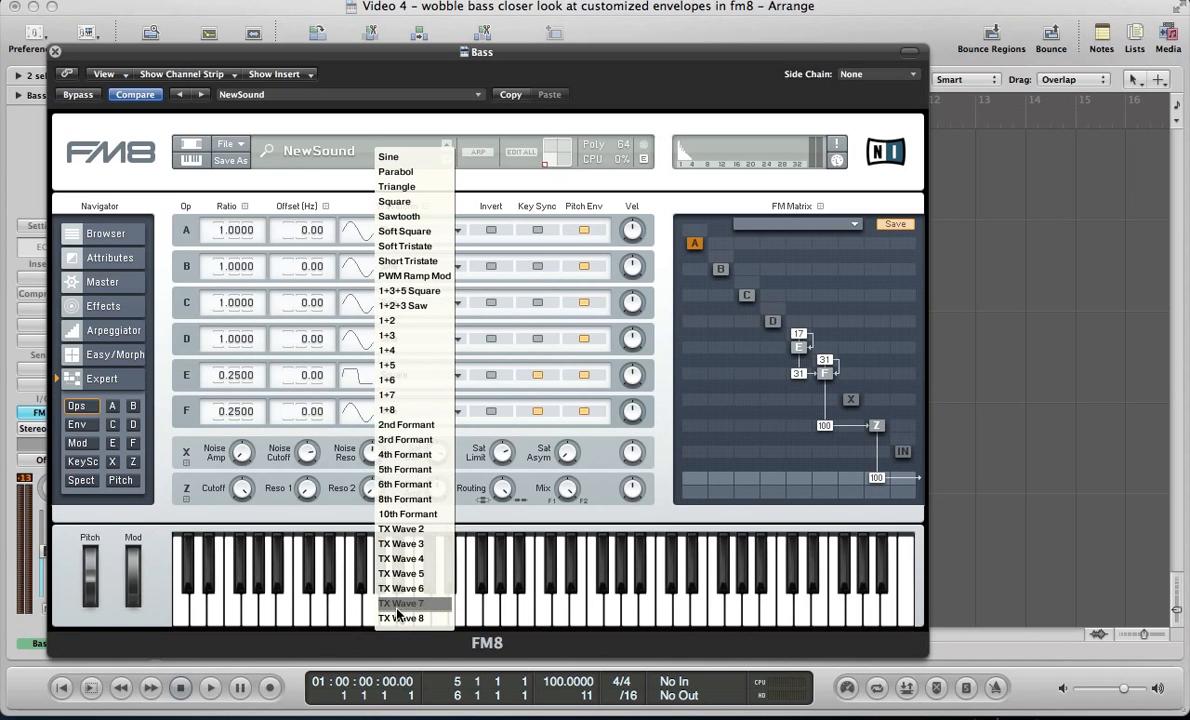
Give operator D TX Wave 8 at ratio 0.5, with feedback plus D→E and D→F modulation
left_click(401, 602)
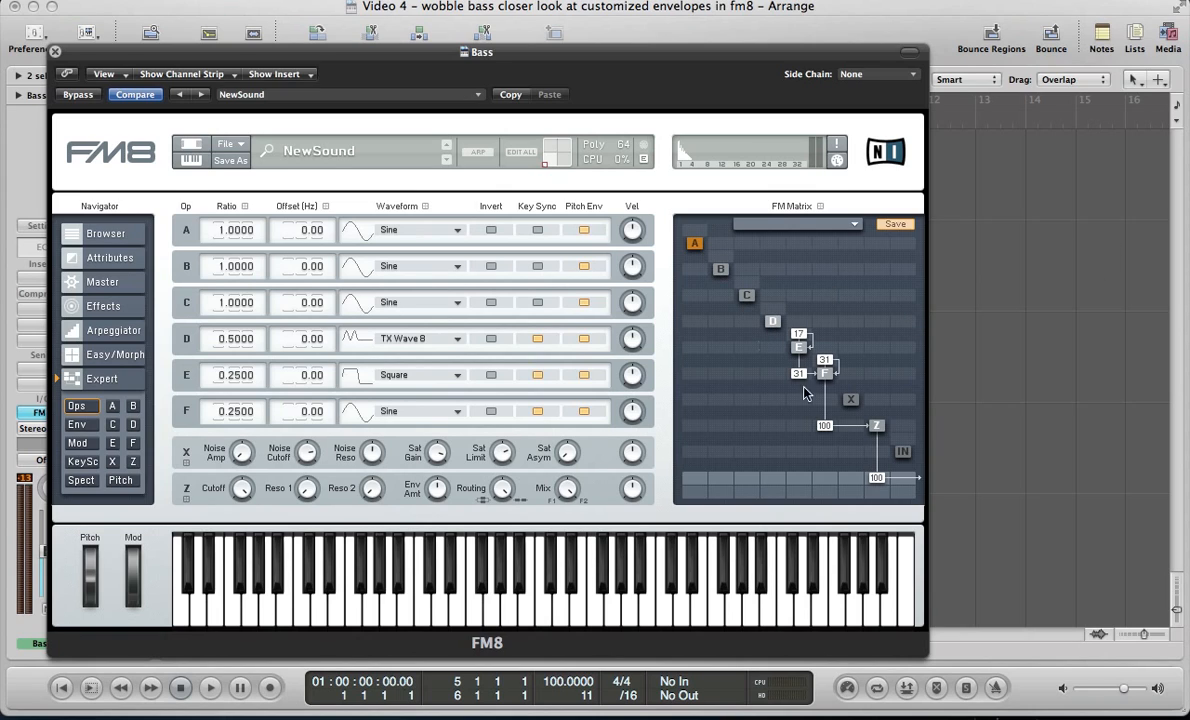
mouse_move(781, 357)
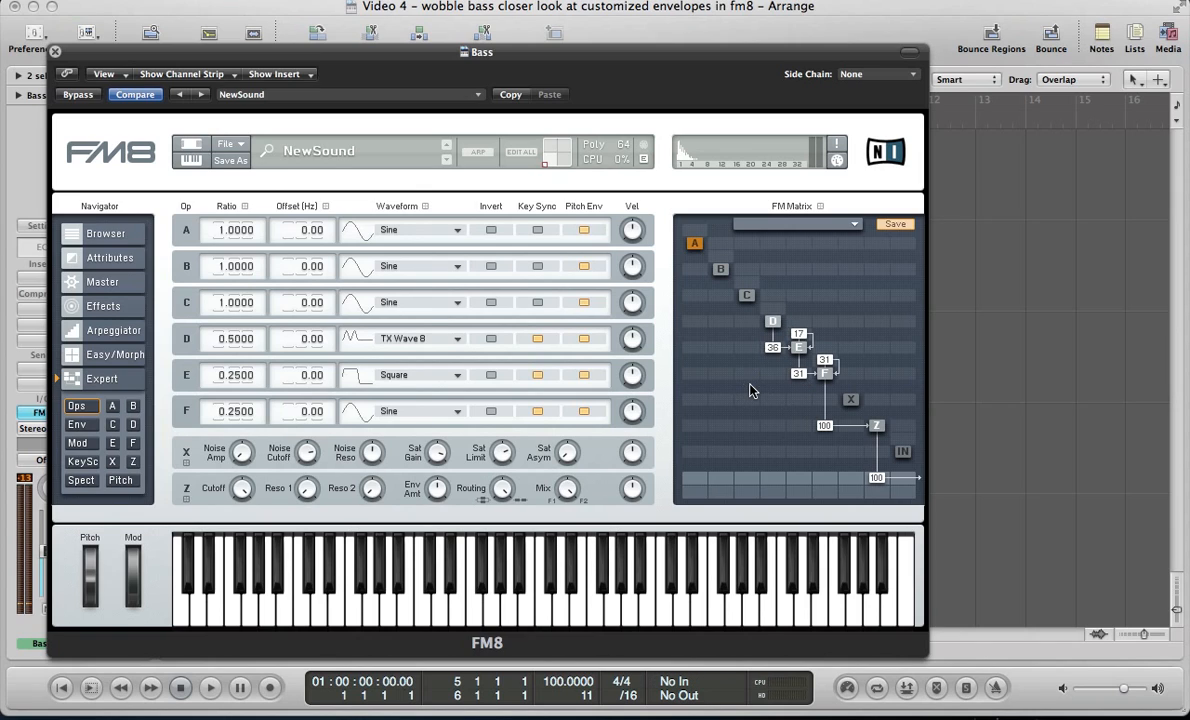
mouse_move(777, 383)
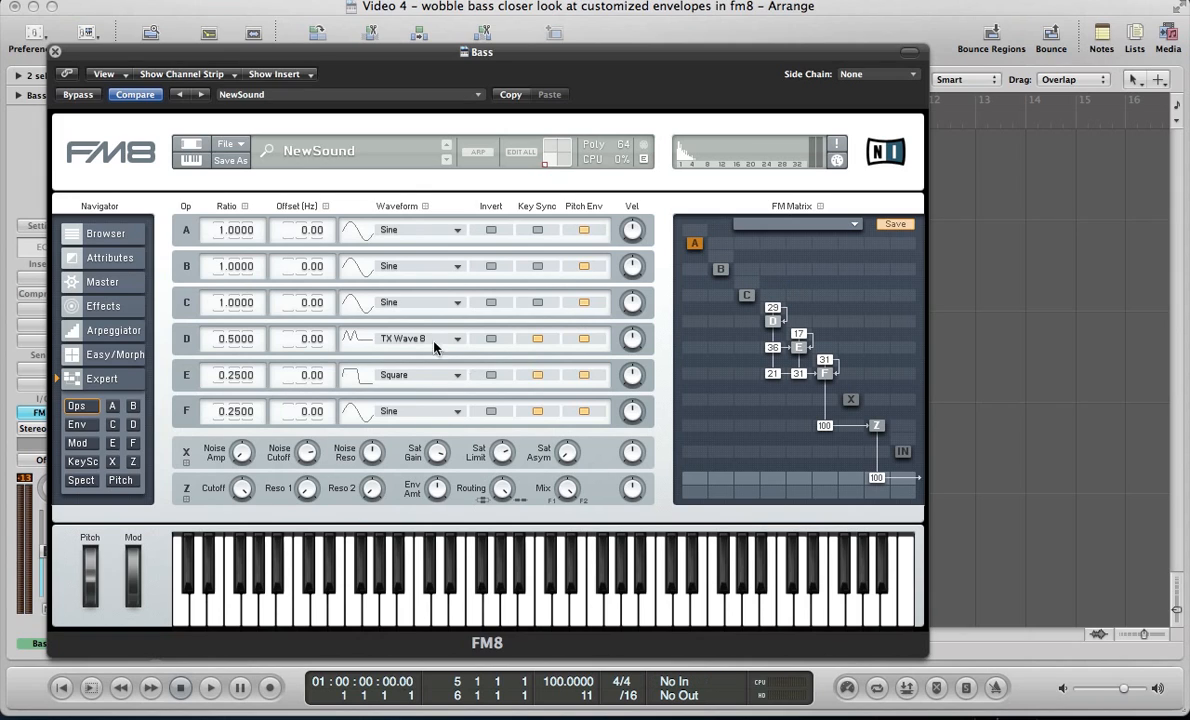
mouse_move(386, 307)
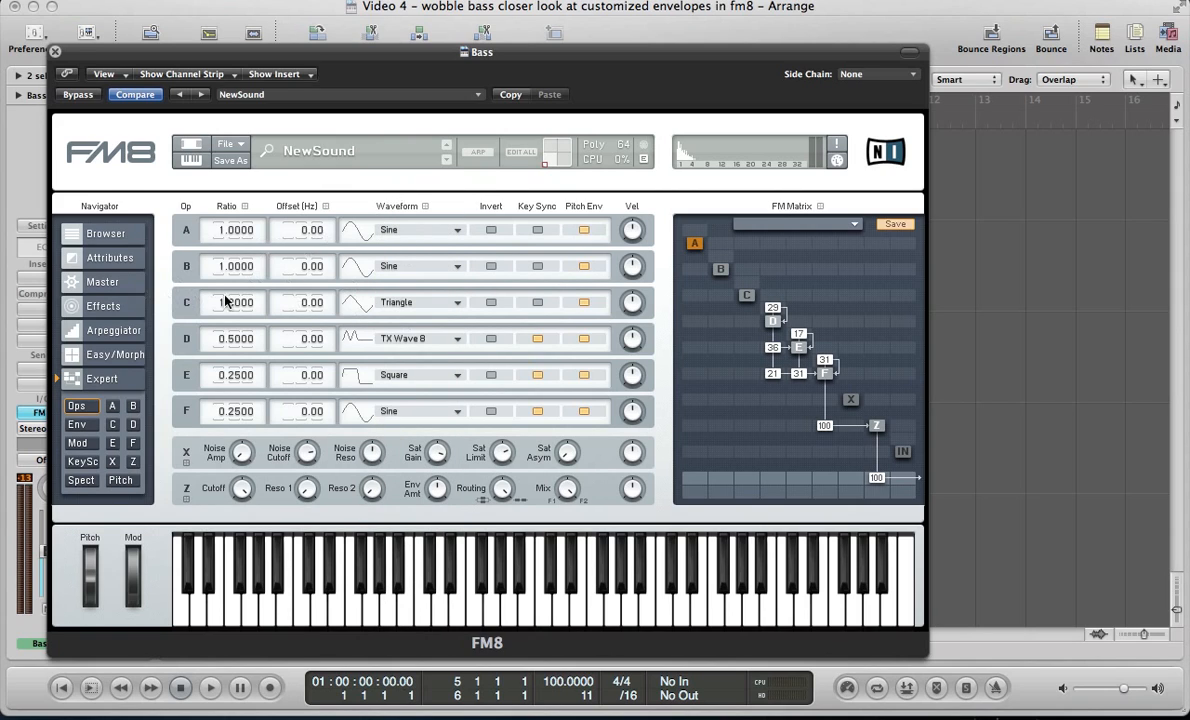
Make operator C a triangle at ratio 2.5 with feedback, modulating D and F and feeding Z
left_click_drag(235, 302, 235, 308)
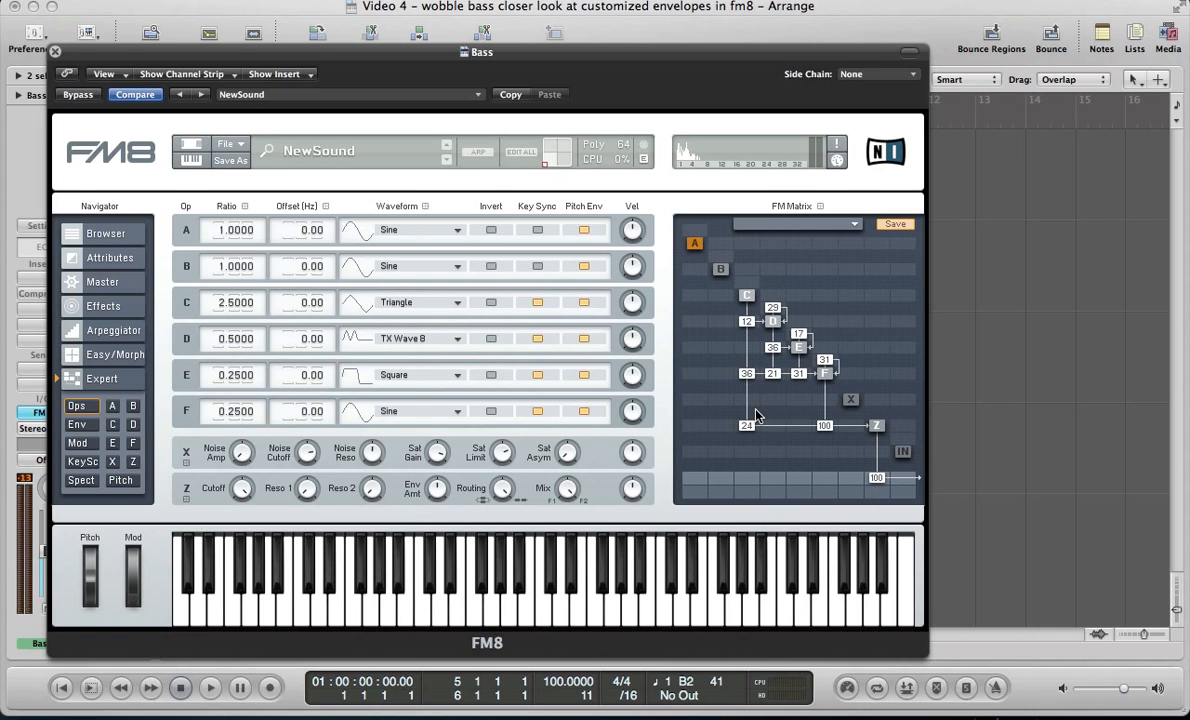
left_click(450, 595)
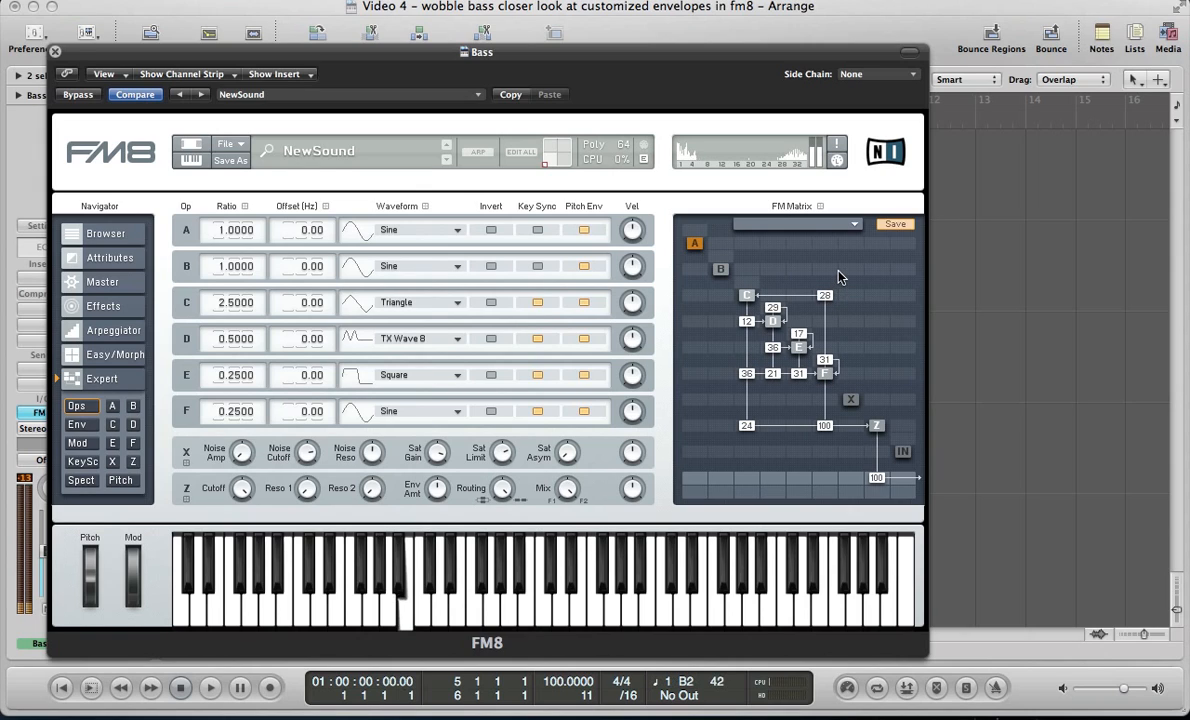
mouse_move(838, 278)
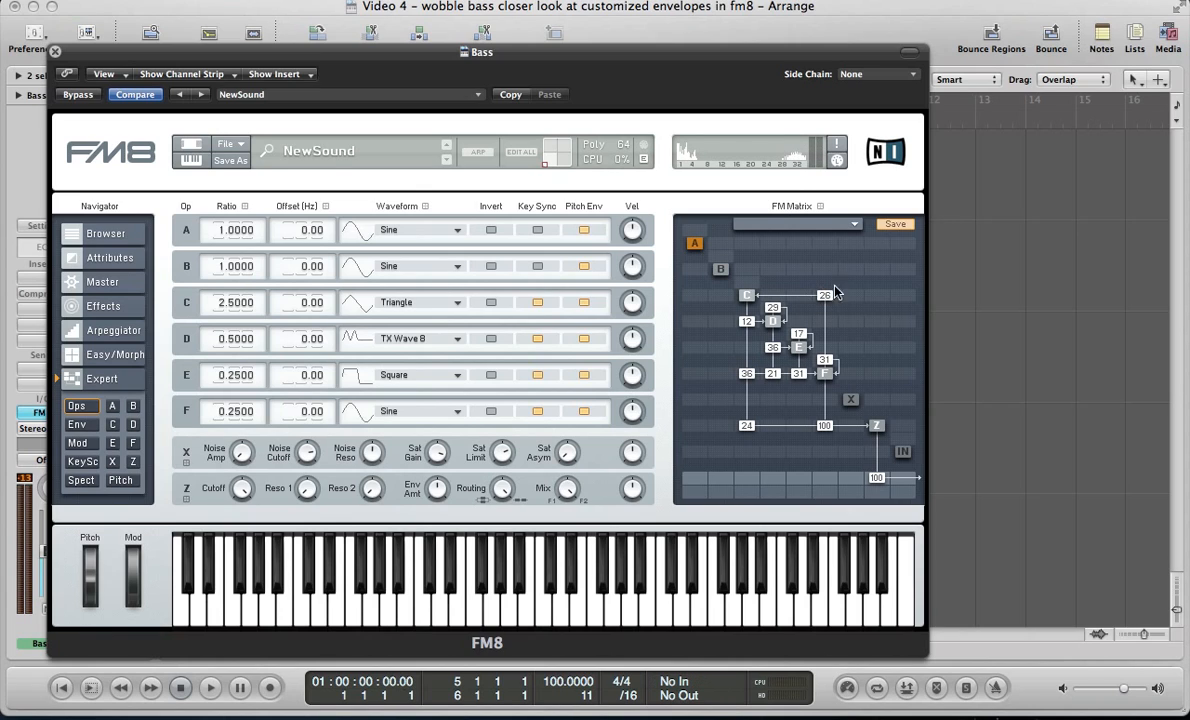
mouse_move(783, 165)
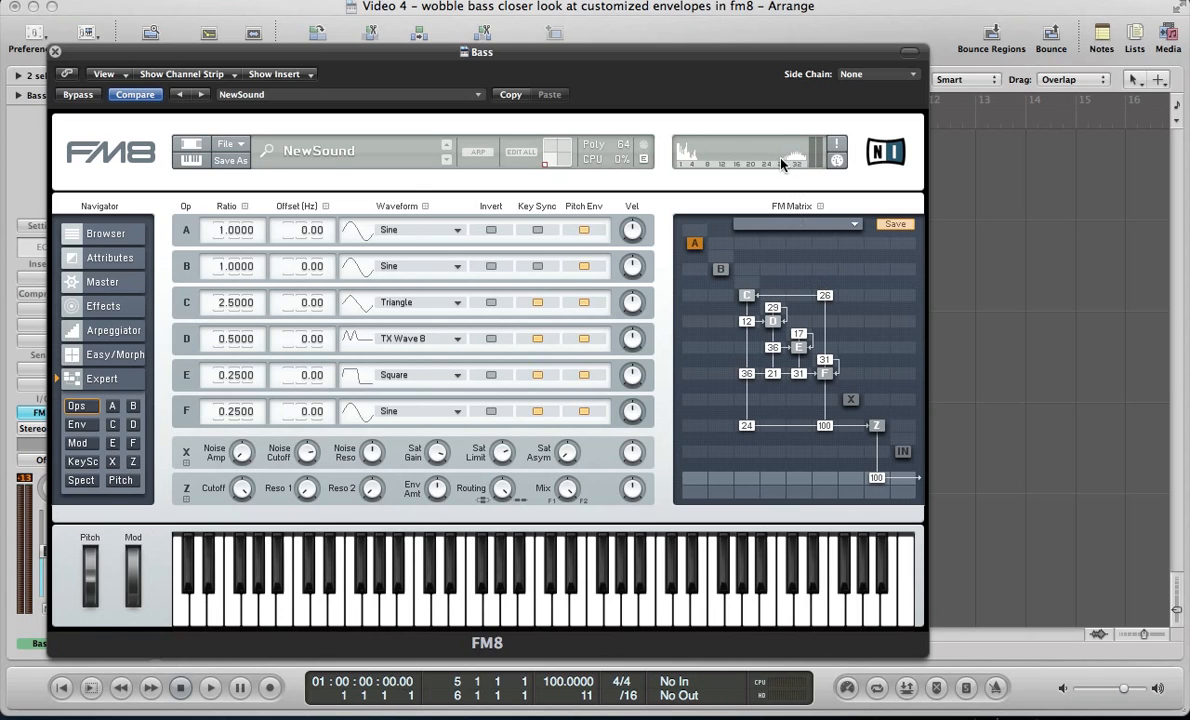
mouse_move(795, 170)
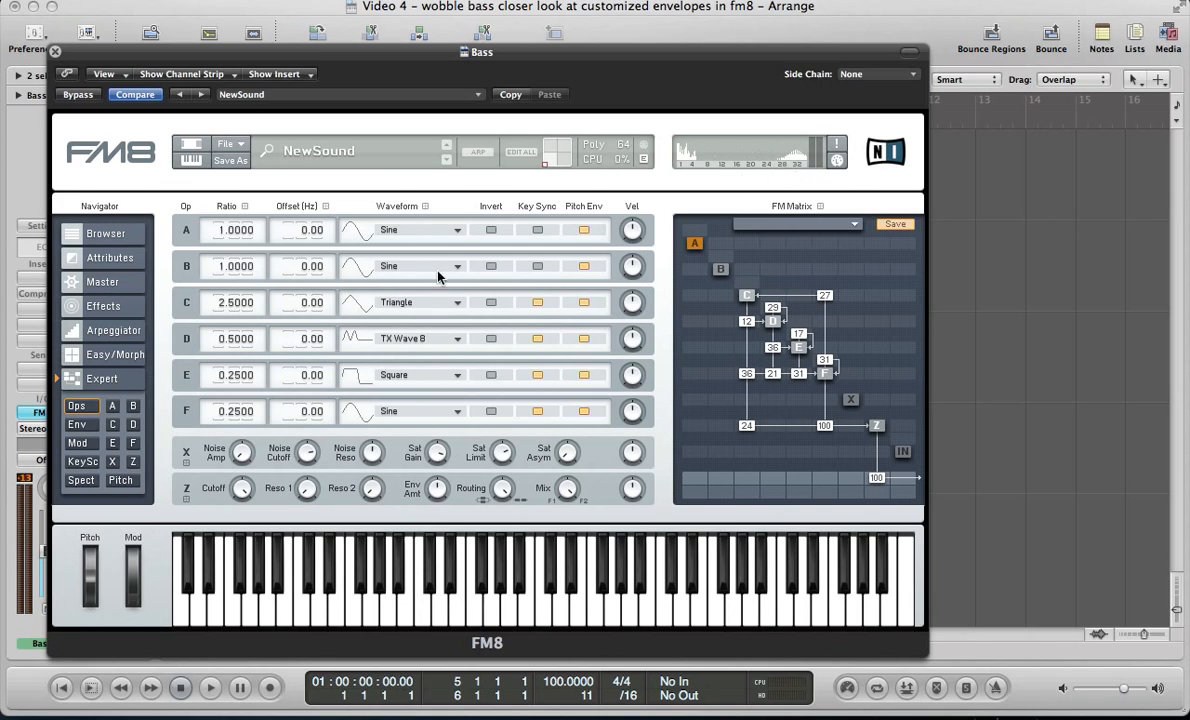
Set the Master page to mono, 2 unison voices, detune 0 and digital quality 36
left_click(102, 282)
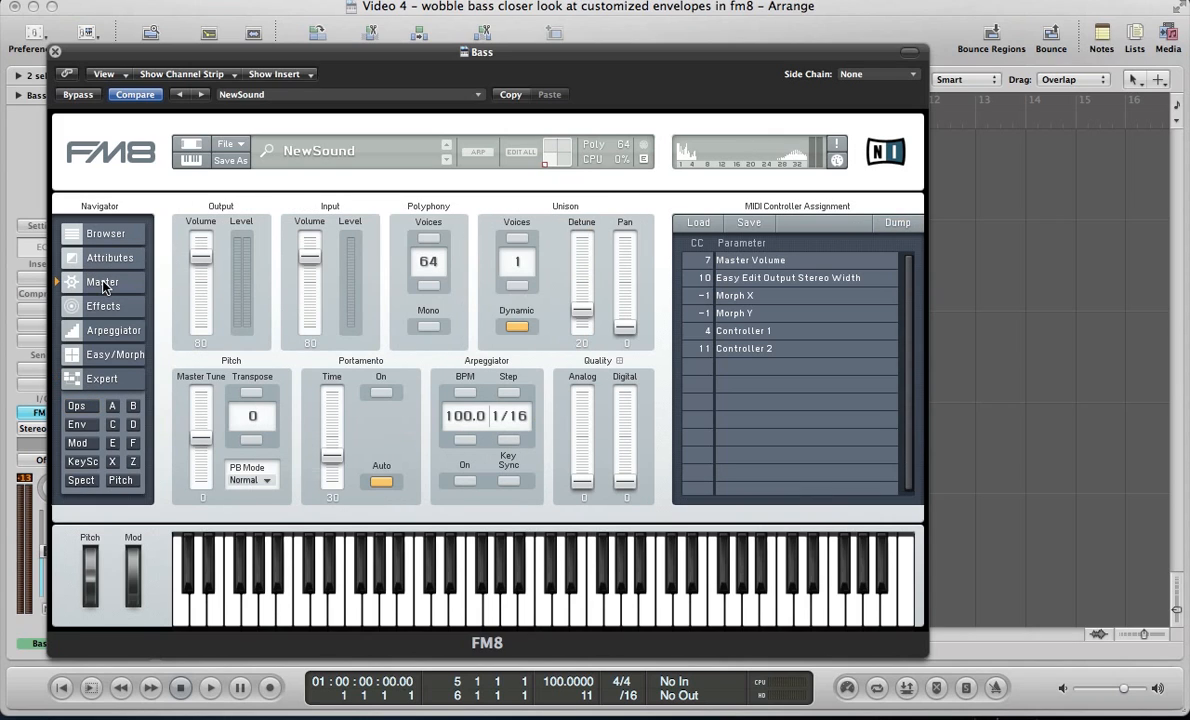
mouse_move(520, 245)
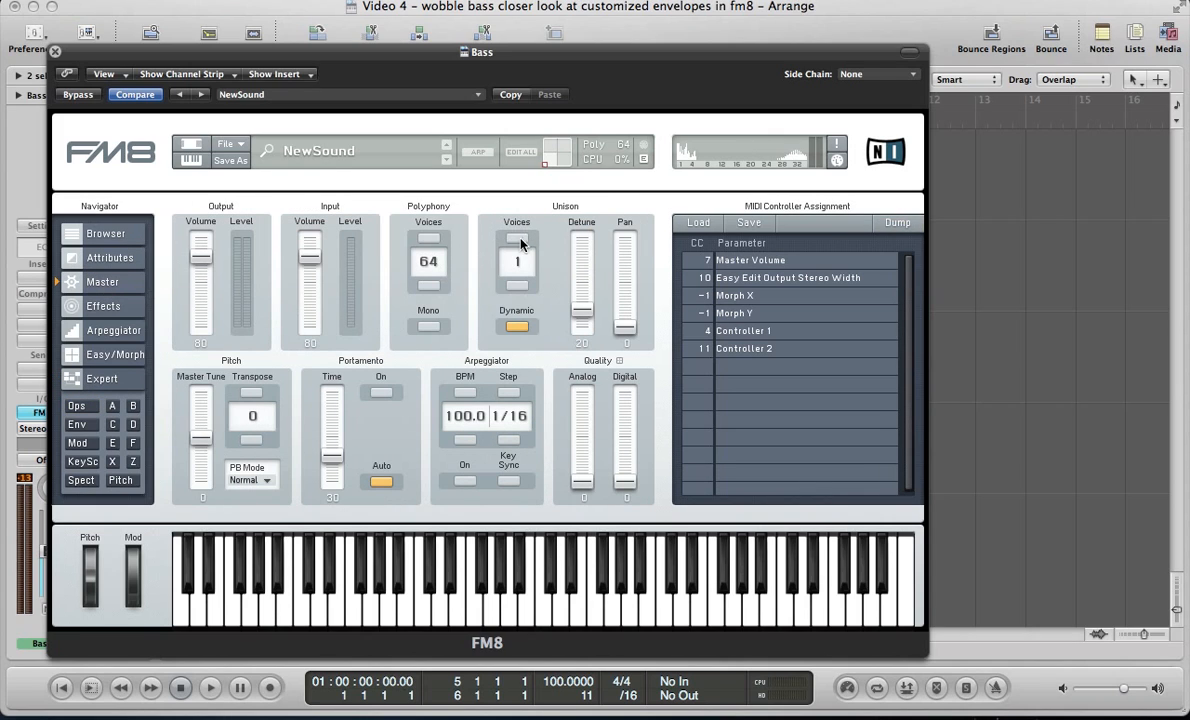
left_click(517, 261)
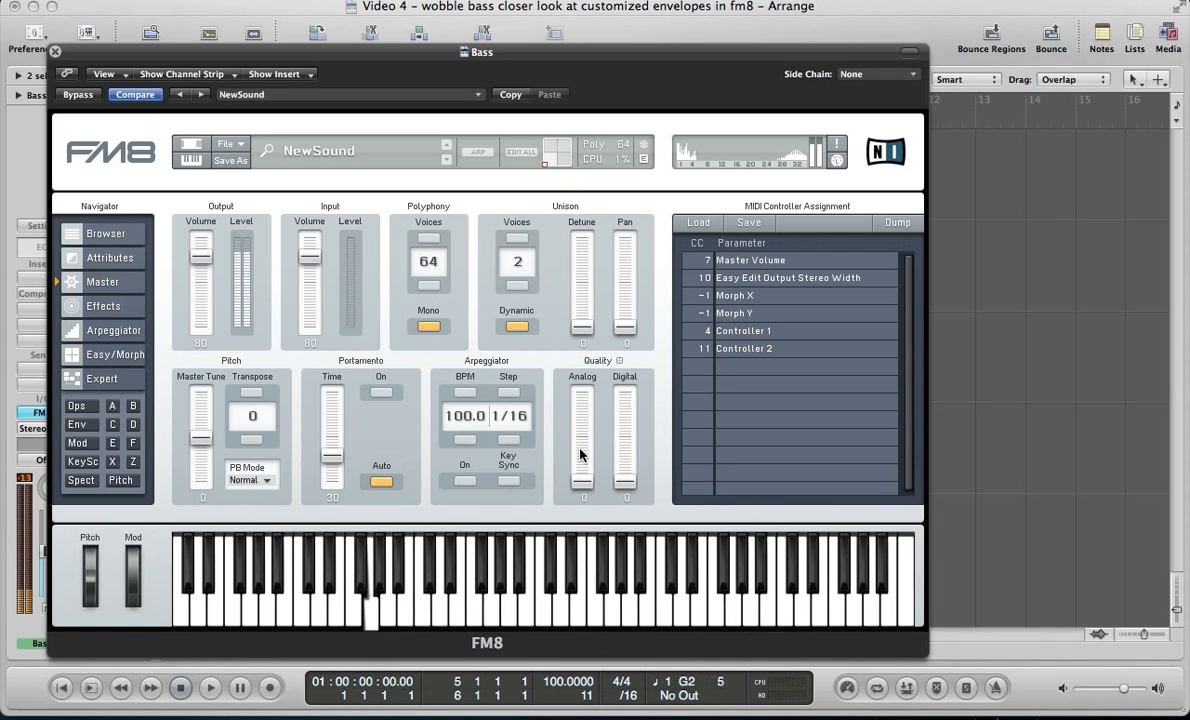
left_click(400, 600)
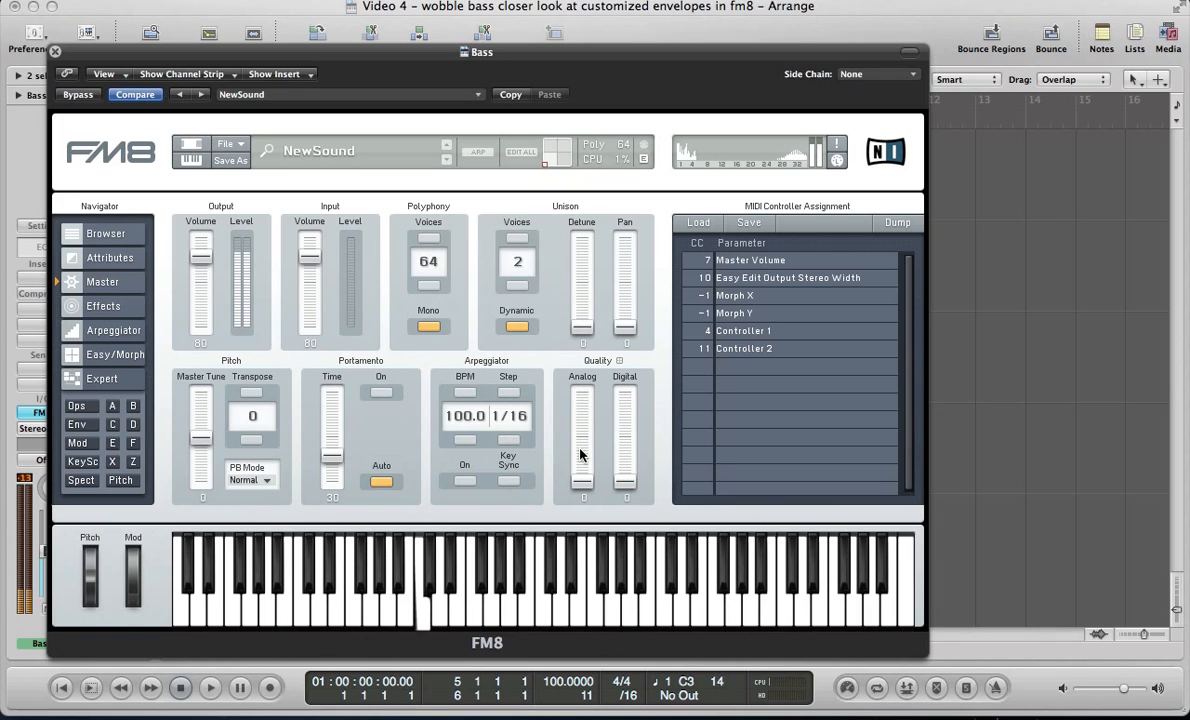
left_click(405, 600)
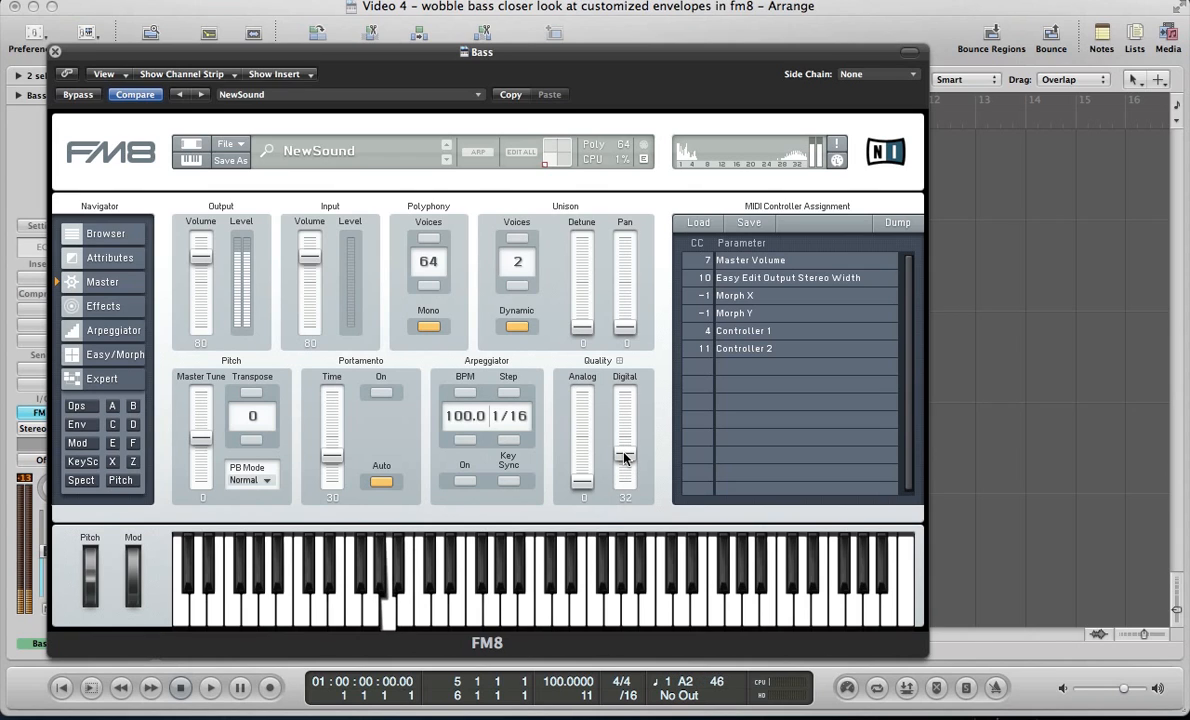
left_click_drag(625, 460, 625, 440)
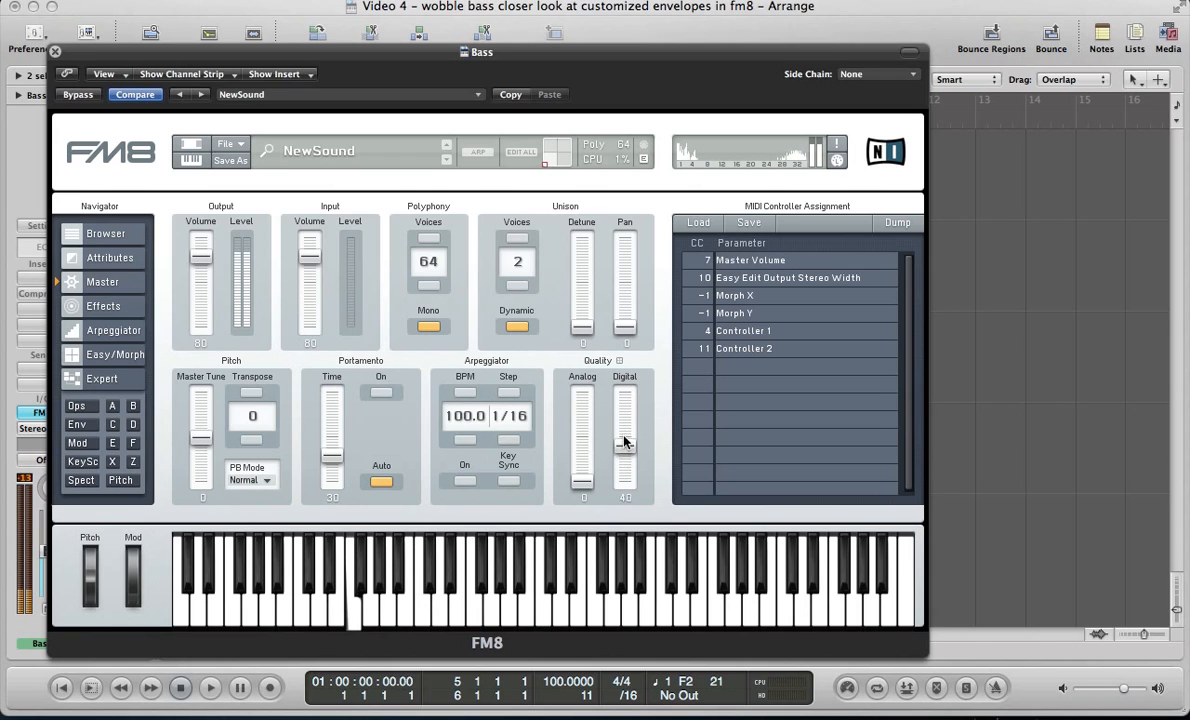
left_click_drag(625, 445, 625, 440)
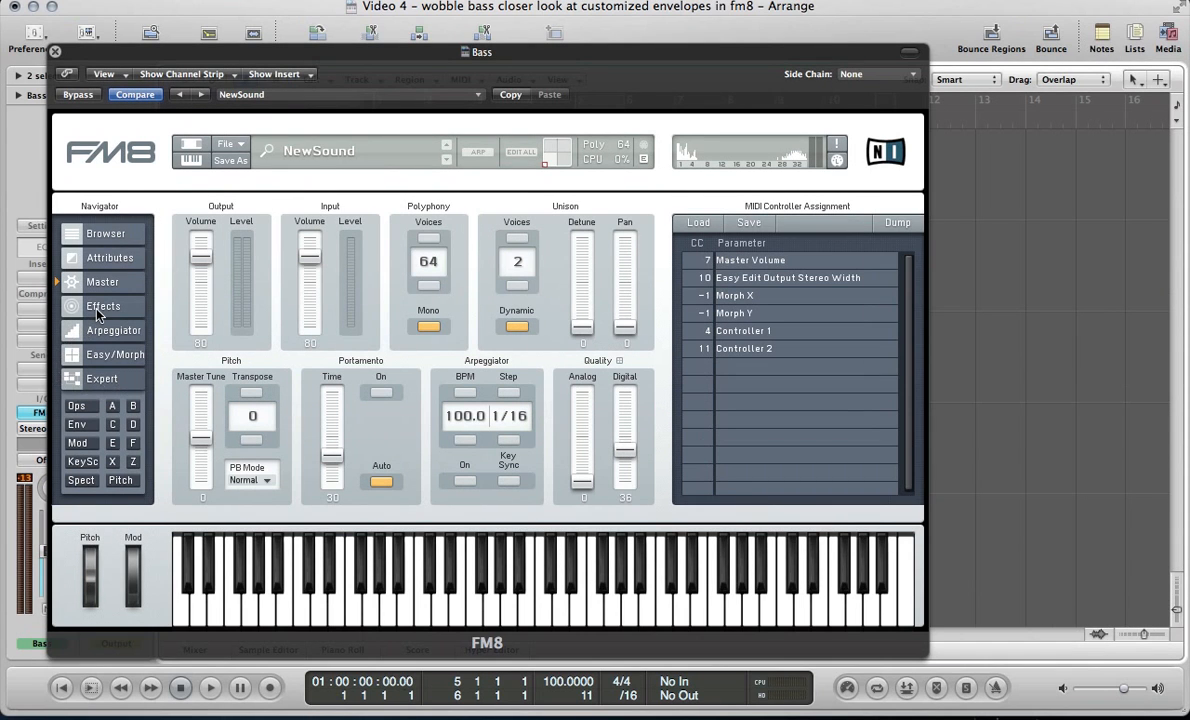
Enable Overdrive, Tube Amp and Peak EQ with raised tone, full volume, drive 44 and an EQ boost
left_click(104, 306)
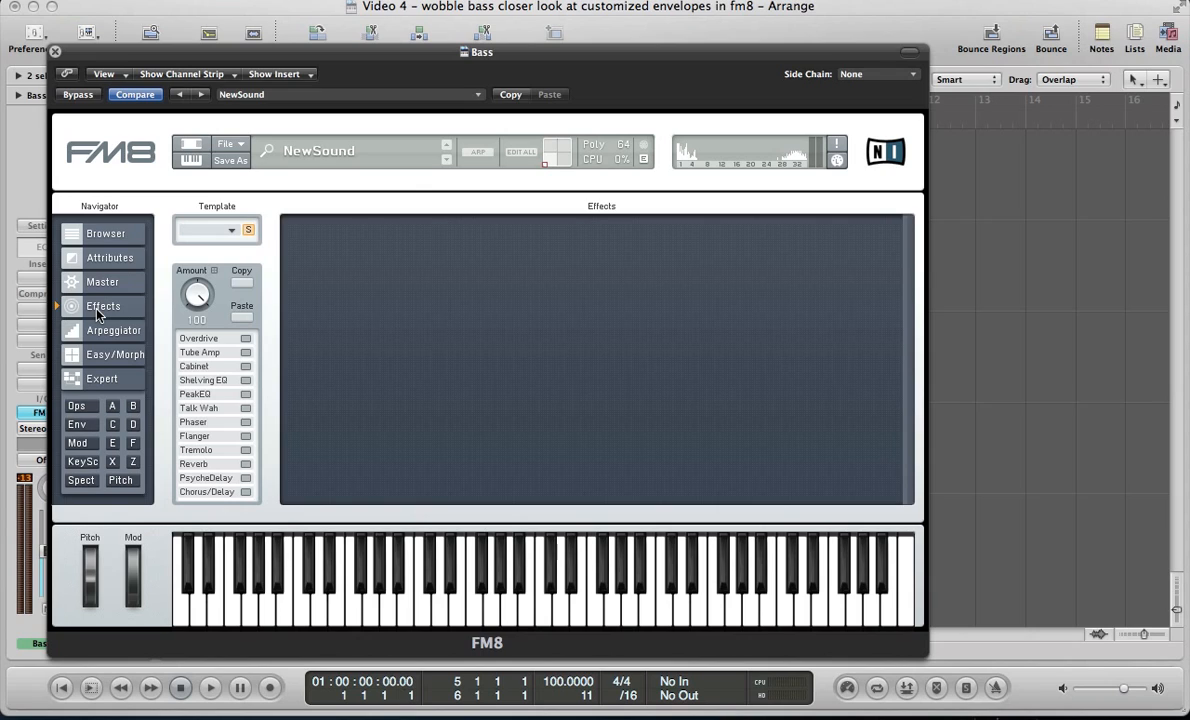
mouse_move(247, 339)
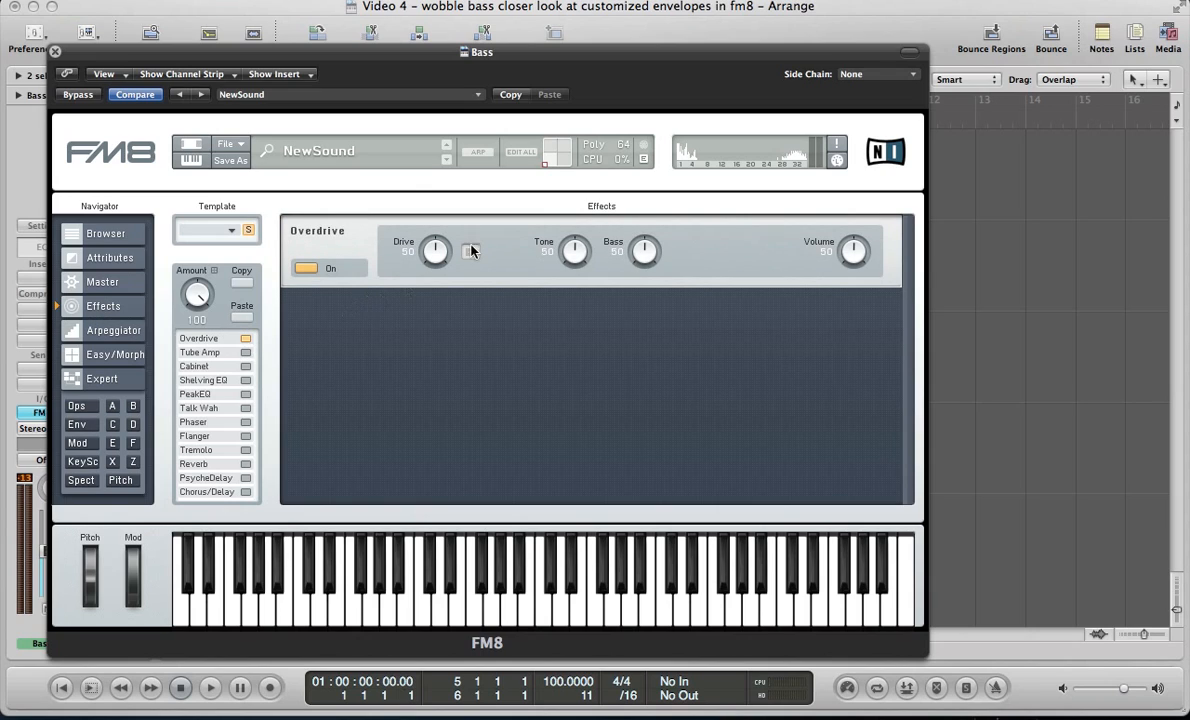
left_click_drag(574, 250, 585, 238)
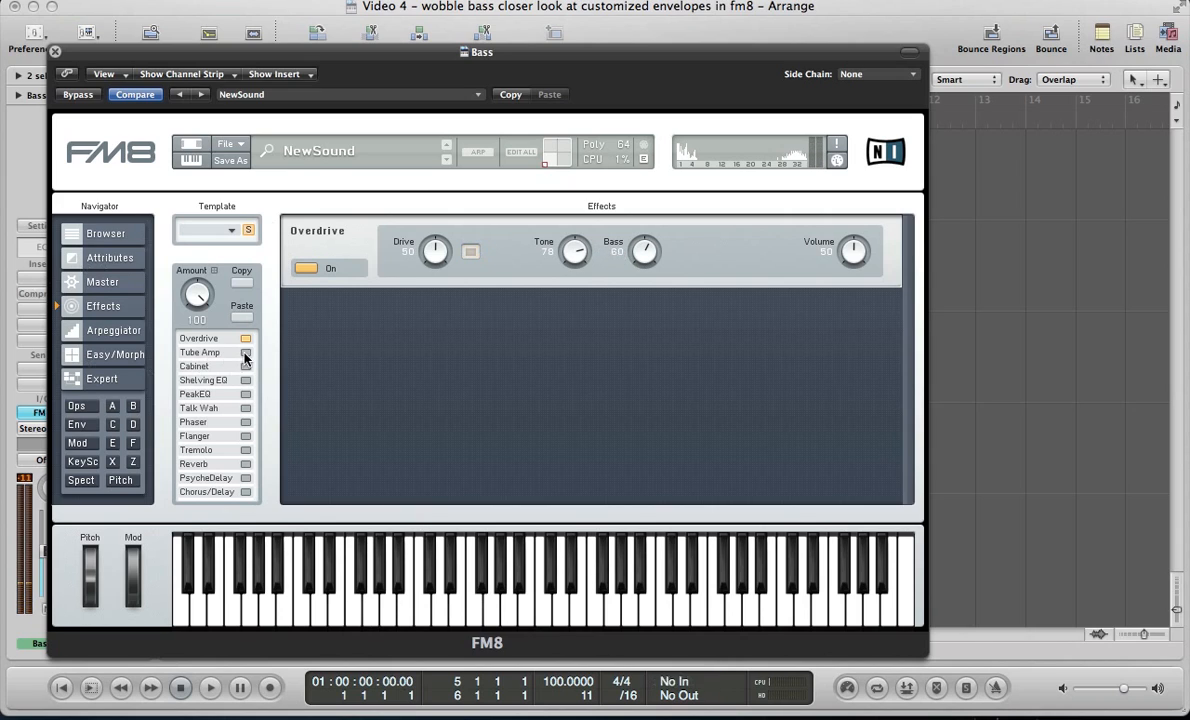
left_click(245, 352)
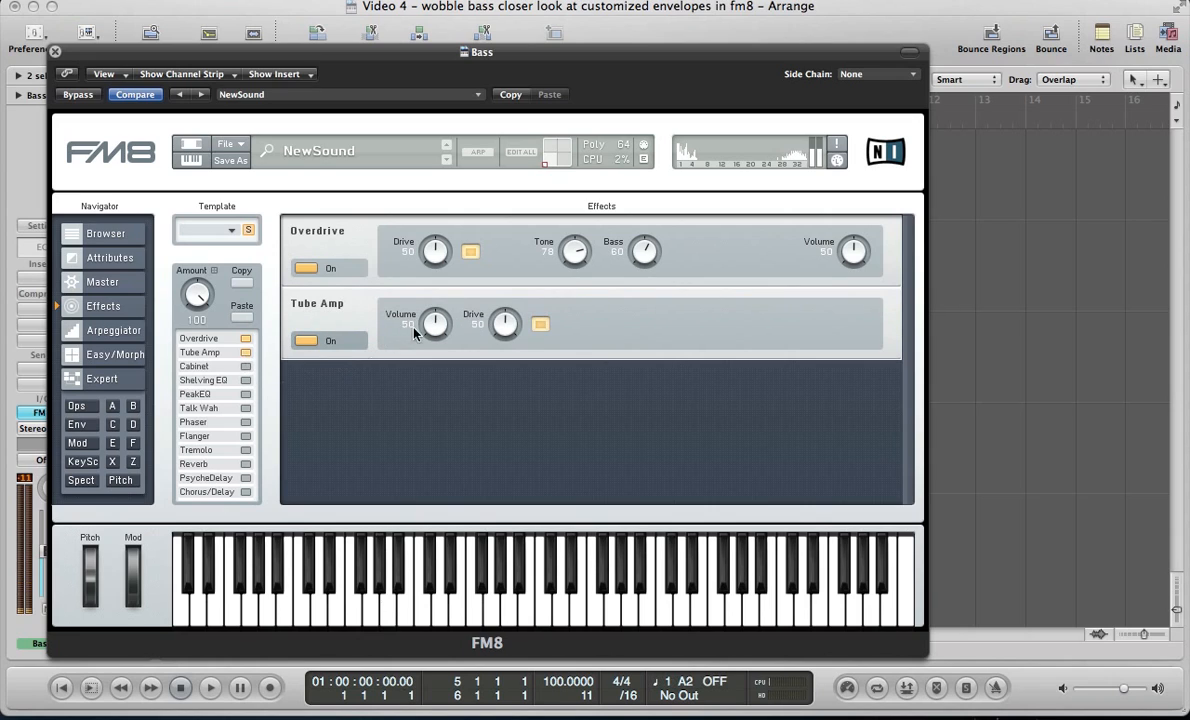
left_click_drag(435, 323, 435, 300)
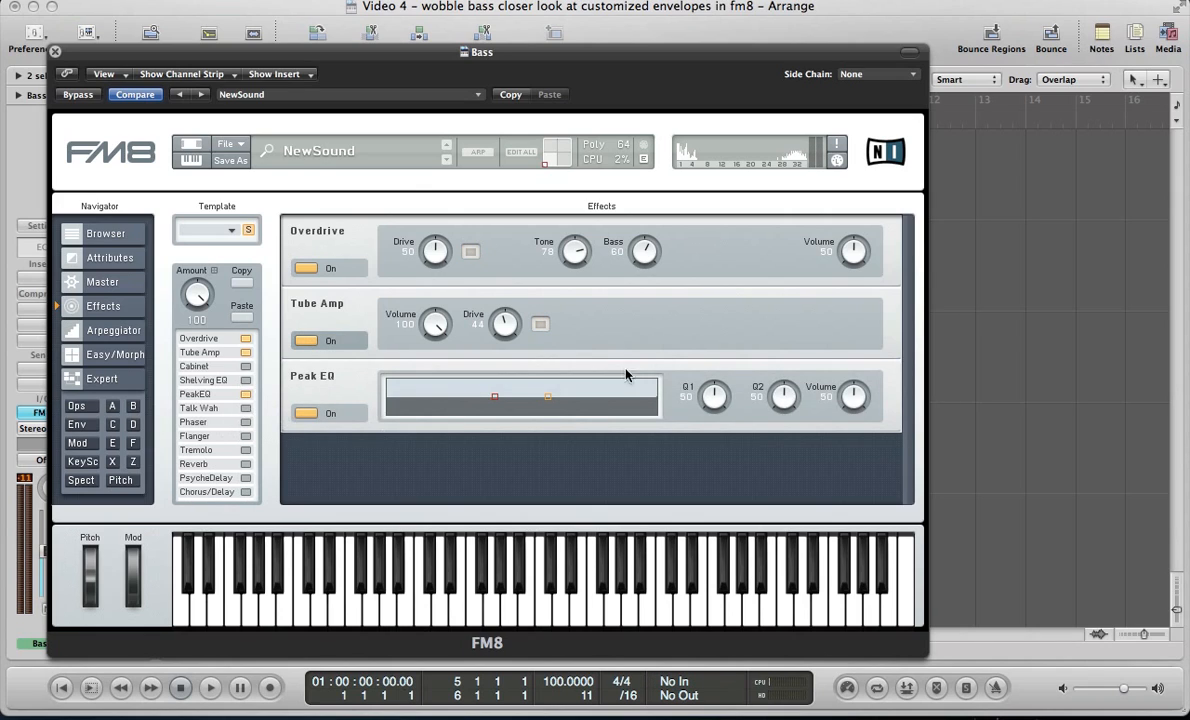
left_click_drag(548, 397, 582, 390)
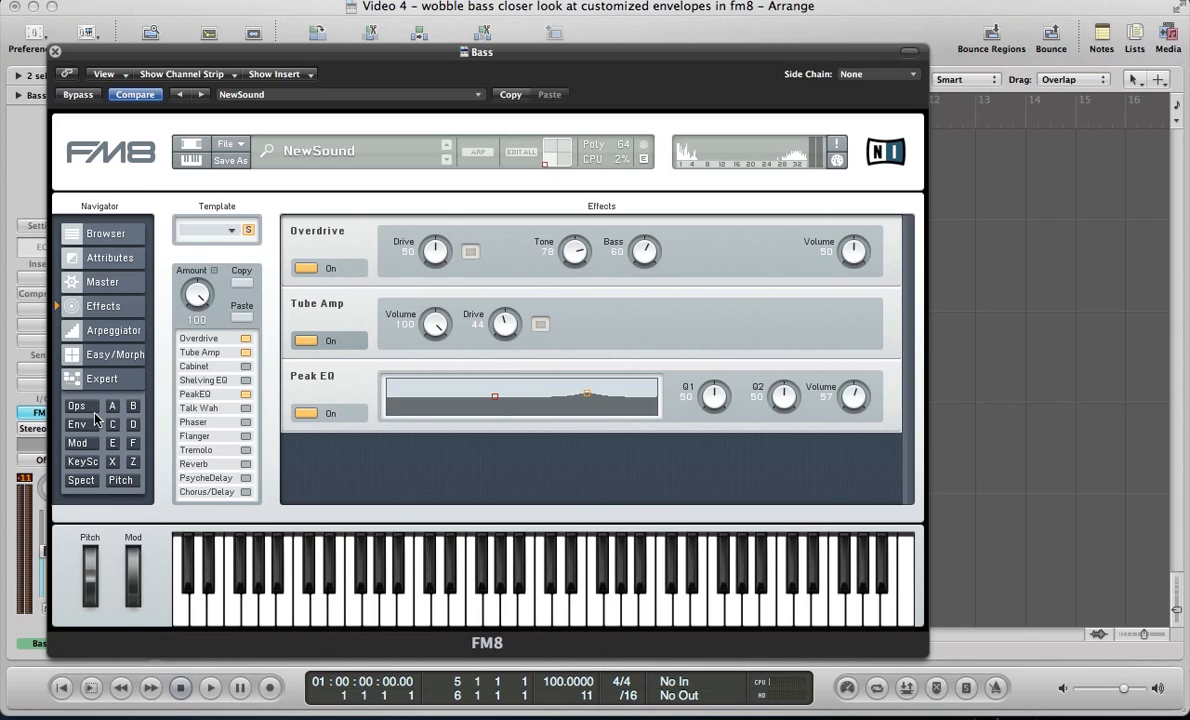
mouse_move(80, 462)
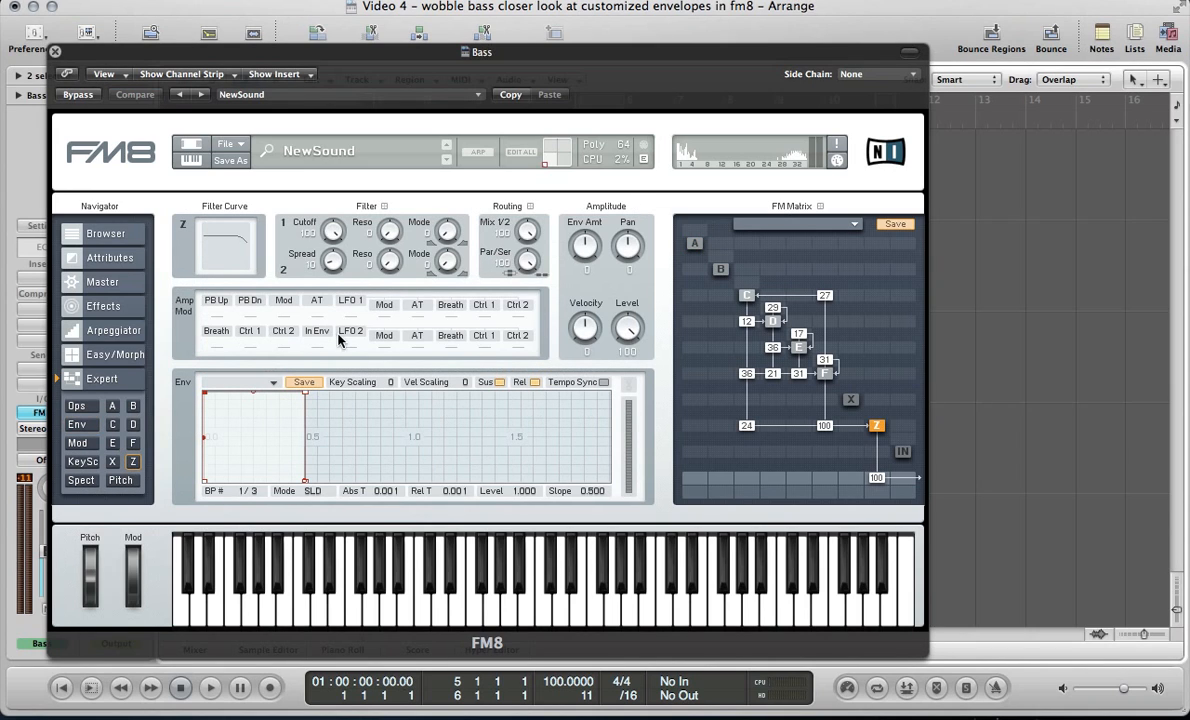
mouse_move(335, 212)
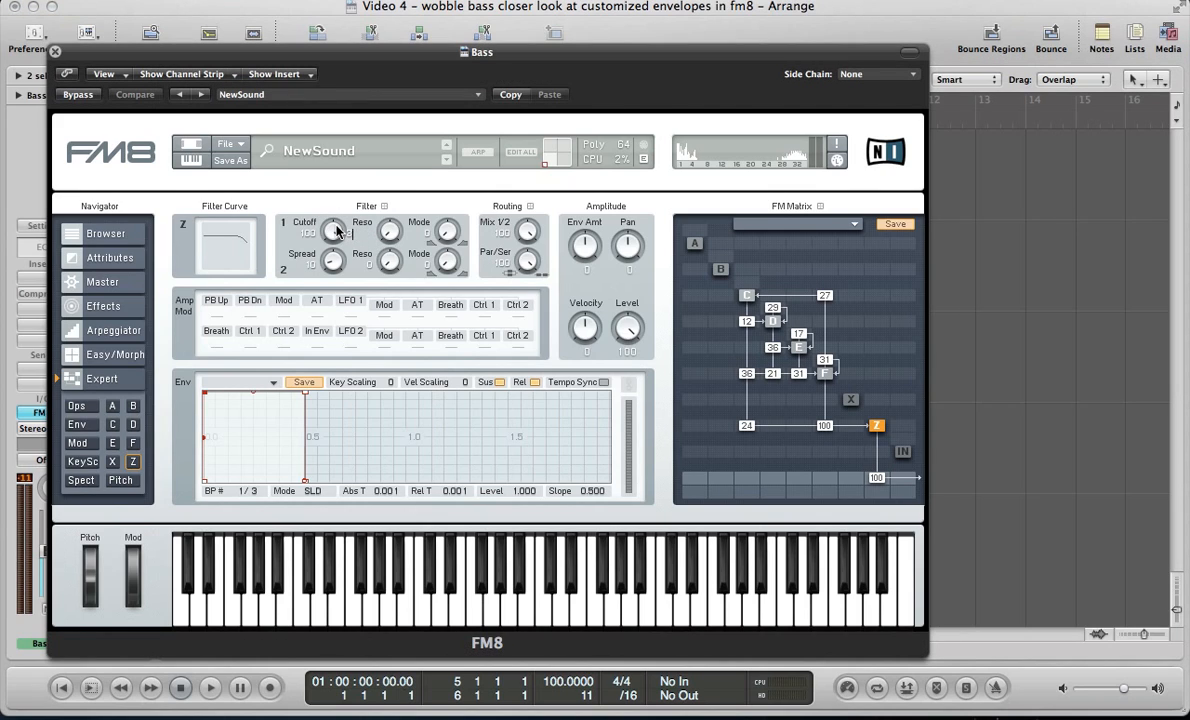
On the Expert page, set filter 1 cutoff to 0 and resonance to 39
left_click(135, 94)
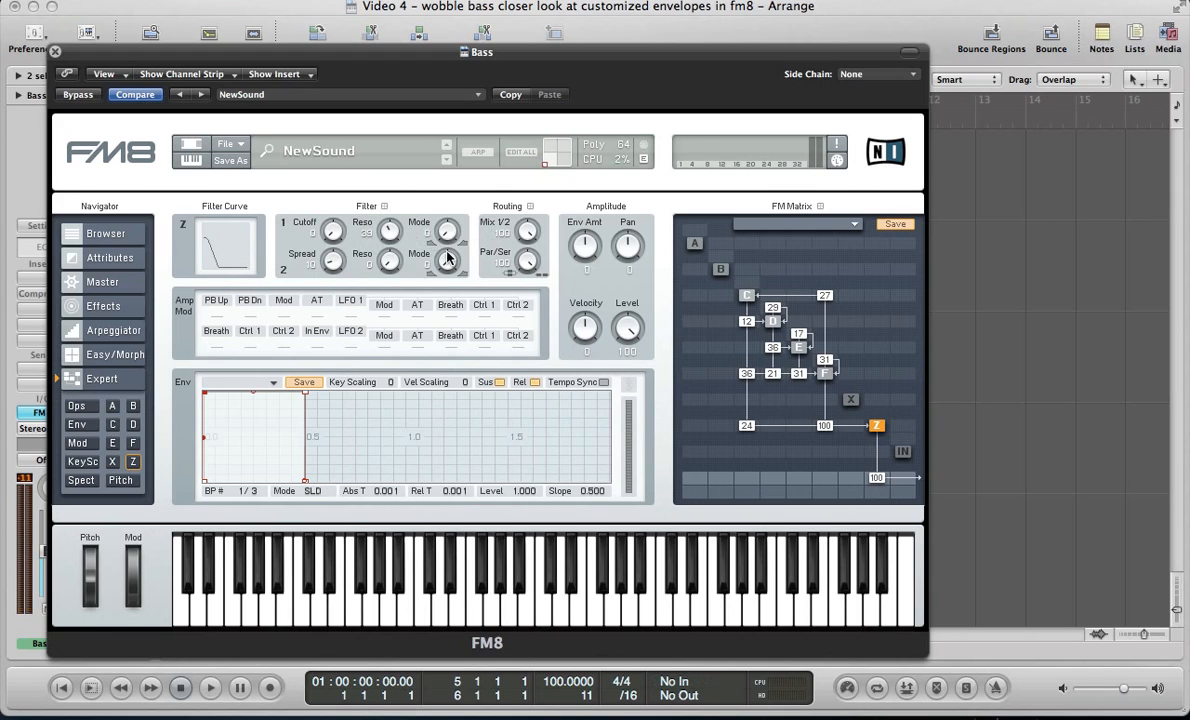
mouse_move(418, 277)
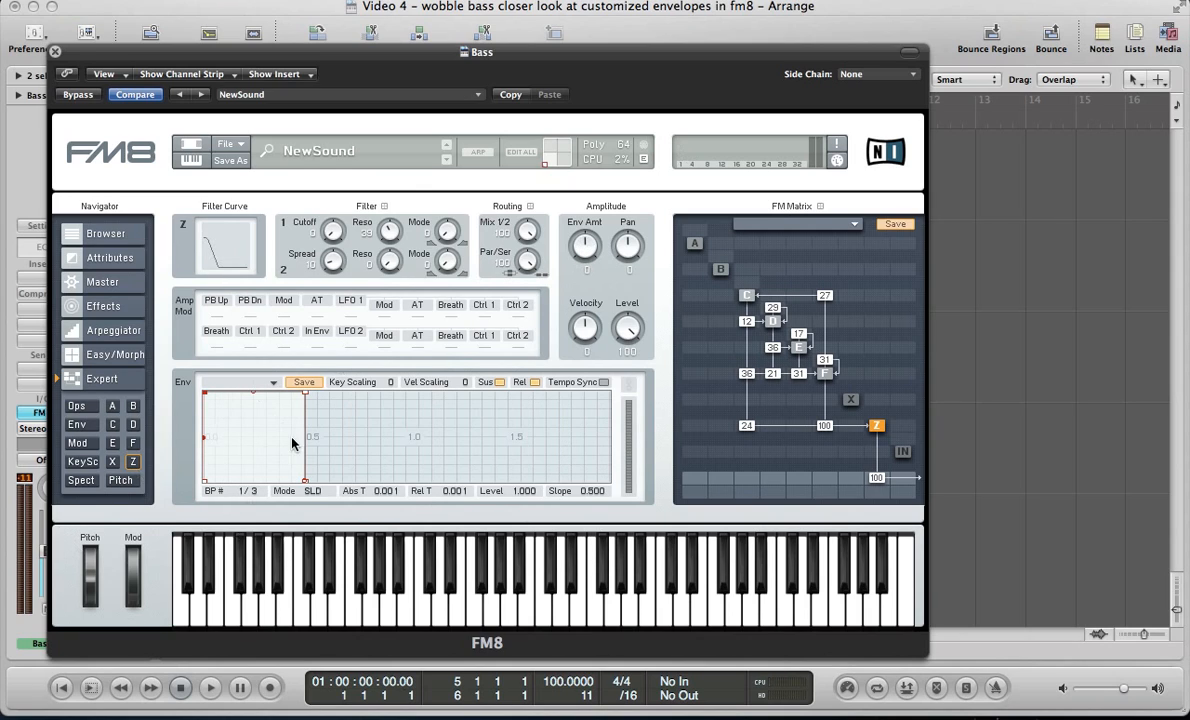
mouse_move(588, 277)
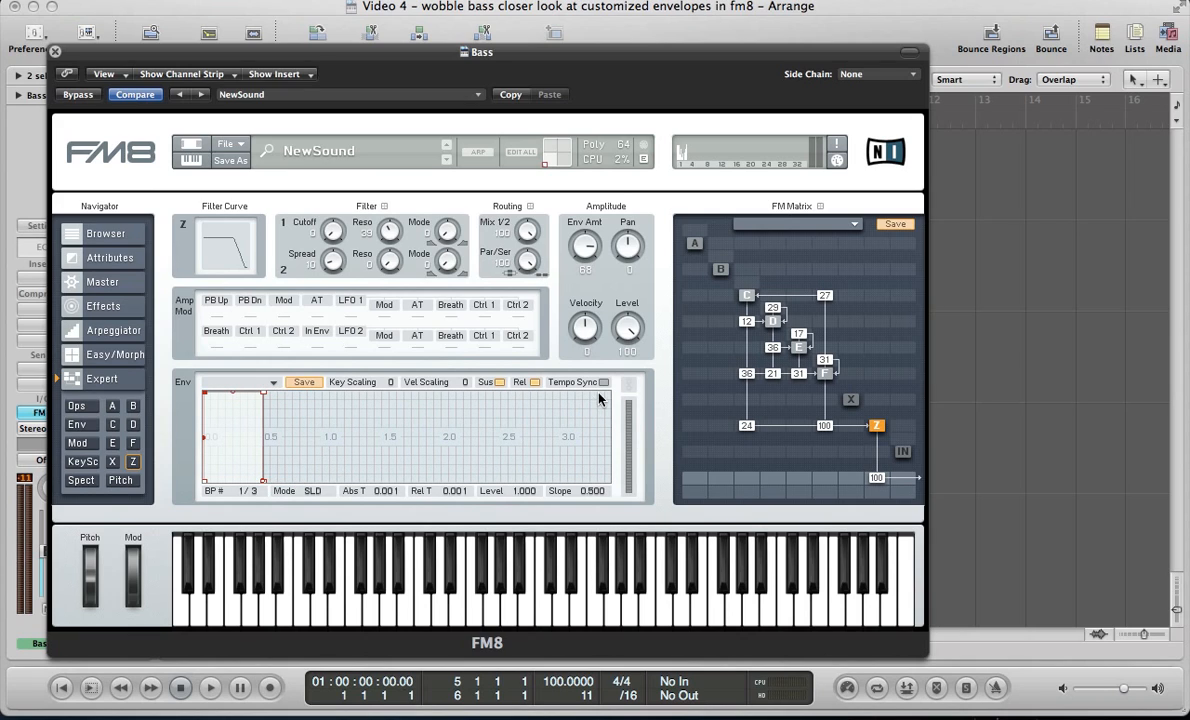
mouse_move(225, 375)
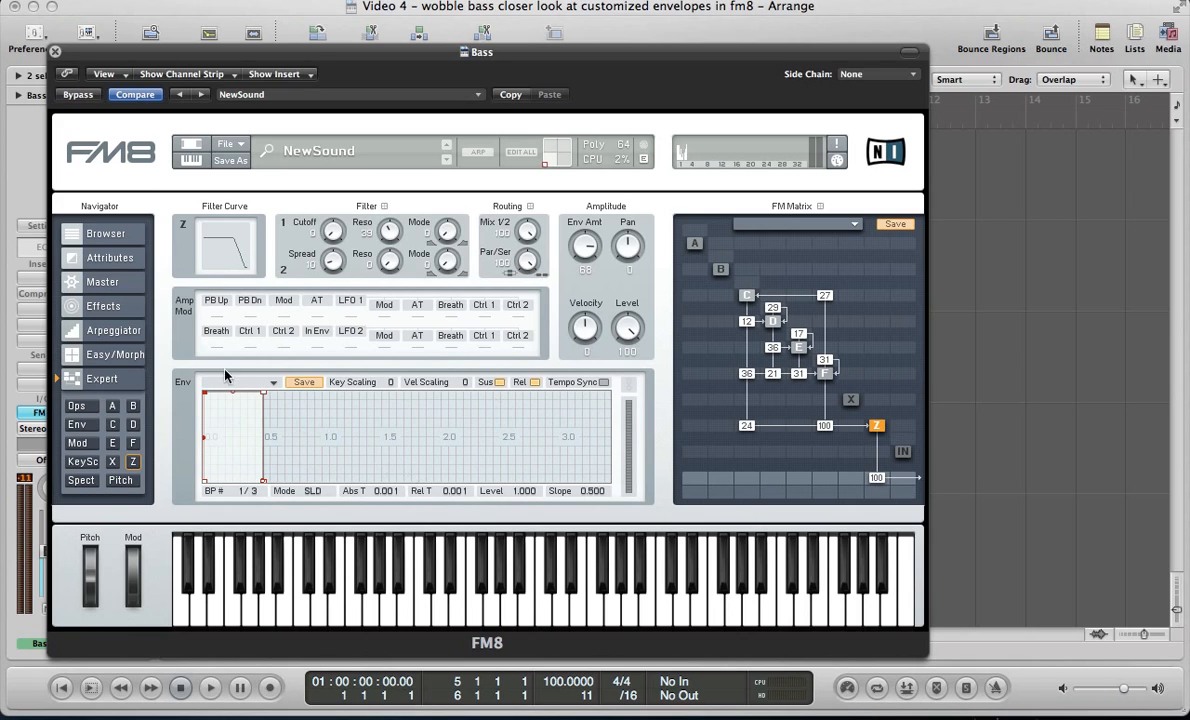
mouse_move(588, 405)
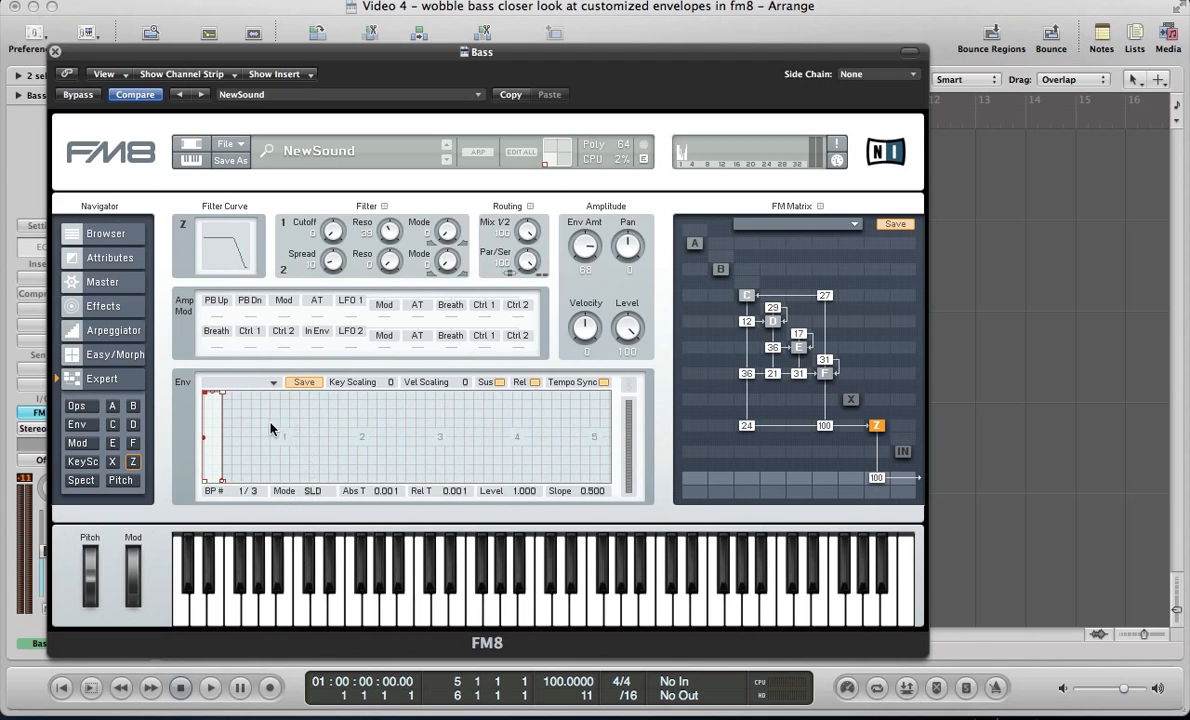
mouse_move(360, 430)
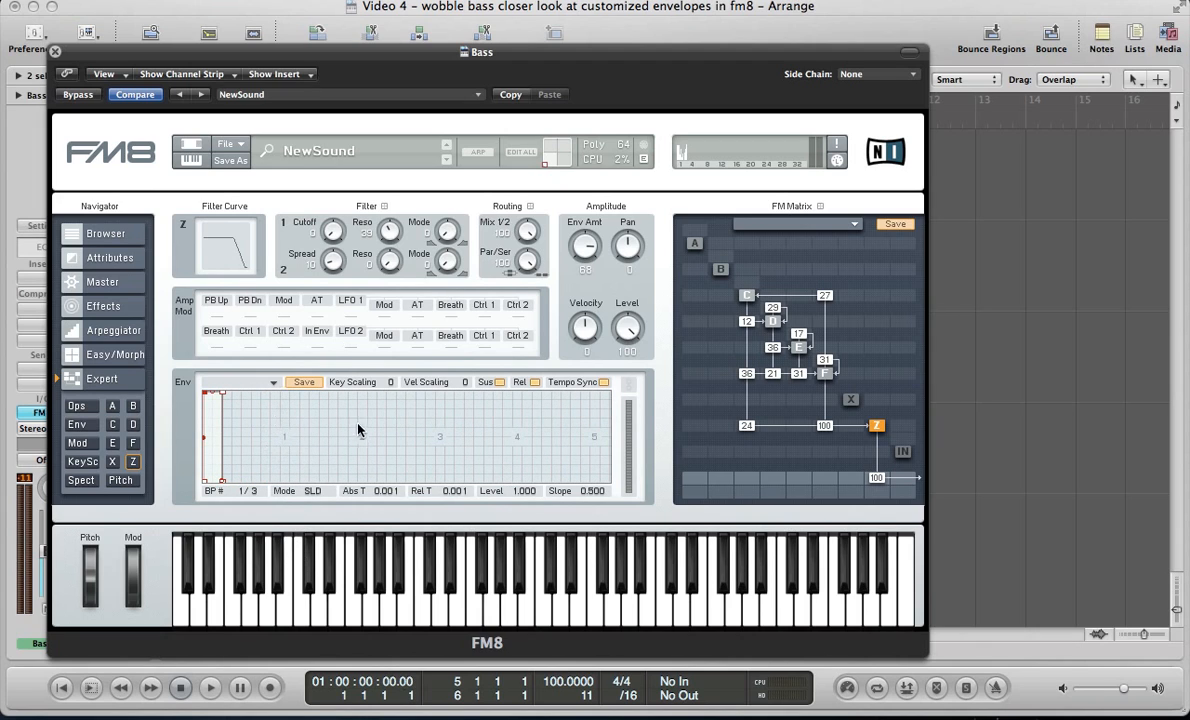
mouse_move(303, 431)
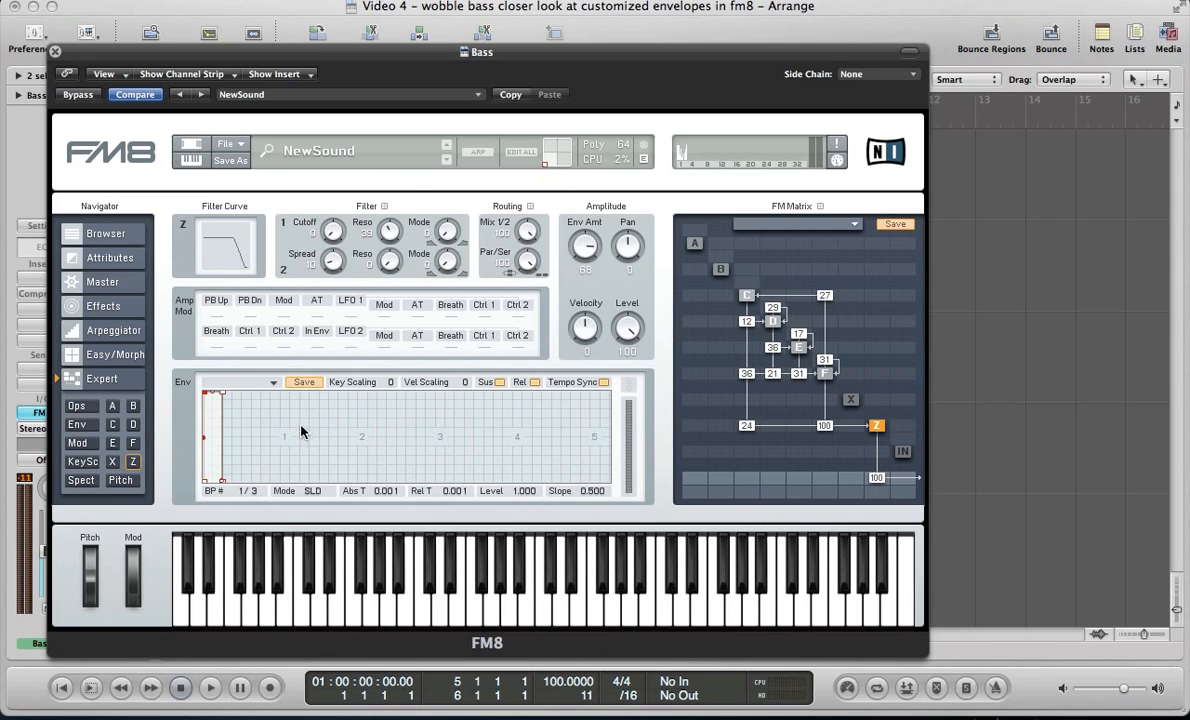
mouse_move(286, 449)
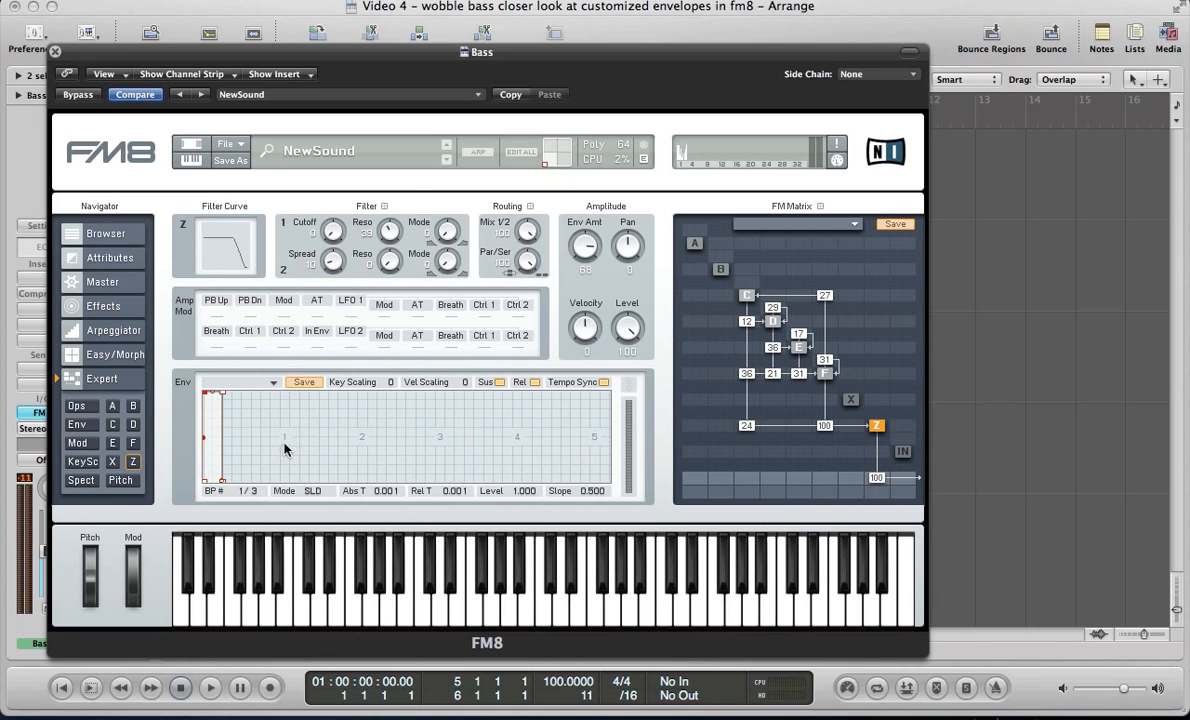
mouse_move(321, 498)
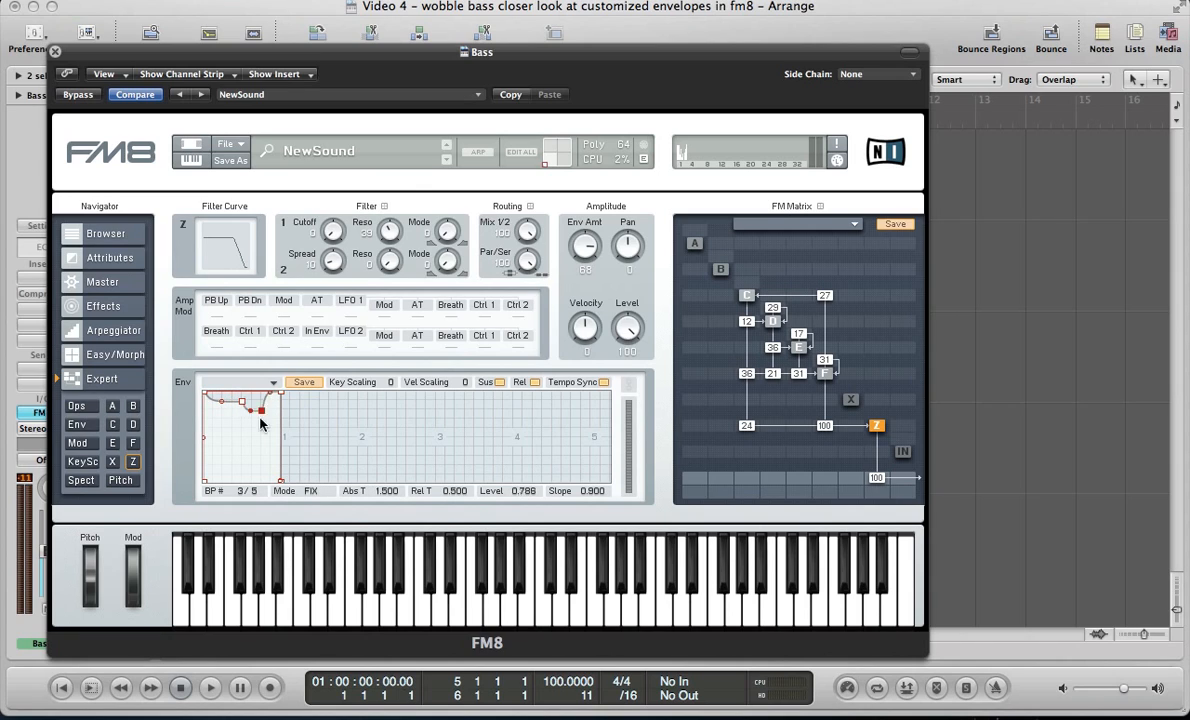
Pare the filter envelope to three breakpoints, decaying from full level to zero over one bar
left_click_drag(263, 413, 270, 440)
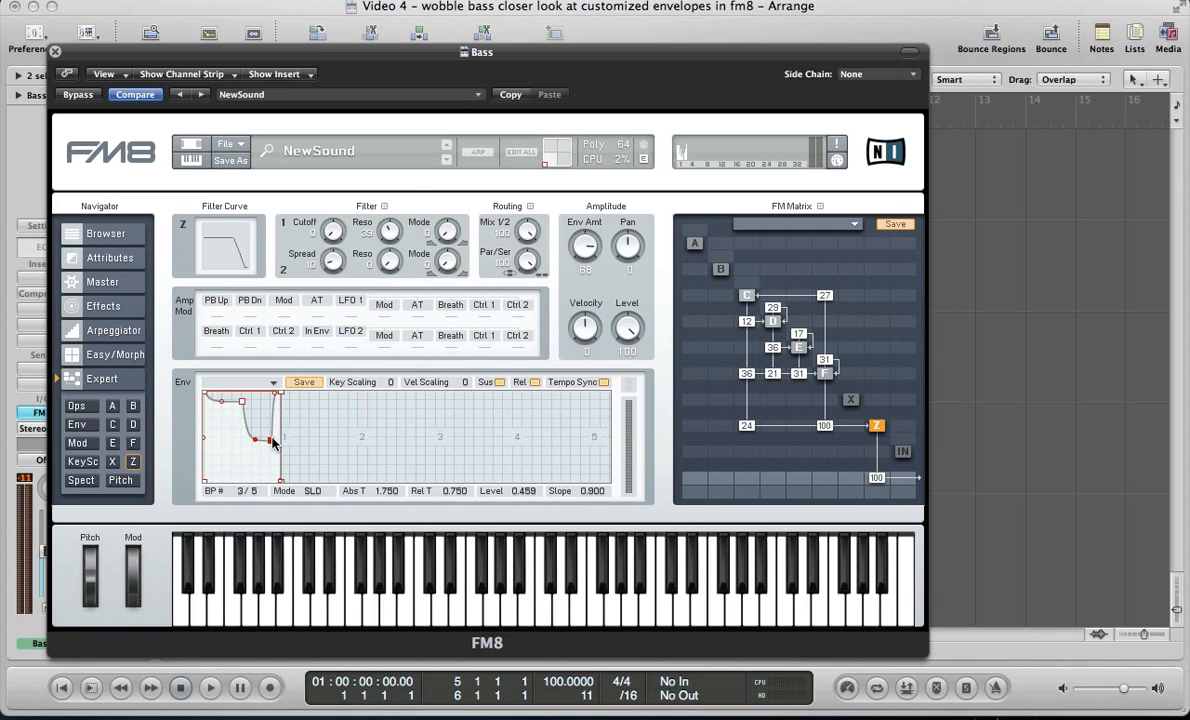
left_click_drag(272, 442, 268, 440)
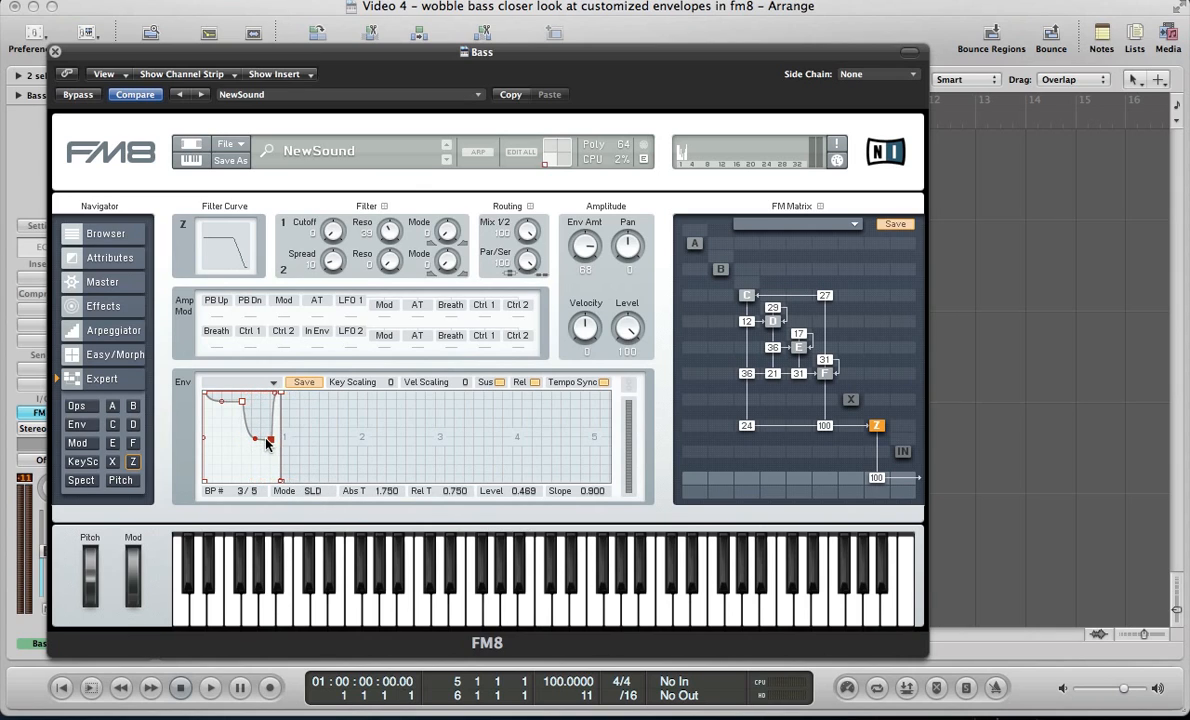
left_click_drag(270, 440, 248, 403)
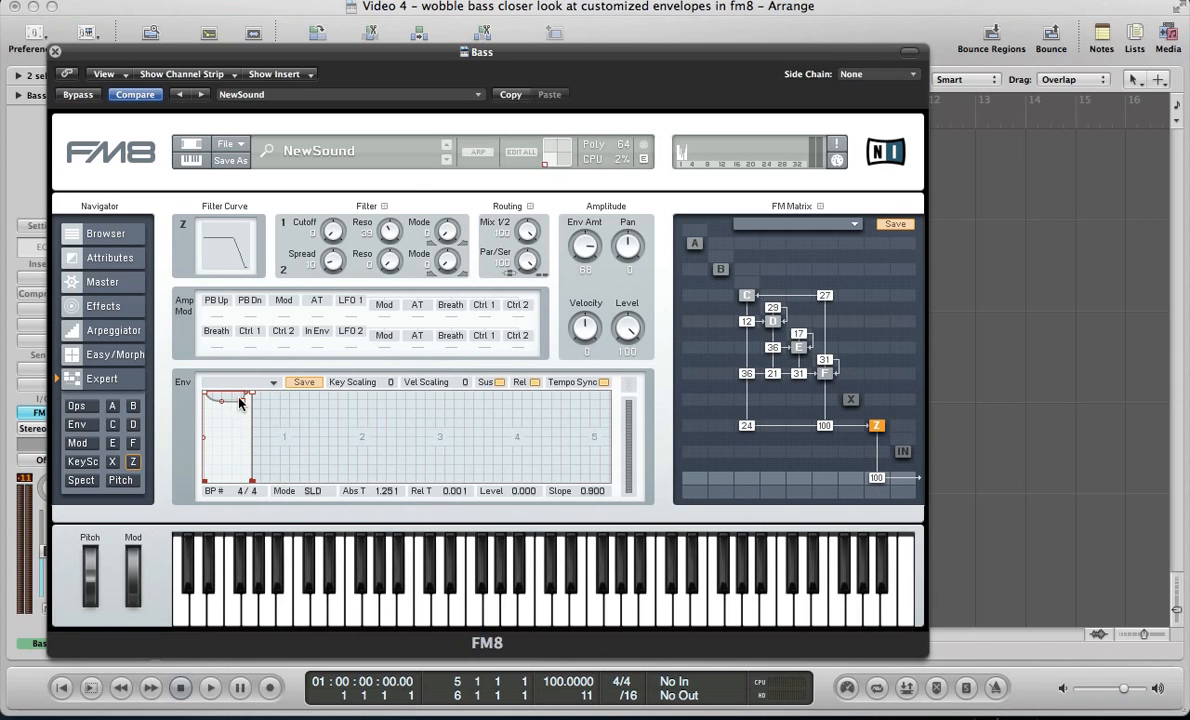
left_click_drag(240, 403, 205, 403)
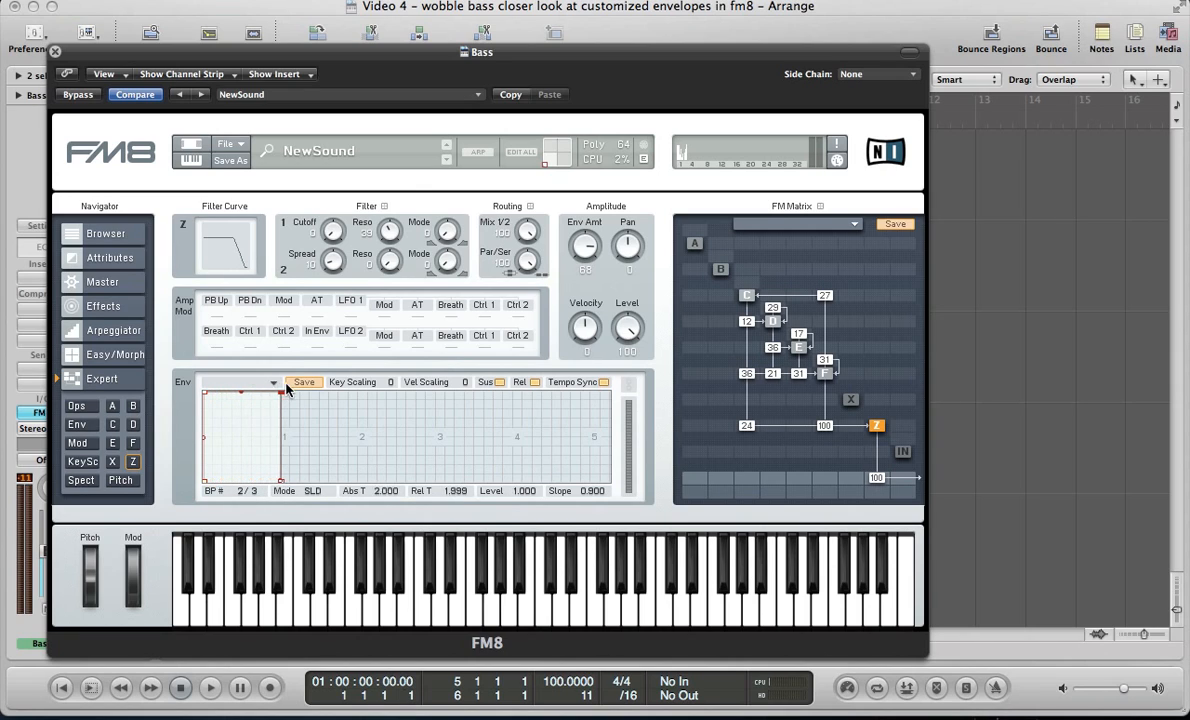
mouse_move(316, 490)
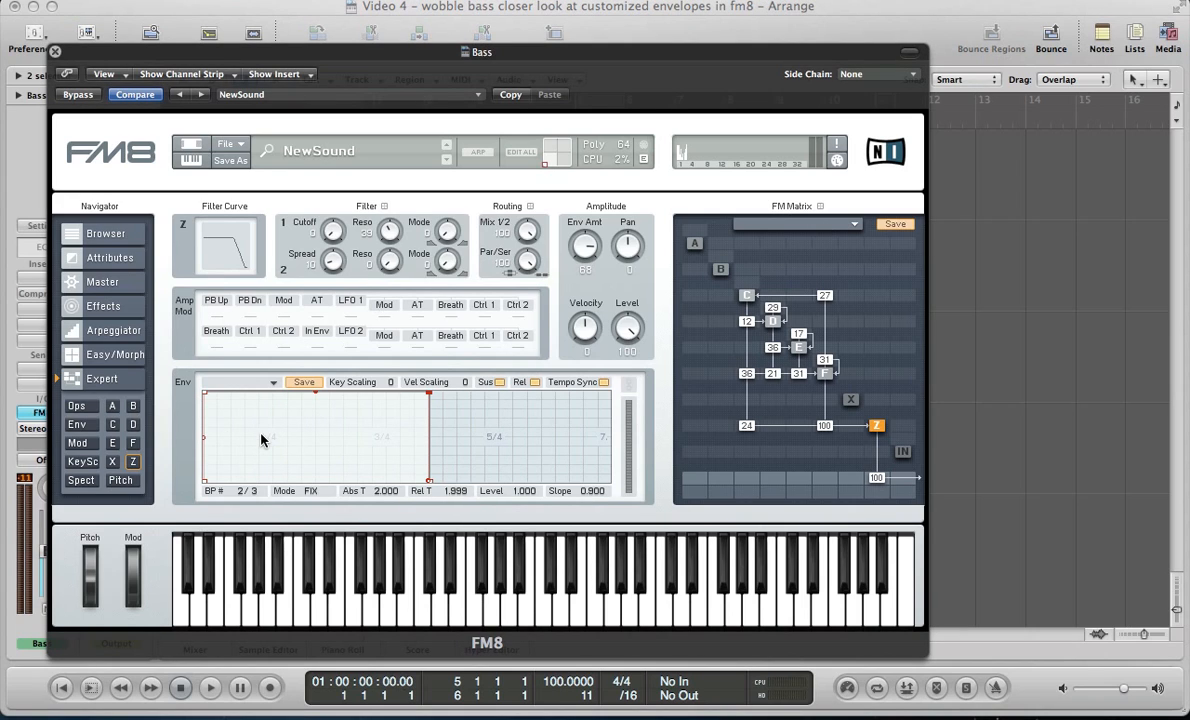
mouse_move(229, 441)
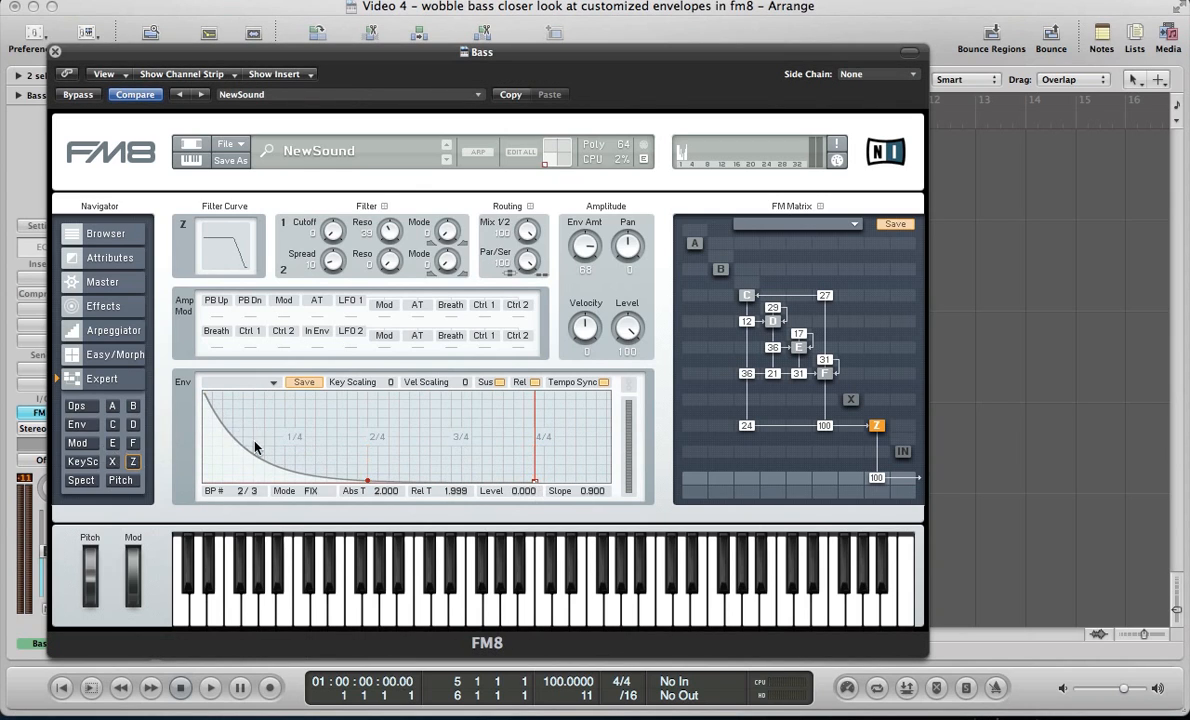
mouse_move(464, 472)
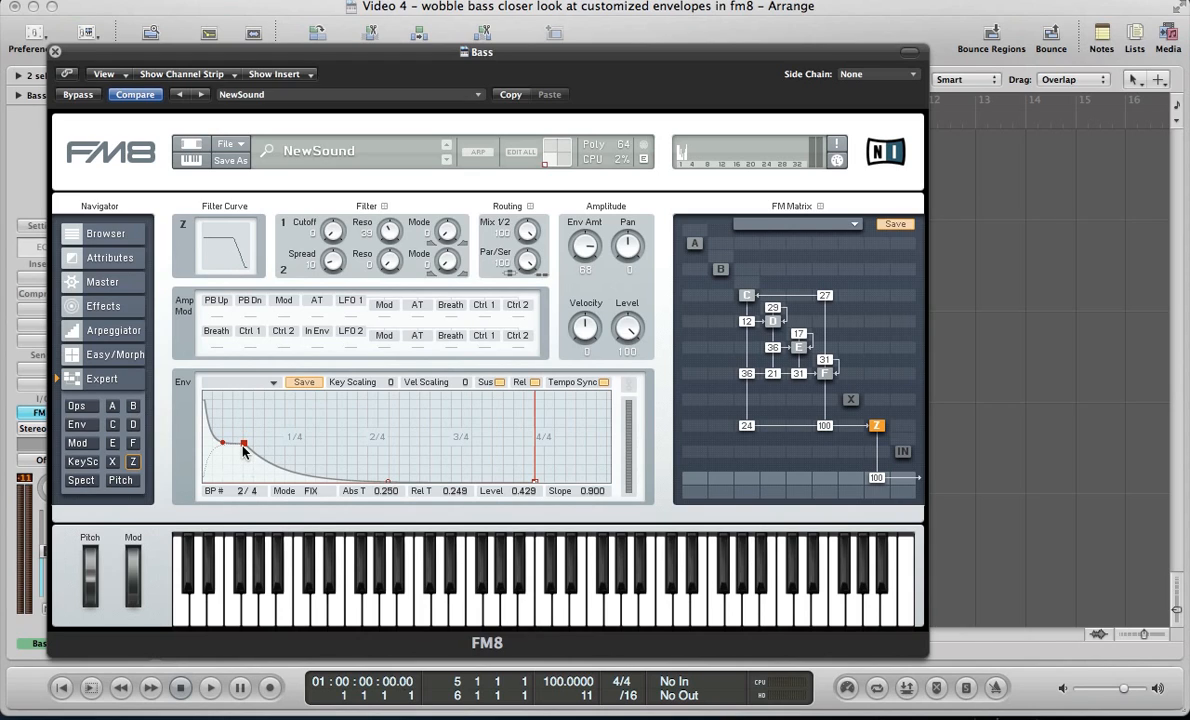
mouse_move(210, 453)
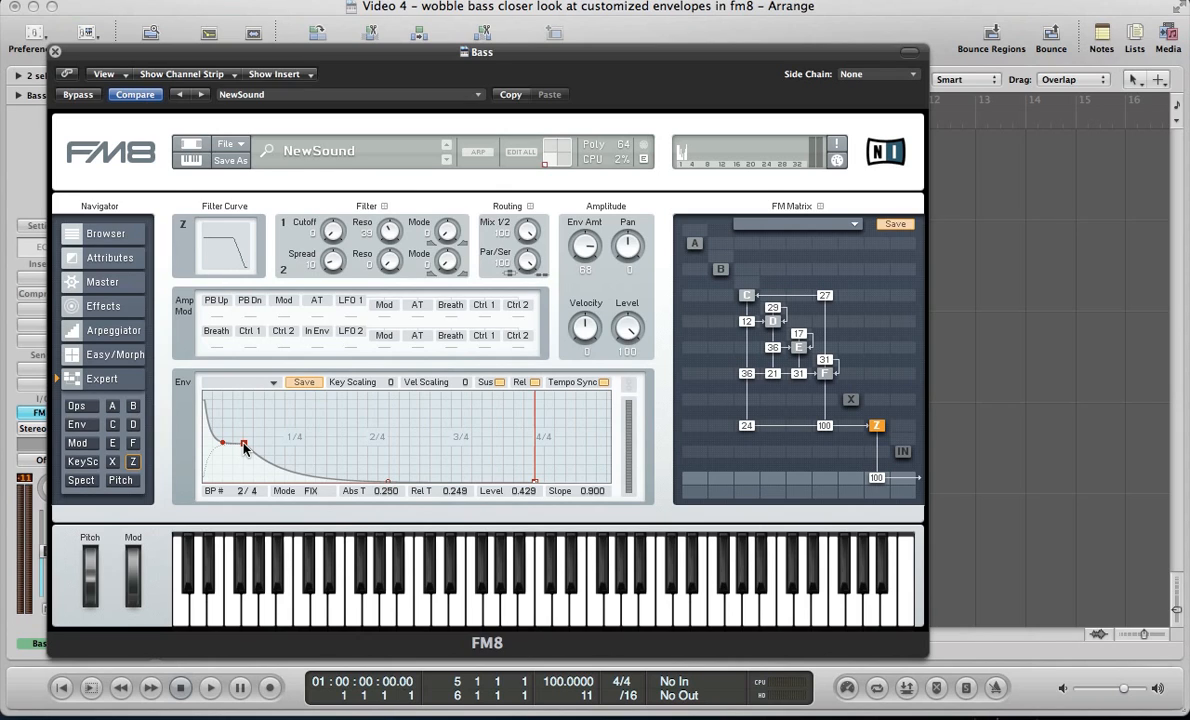
Reshape the envelope into one sharp full-level spike decaying quickly to zero, then close FM8
left_click_drag(245, 443, 245, 447)
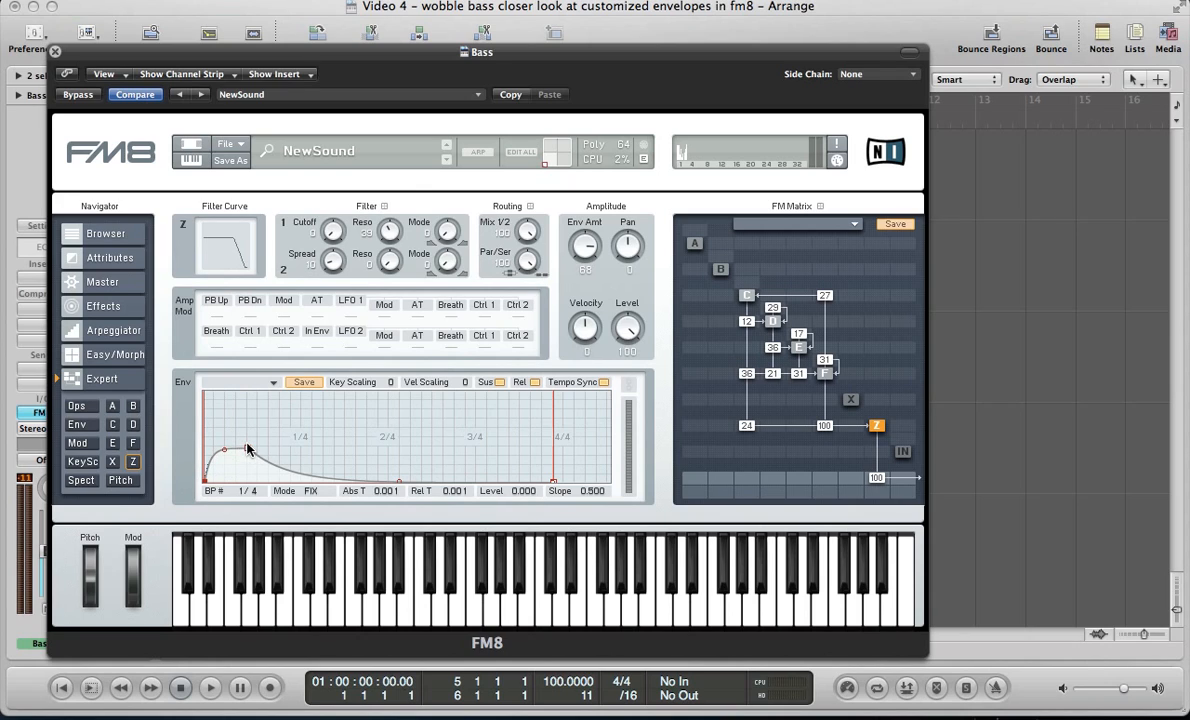
left_click_drag(225, 449, 248, 408)
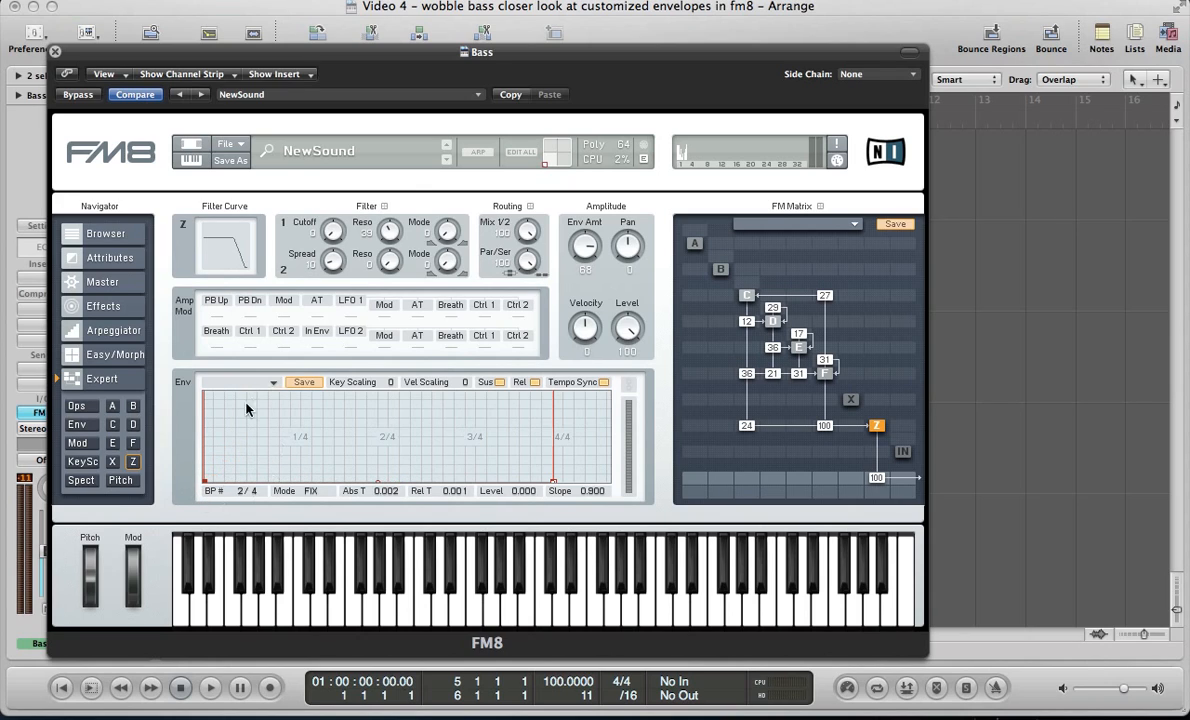
mouse_move(294, 438)
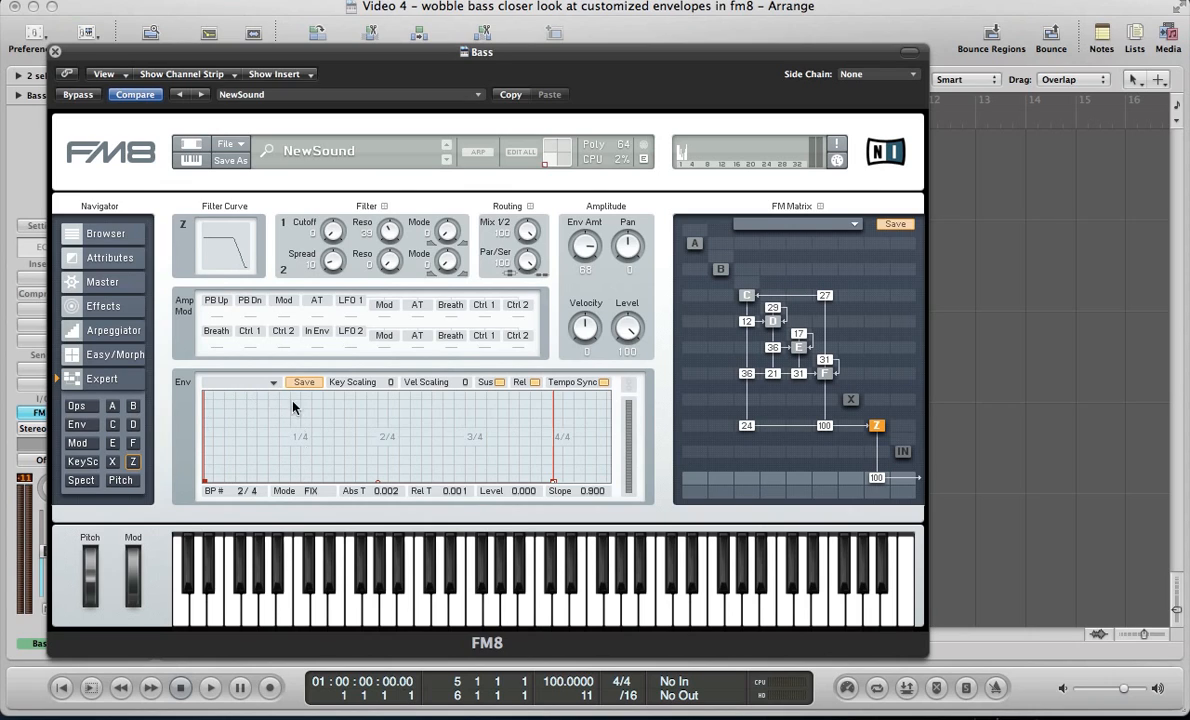
mouse_move(249, 467)
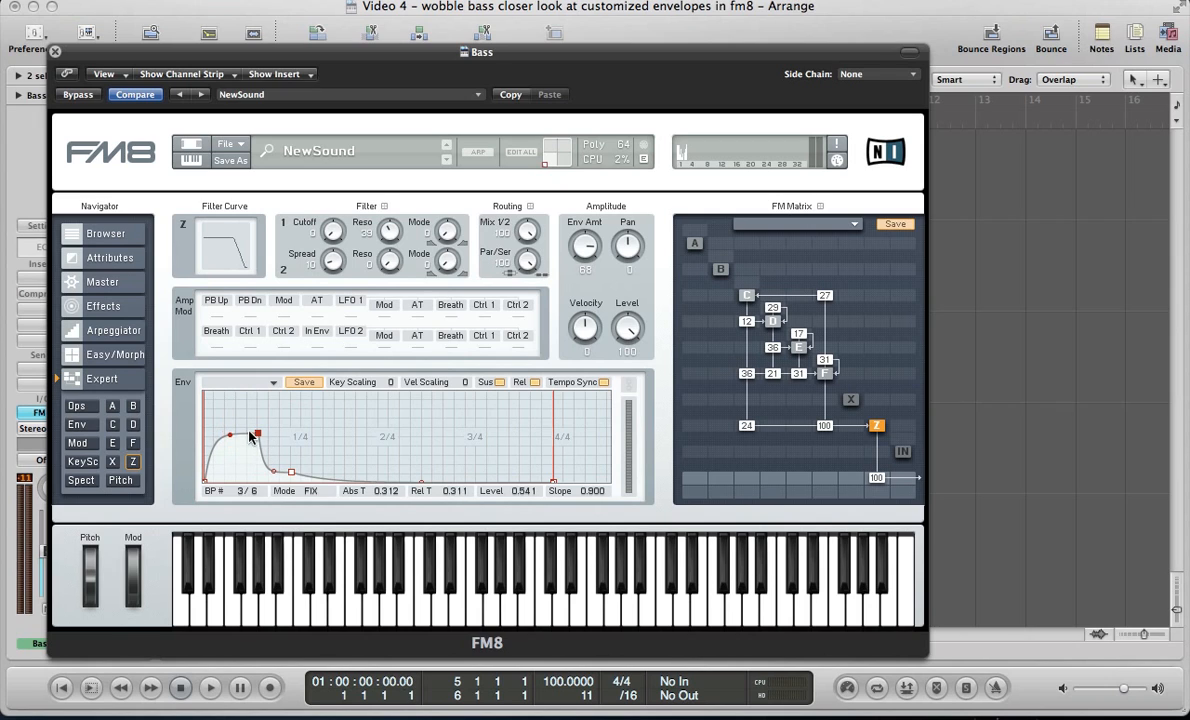
left_click_drag(255, 434, 299, 434)
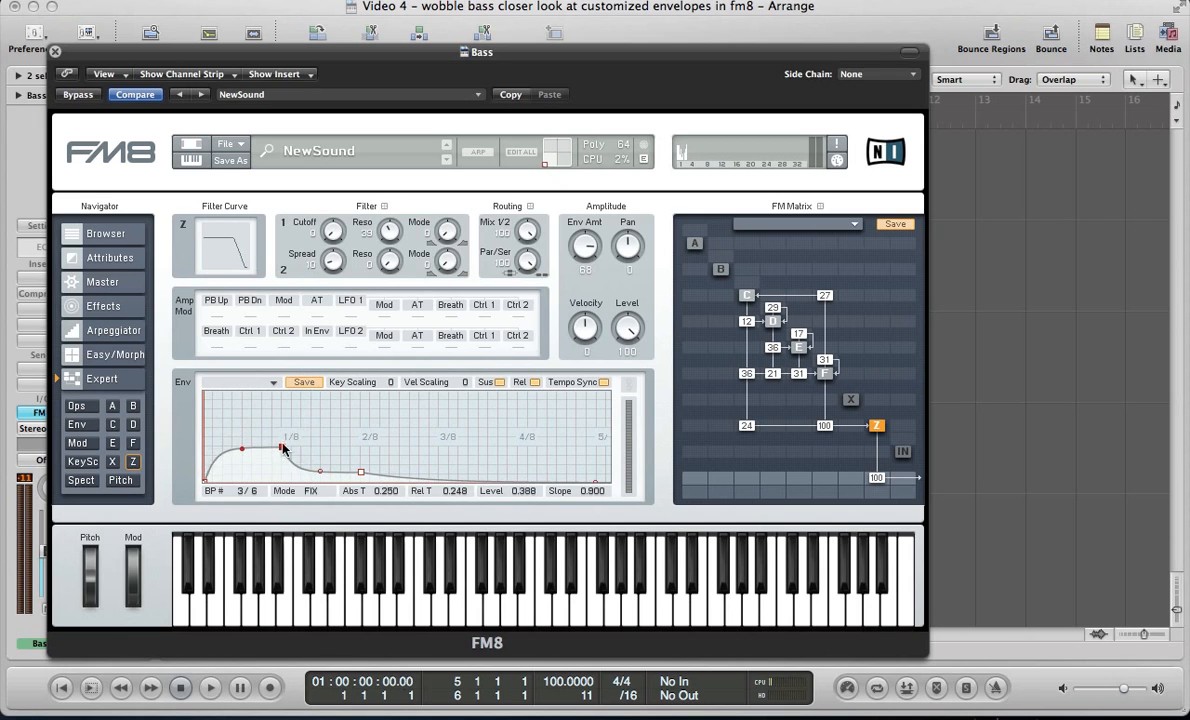
left_click_drag(282, 448, 282, 423)
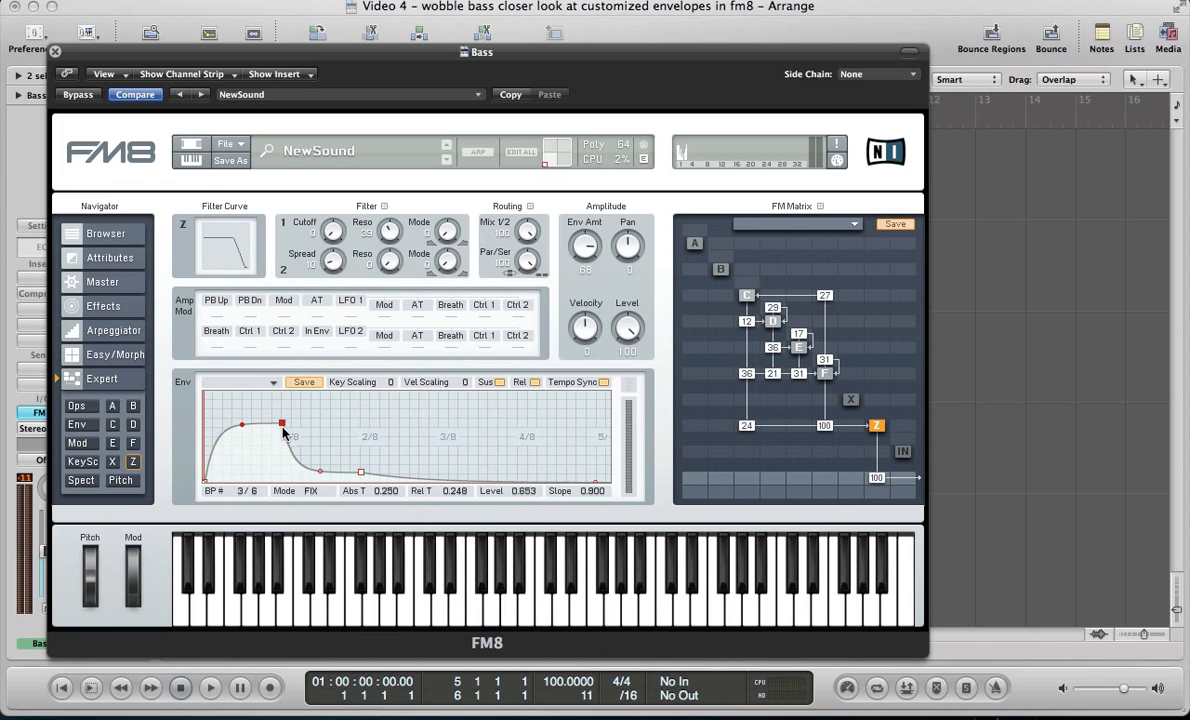
left_click_drag(281, 424, 281, 398)
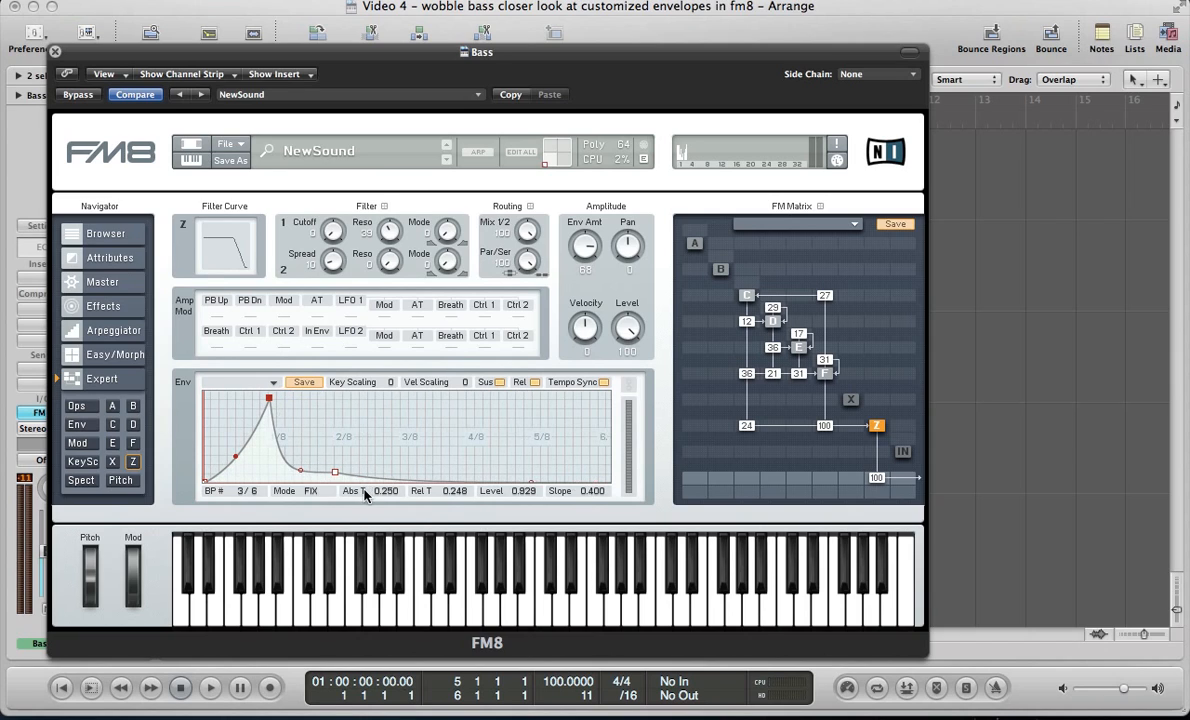
left_click_drag(335, 470, 300, 480)
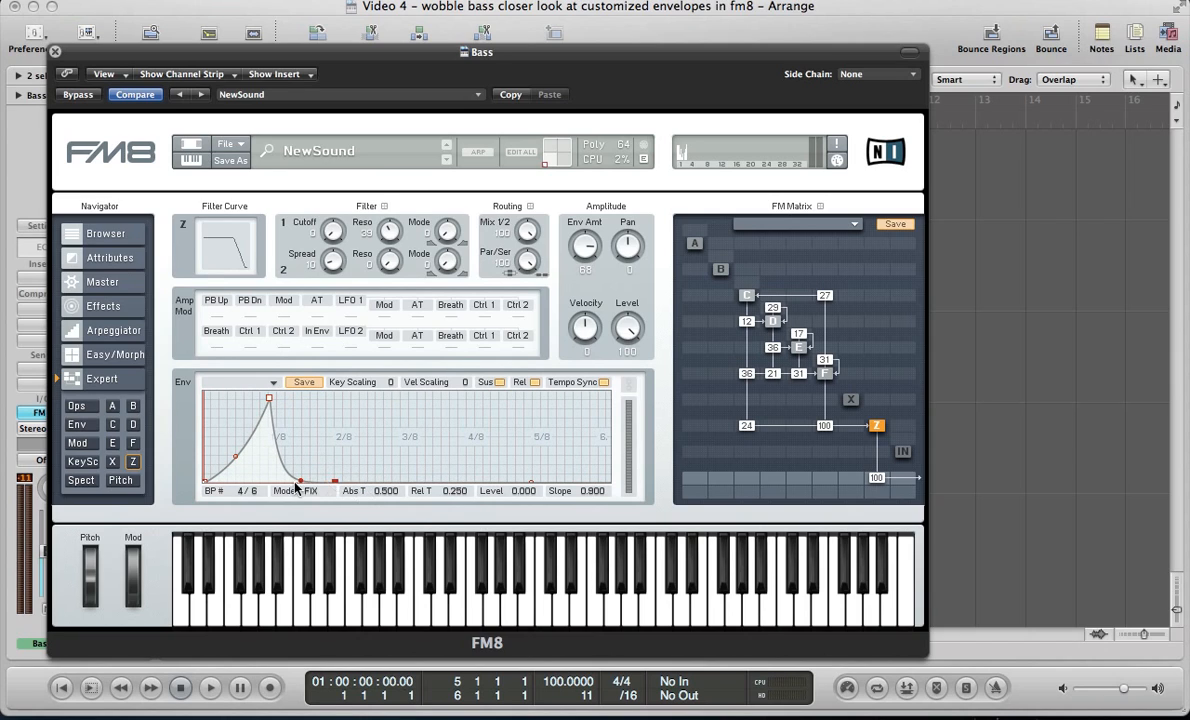
left_click_drag(295, 488, 275, 440)
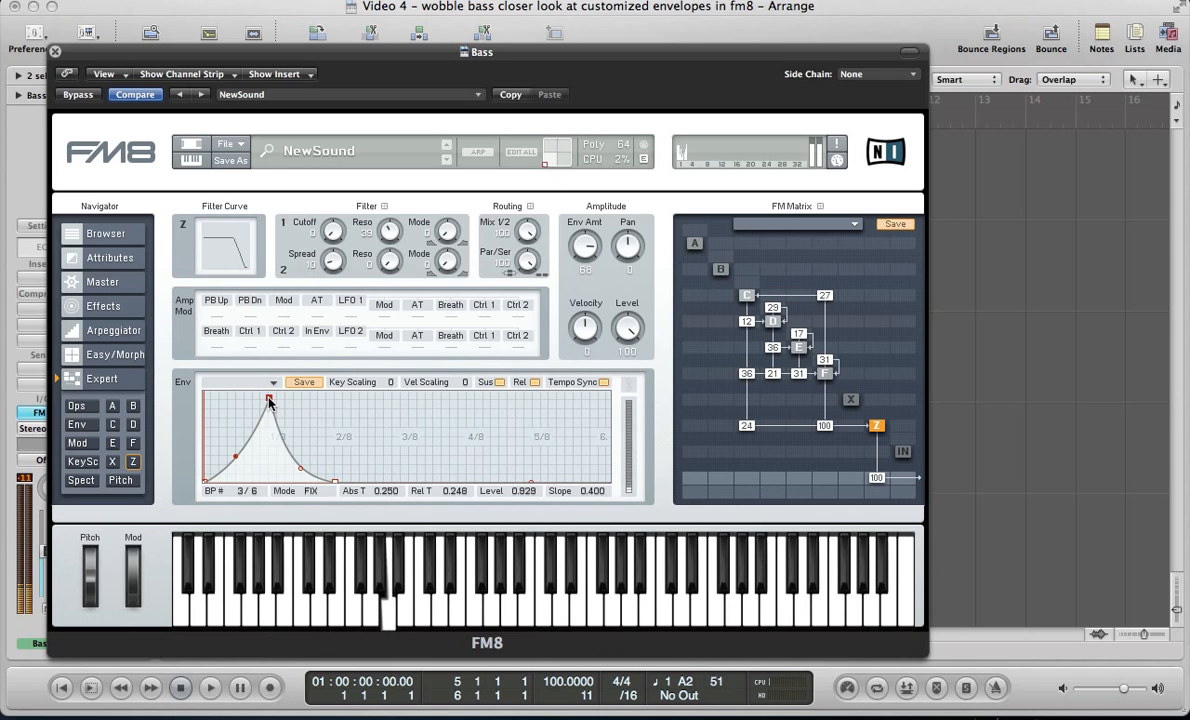
left_click(55, 51)
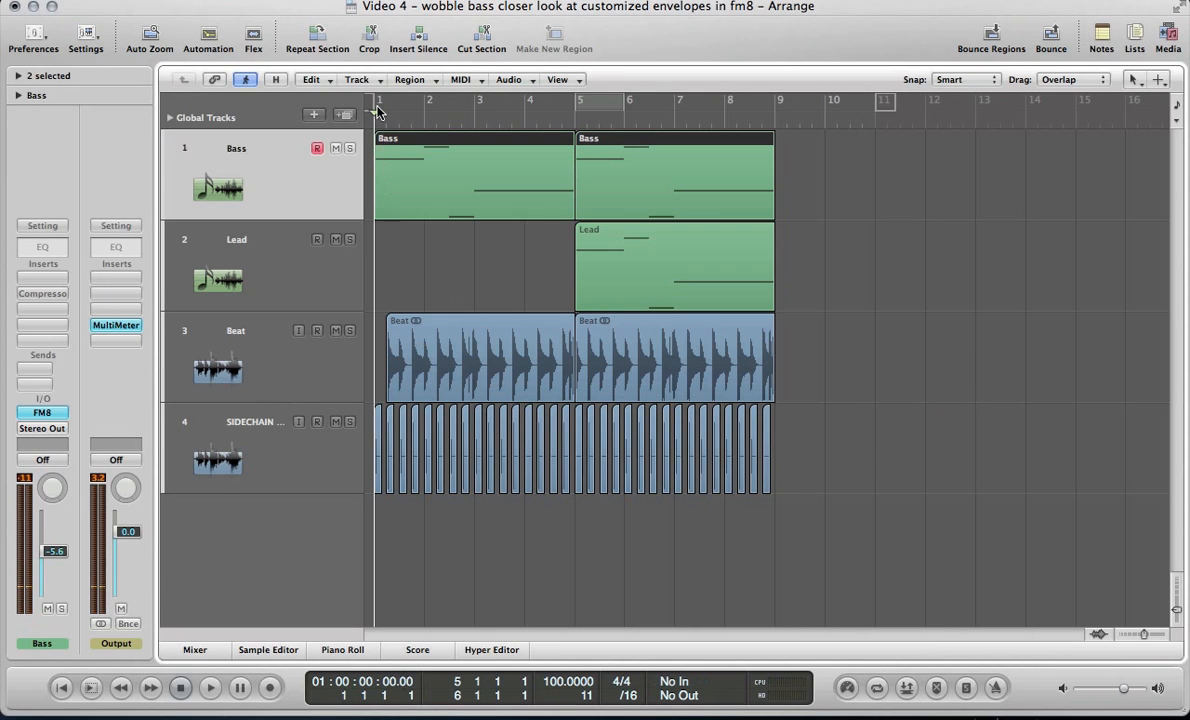
Loop bar 3 of the arrangement during playback and reopen the Bass track's FM8 window
left_click(210, 688)
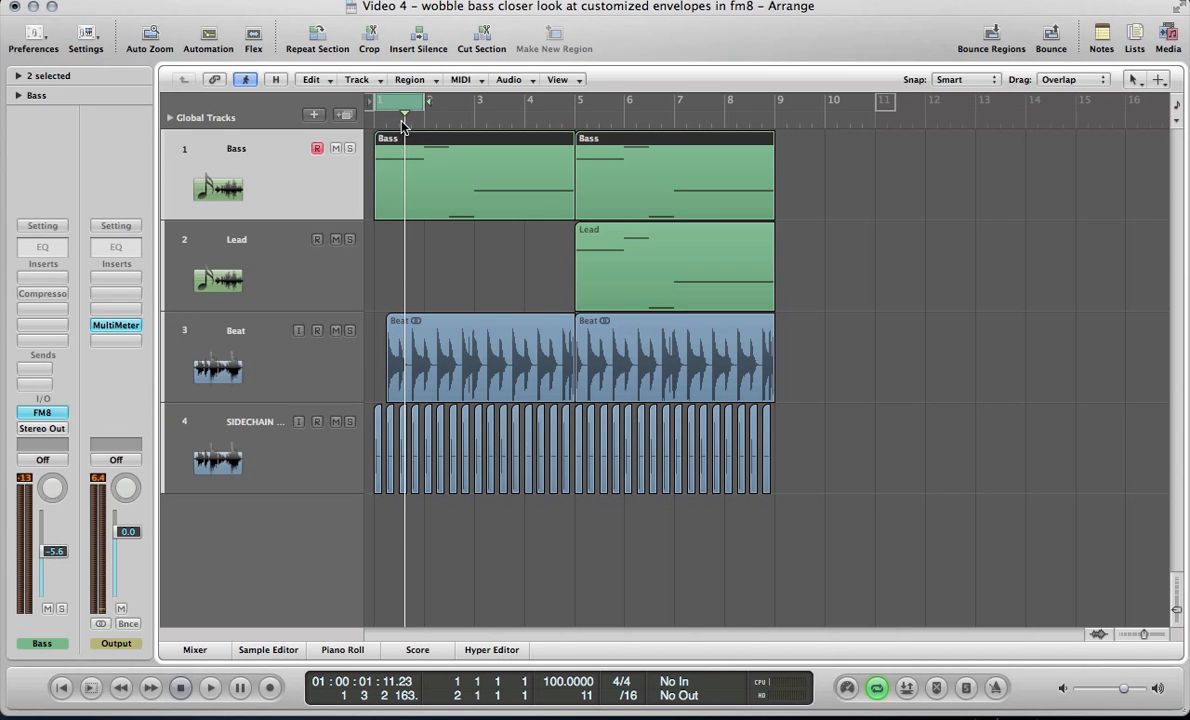
left_click(210, 687)
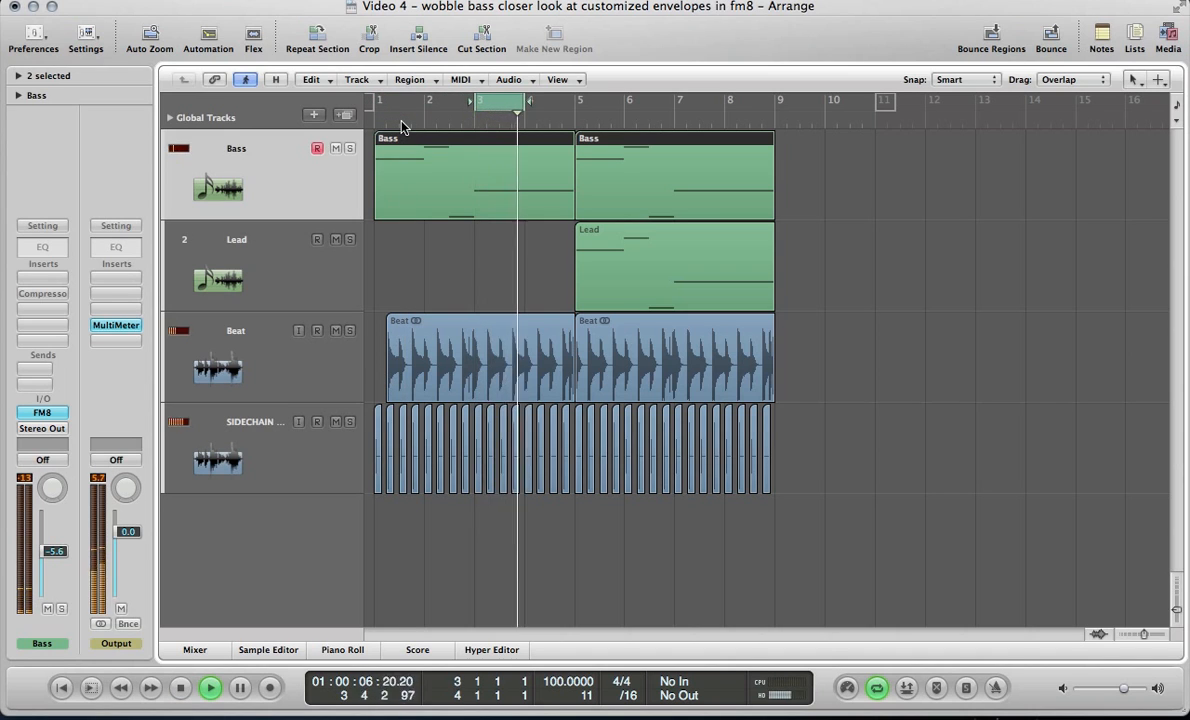
left_click(490, 108)
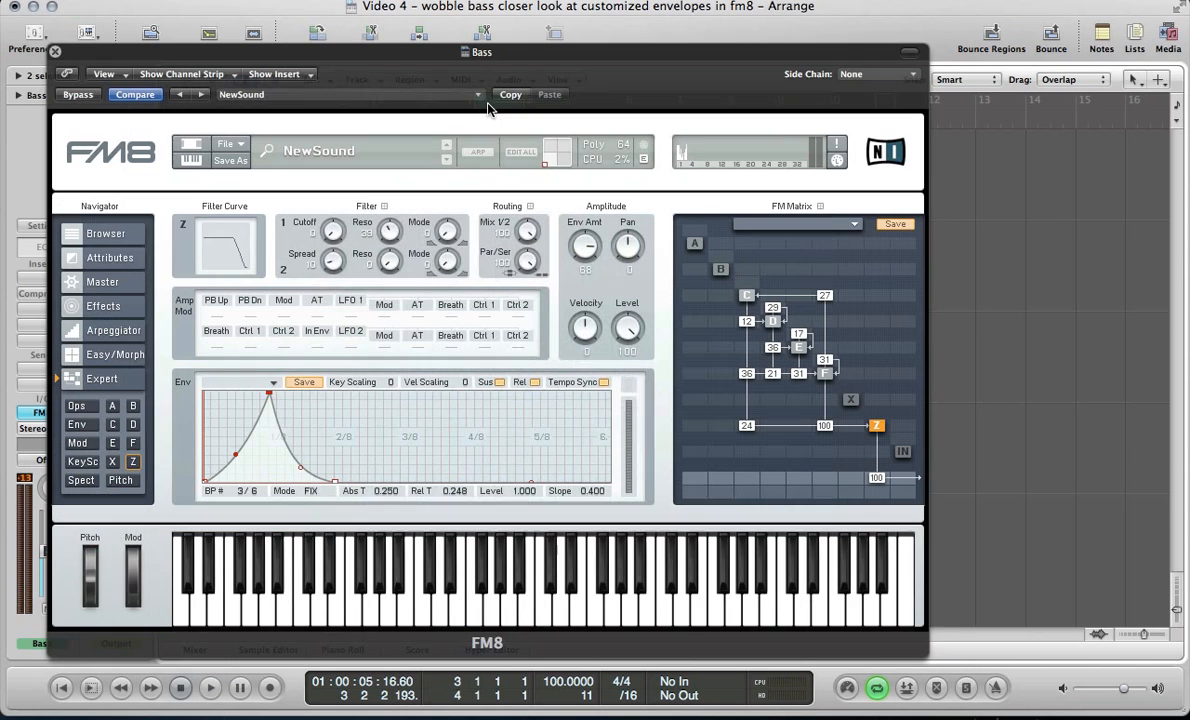
mouse_move(390, 454)
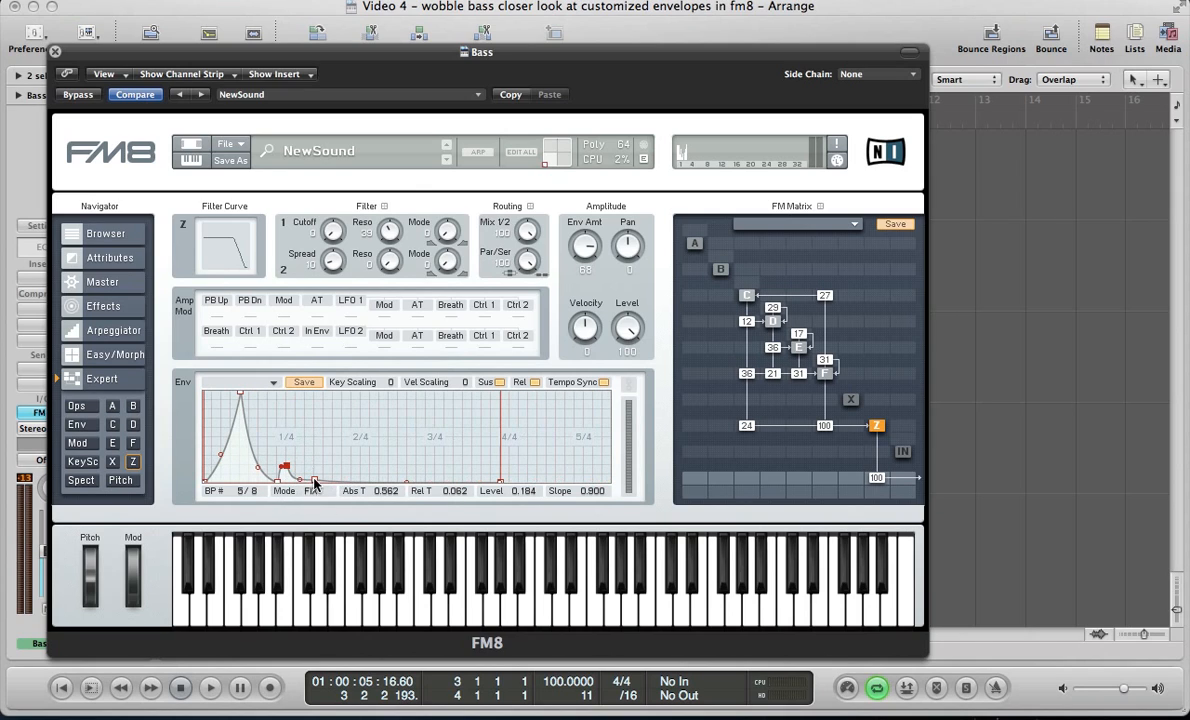
Rework the first envelope peak with a zero-level breakpoint and a second rise after it
left_click_drag(315, 483, 349, 491)
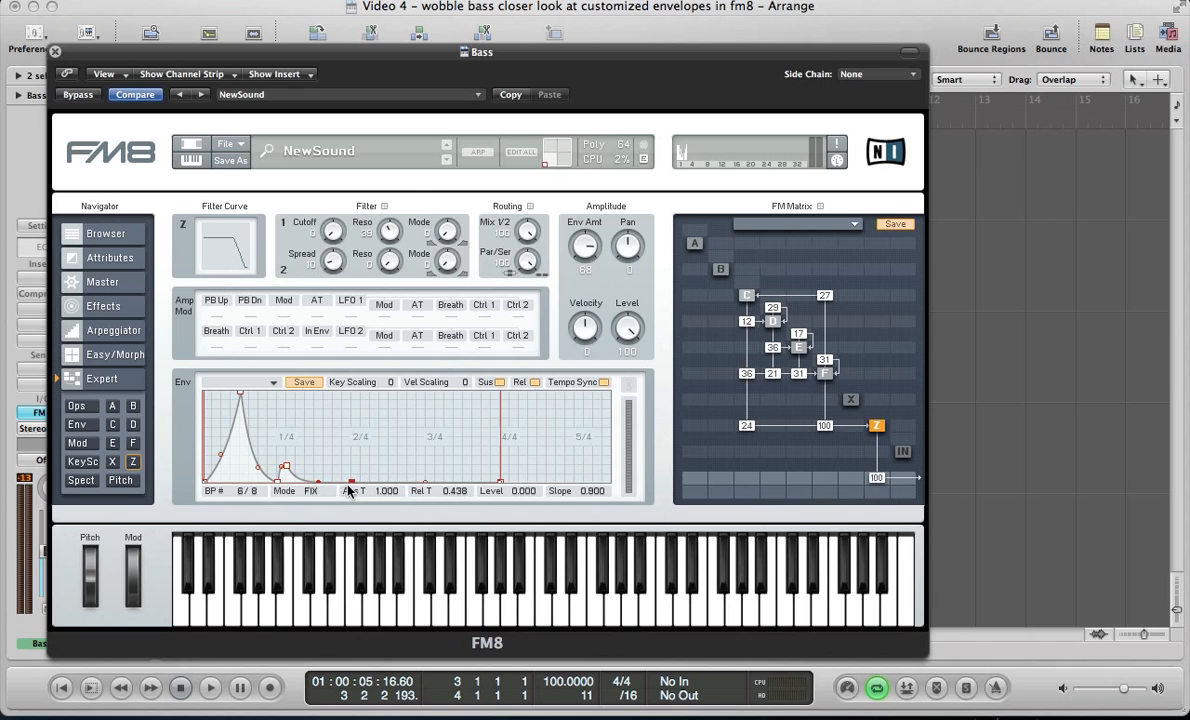
left_click_drag(350, 489, 285, 470)
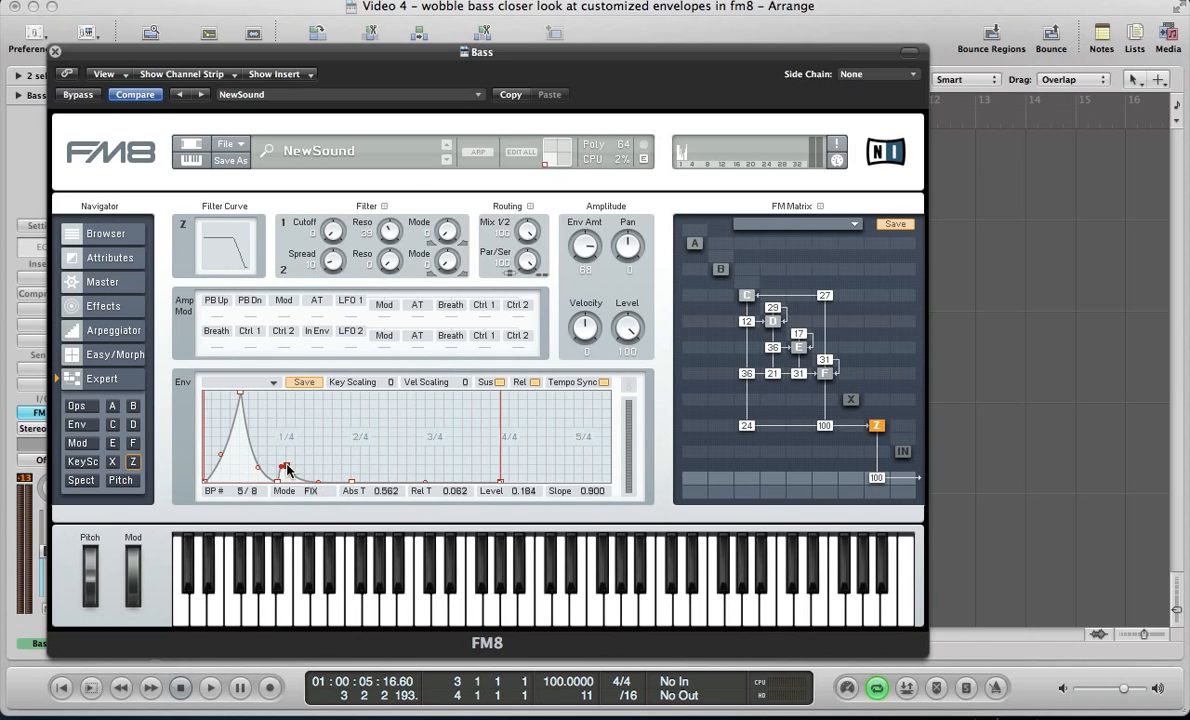
left_click_drag(287, 470, 313, 463)
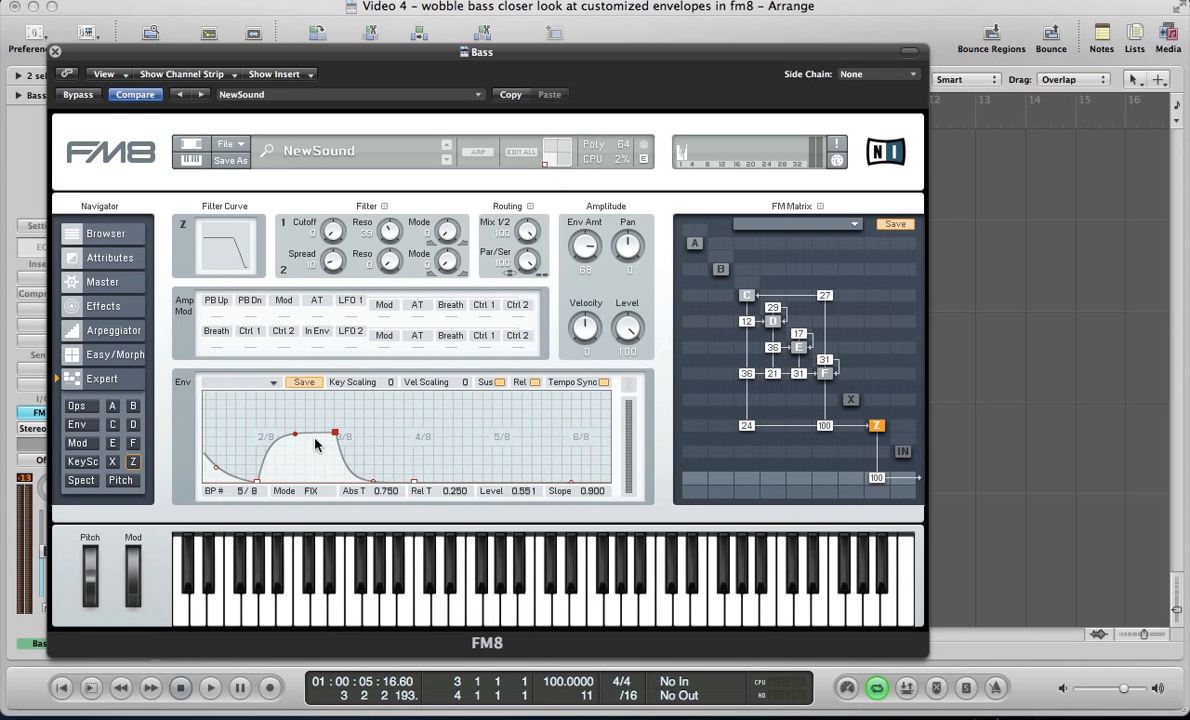
left_click_drag(296, 434, 335, 434)
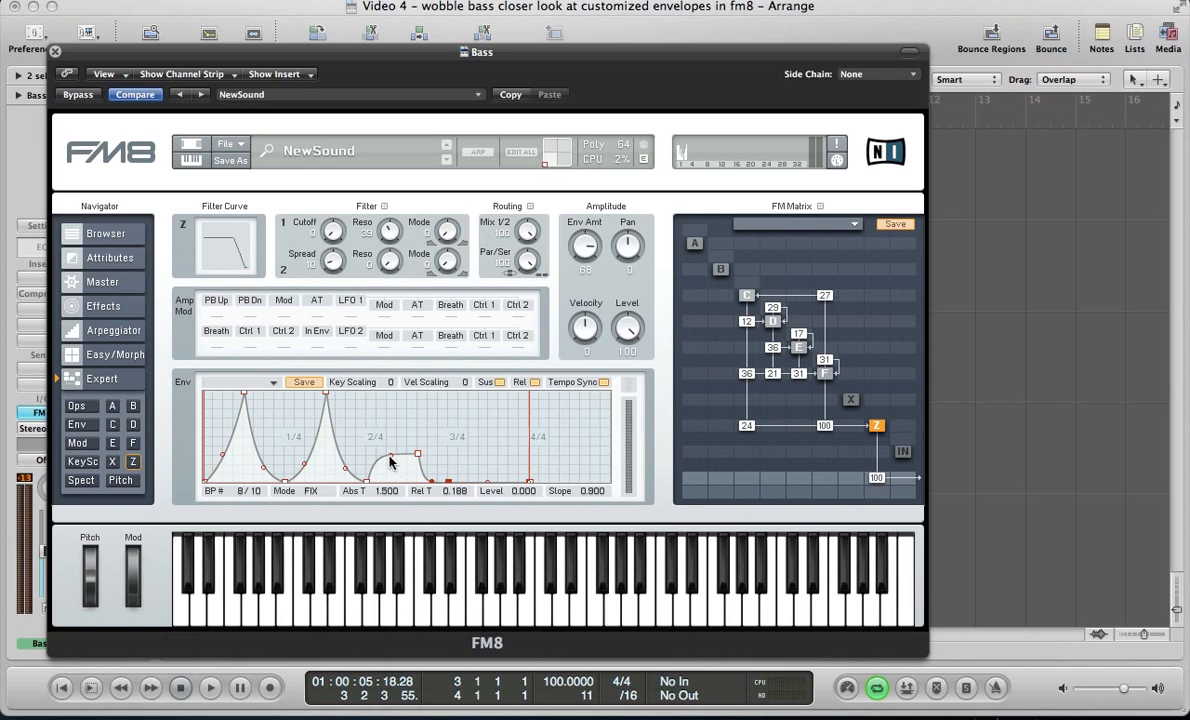
Raise the second and third envelope peaks and steepen the fall after the third
left_click_drag(418, 454, 418, 450)
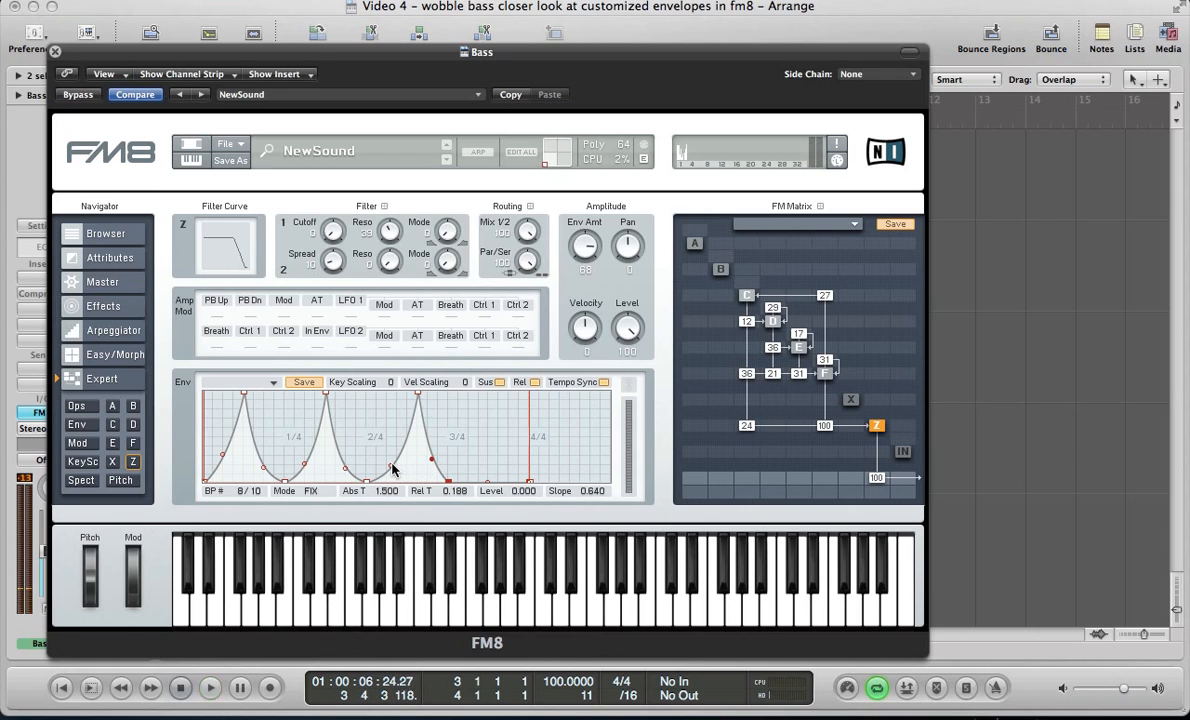
left_click_drag(393, 470, 390, 460)
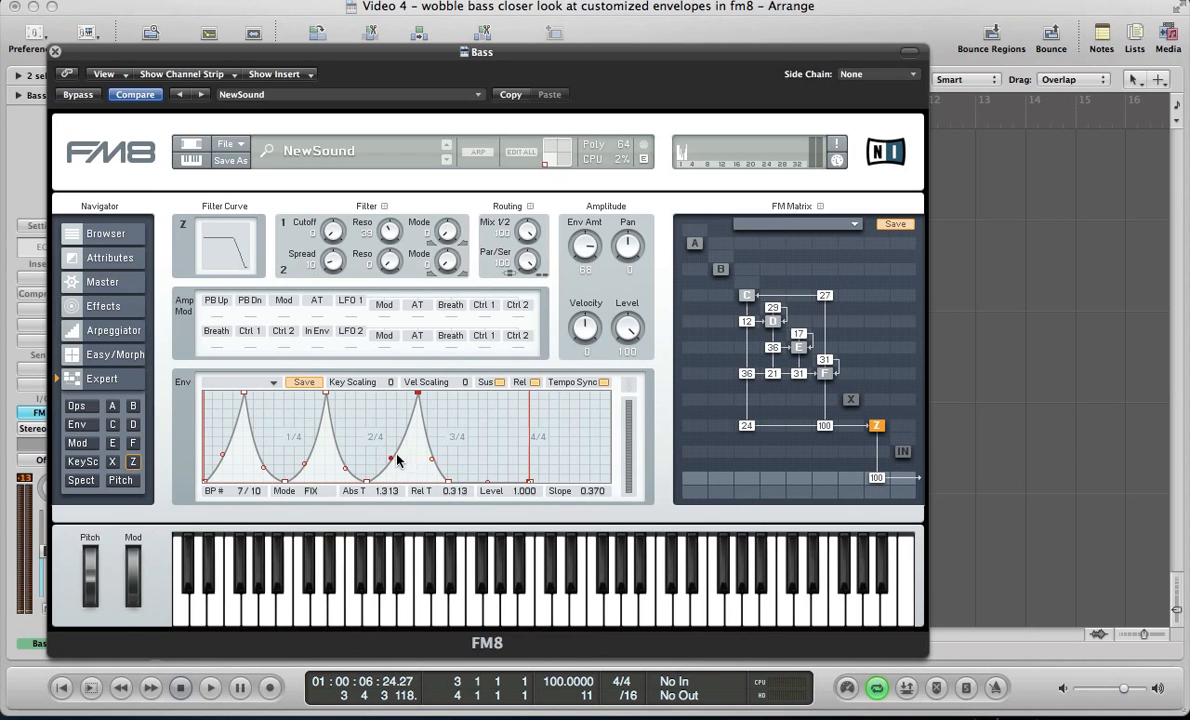
left_click_drag(391, 459, 432, 447)
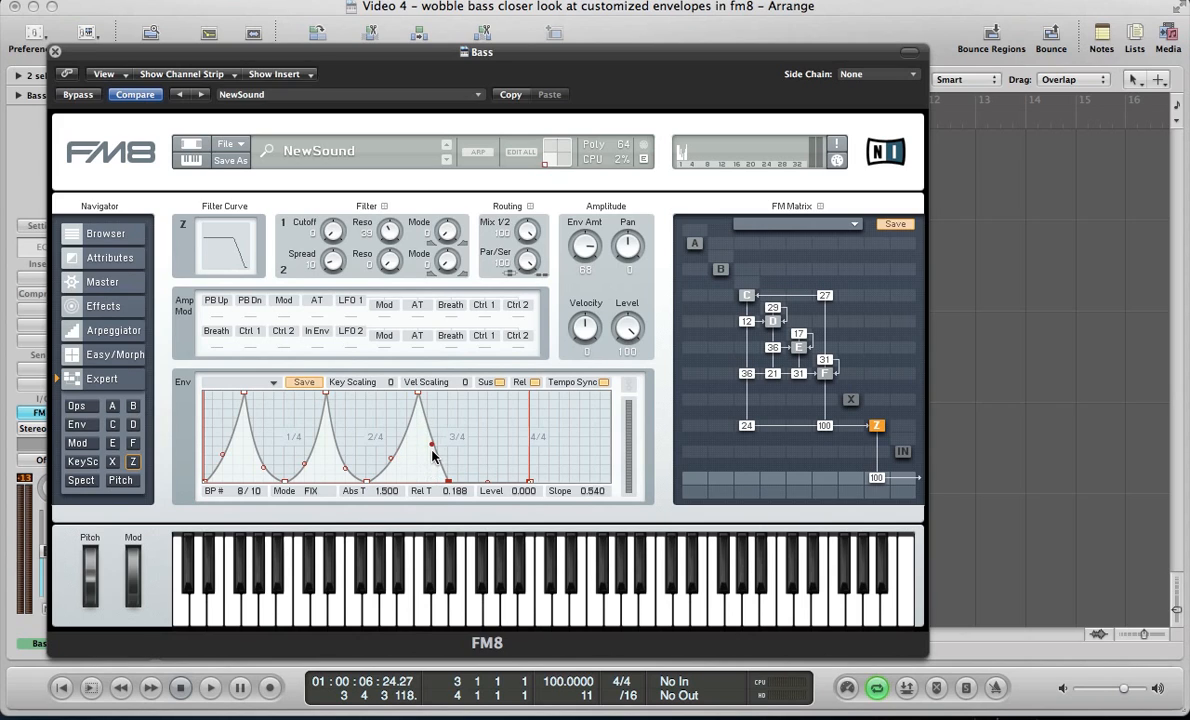
left_click_drag(432, 445, 432, 437)
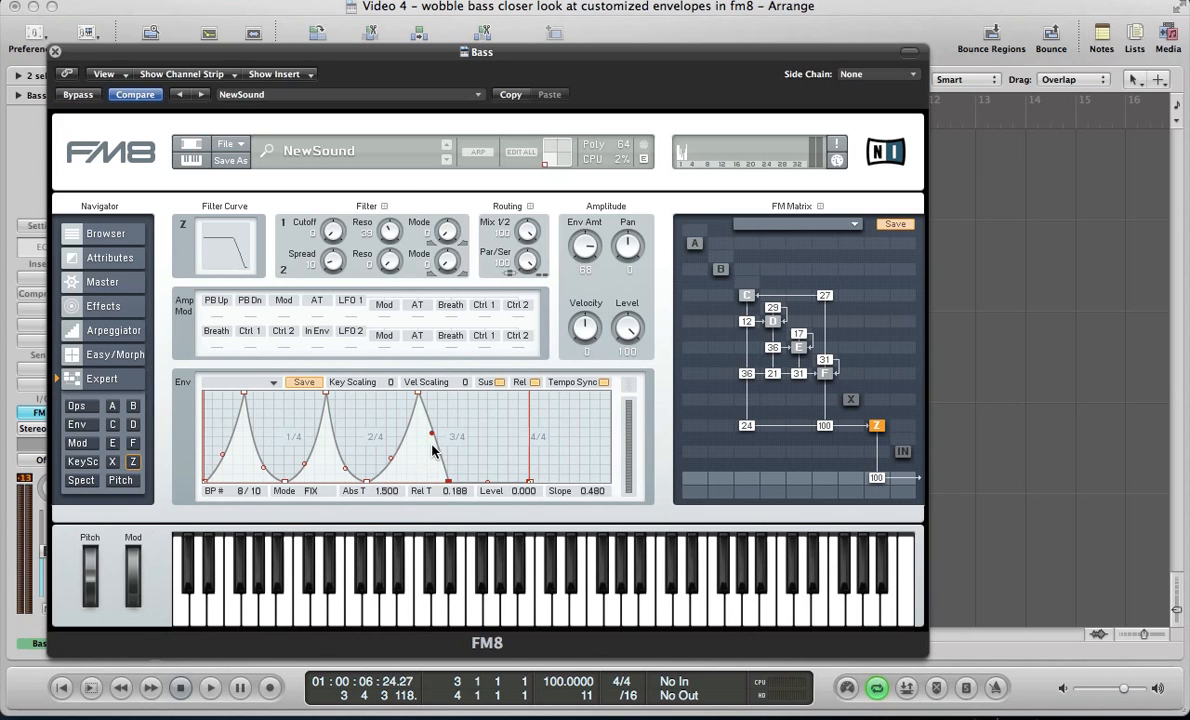
left_click(210, 687)
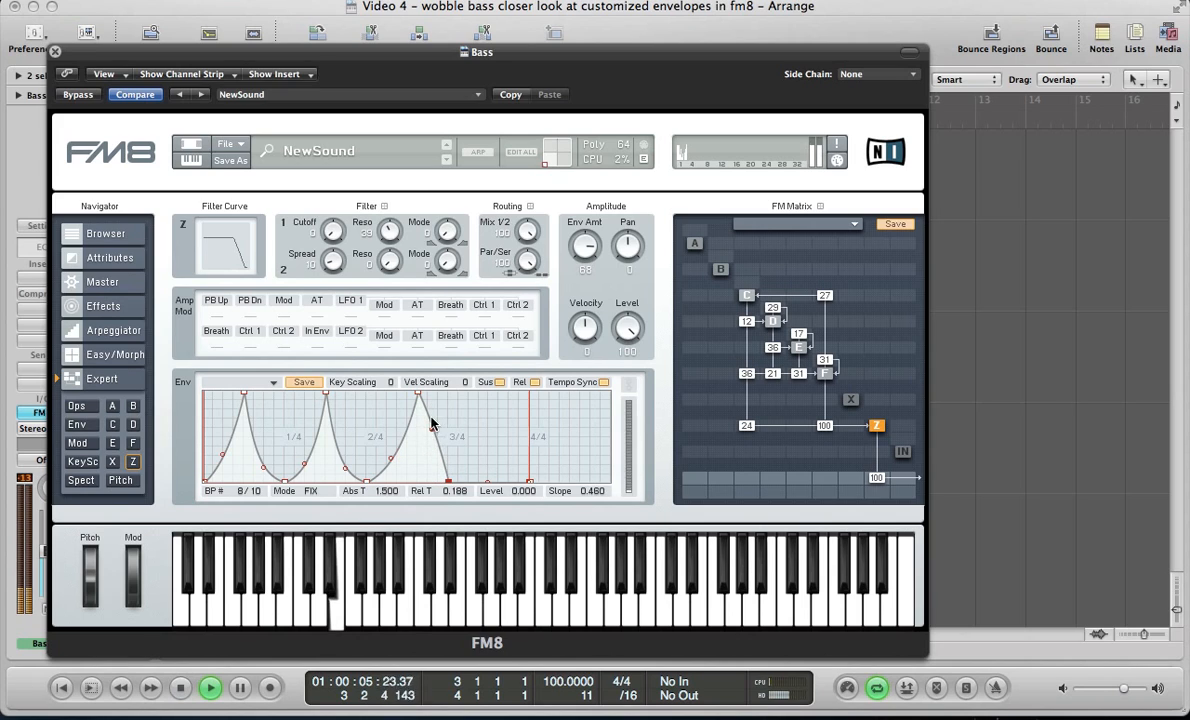
left_click_drag(425, 425, 432, 490)
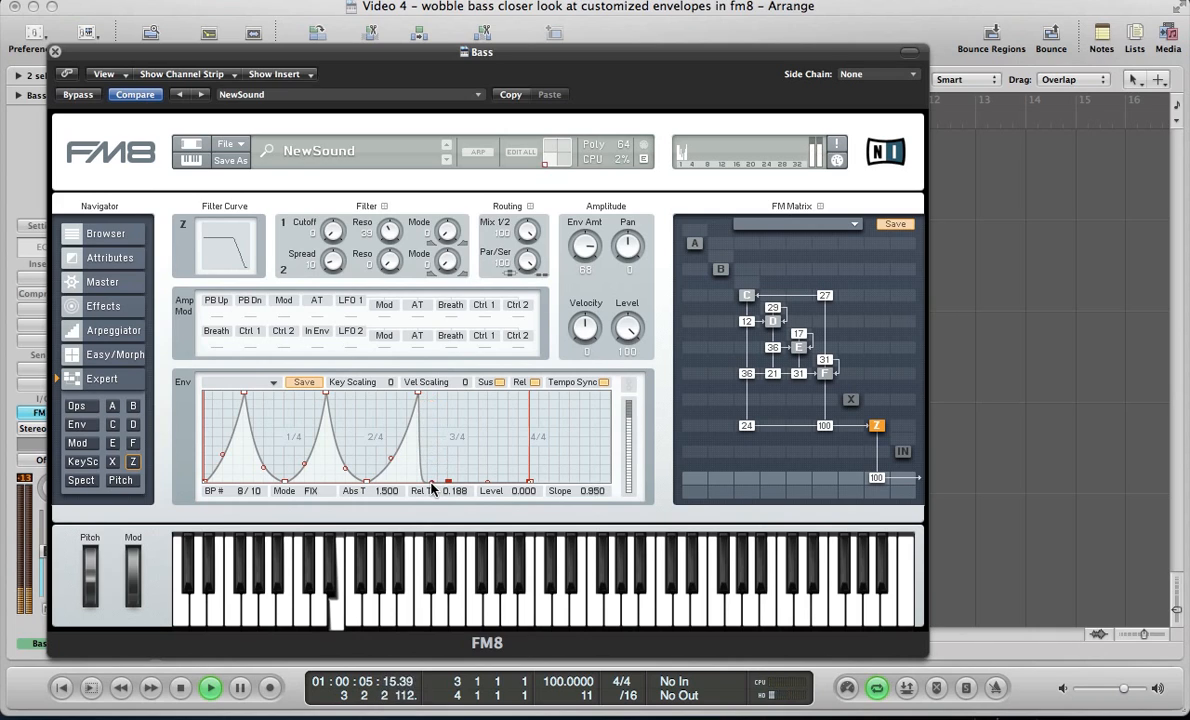
left_click_drag(430, 460, 430, 455)
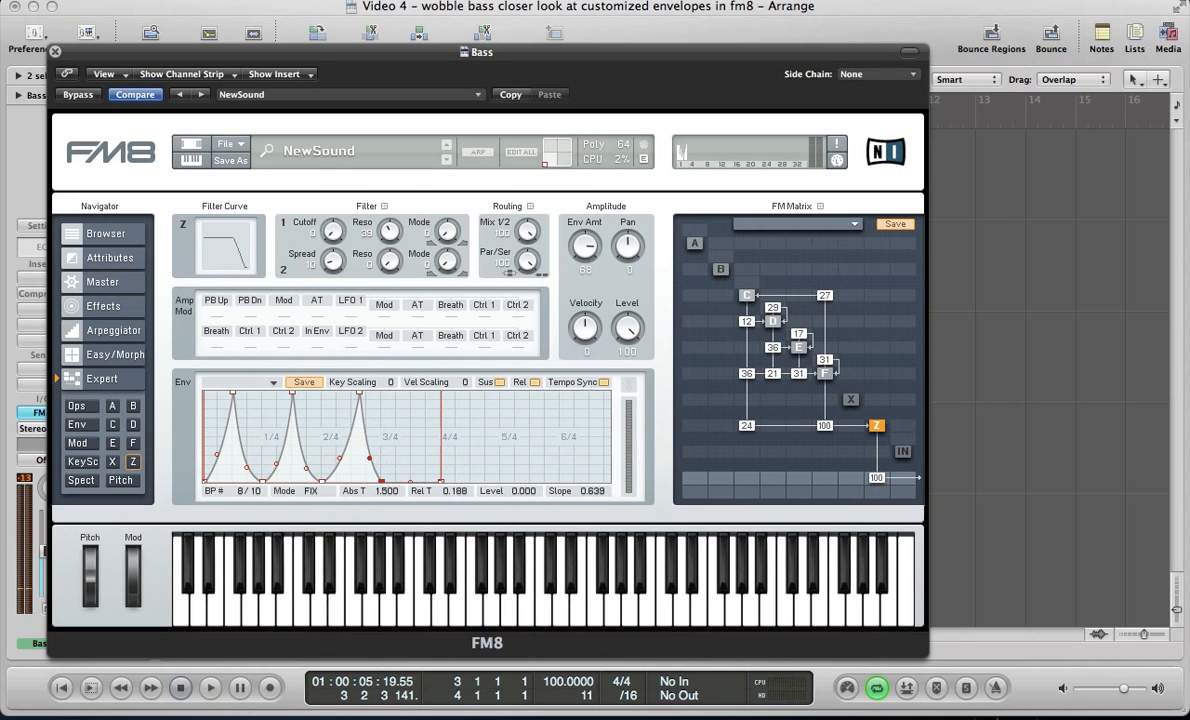
mouse_move(398, 457)
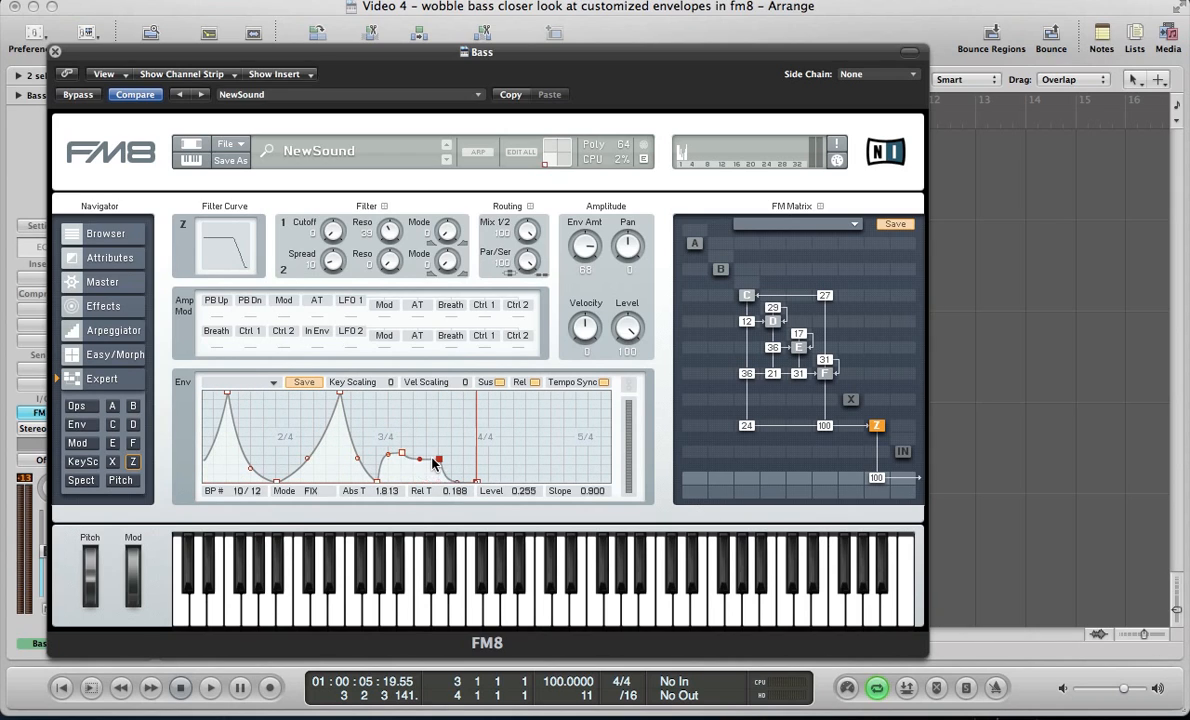
Turn the final bumps into sharp peaks spaced closer toward bar end, the last at full height
left_click_drag(436, 462, 448, 465)
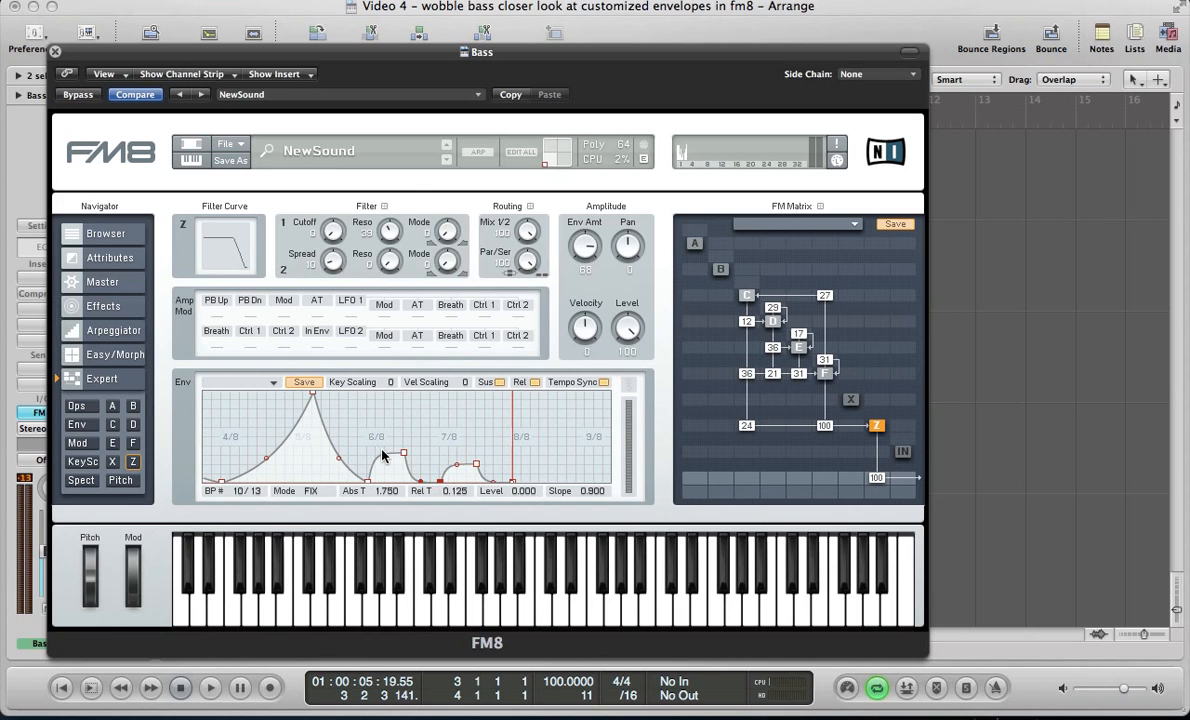
left_click_drag(405, 453, 403, 453)
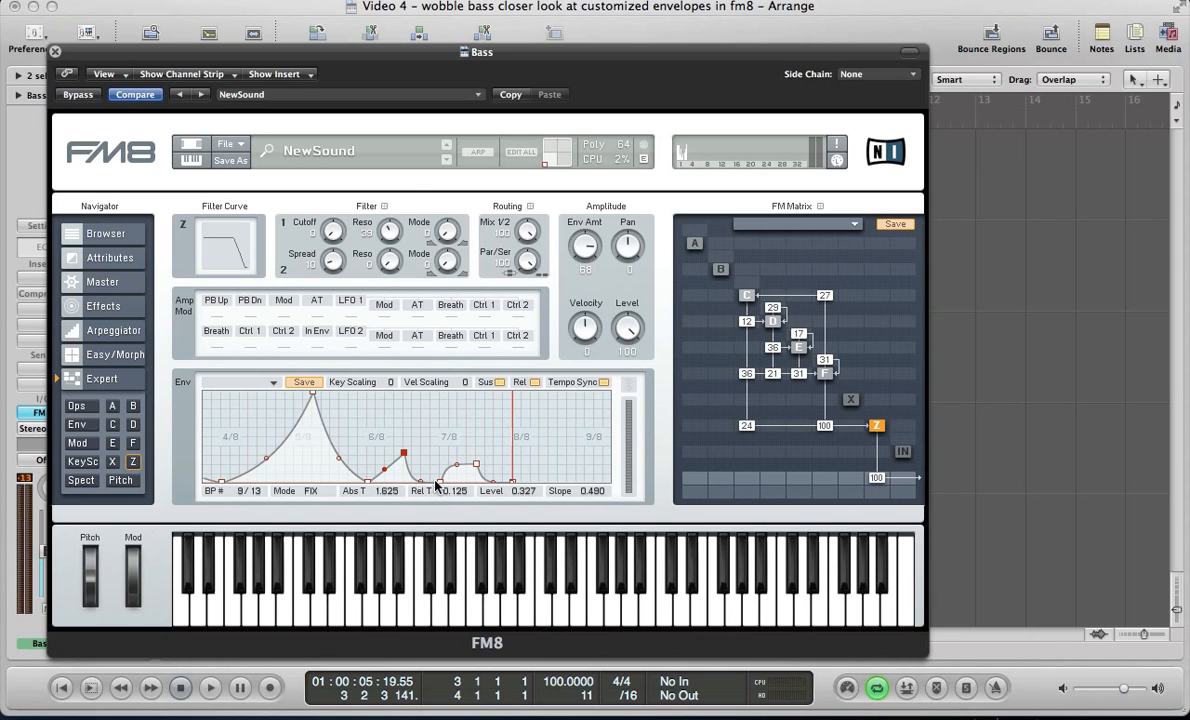
left_click_drag(437, 483, 404, 410)
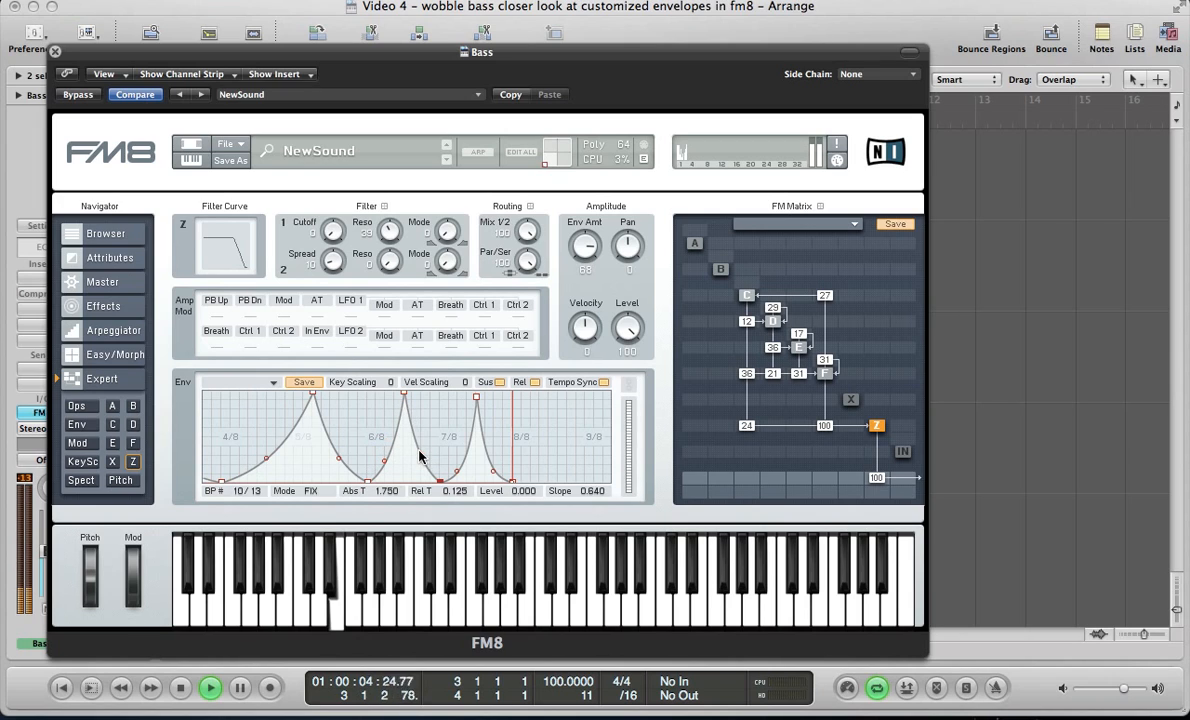
left_click_drag(420, 455, 420, 467)
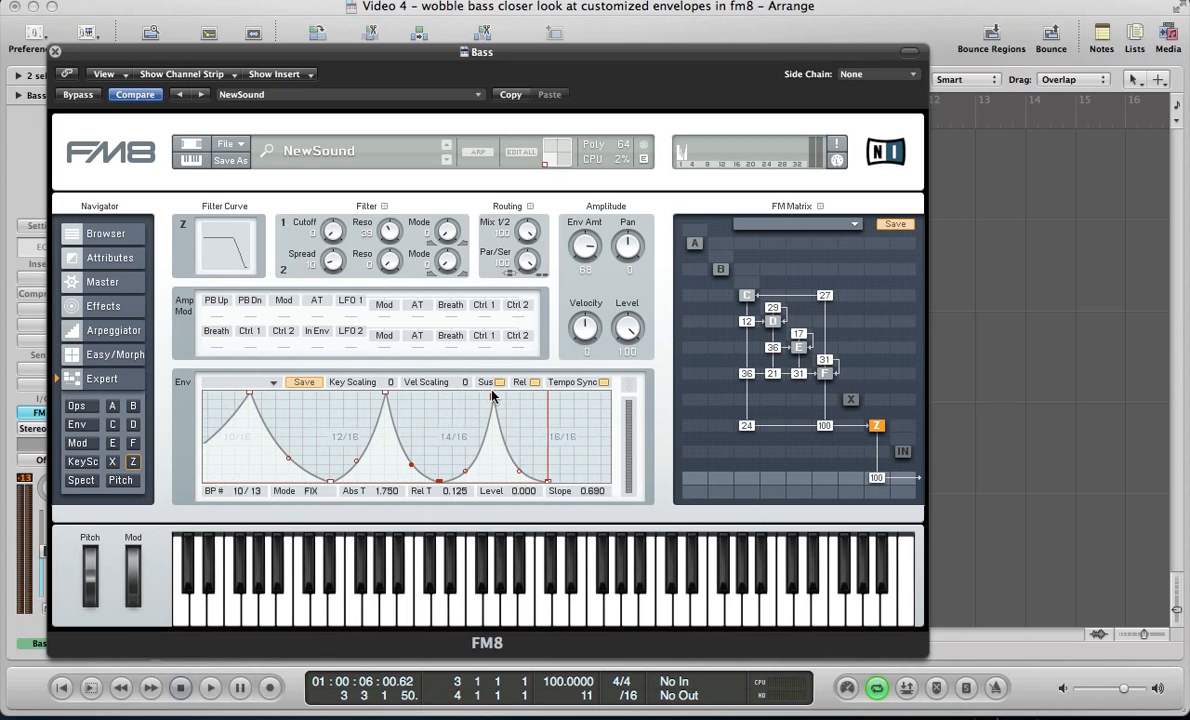
left_click_drag(490, 395, 522, 462)
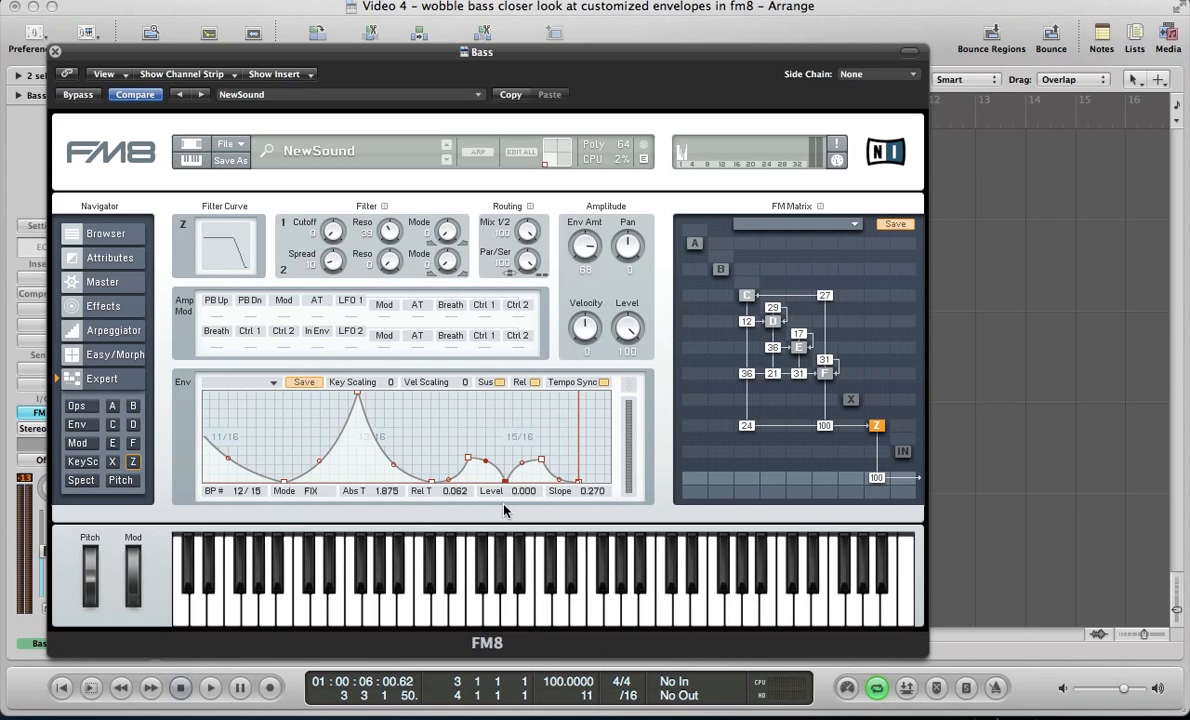
left_click_drag(467, 462, 467, 452)
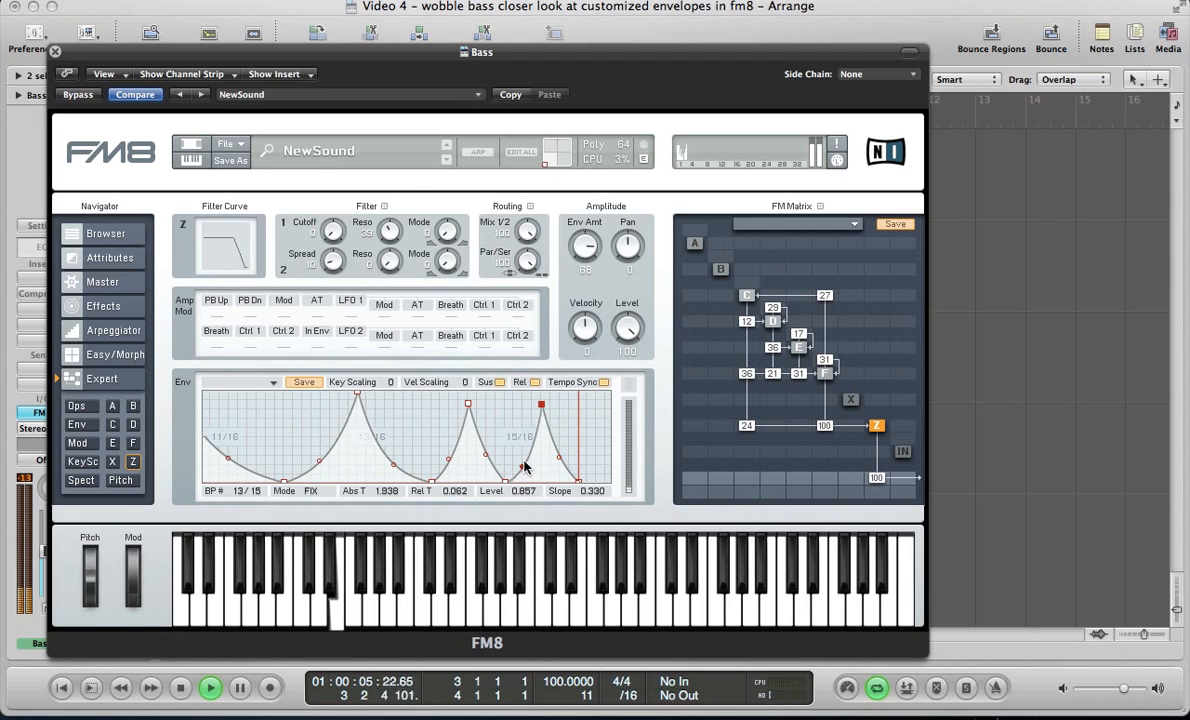
left_click_drag(540, 460, 570, 450)
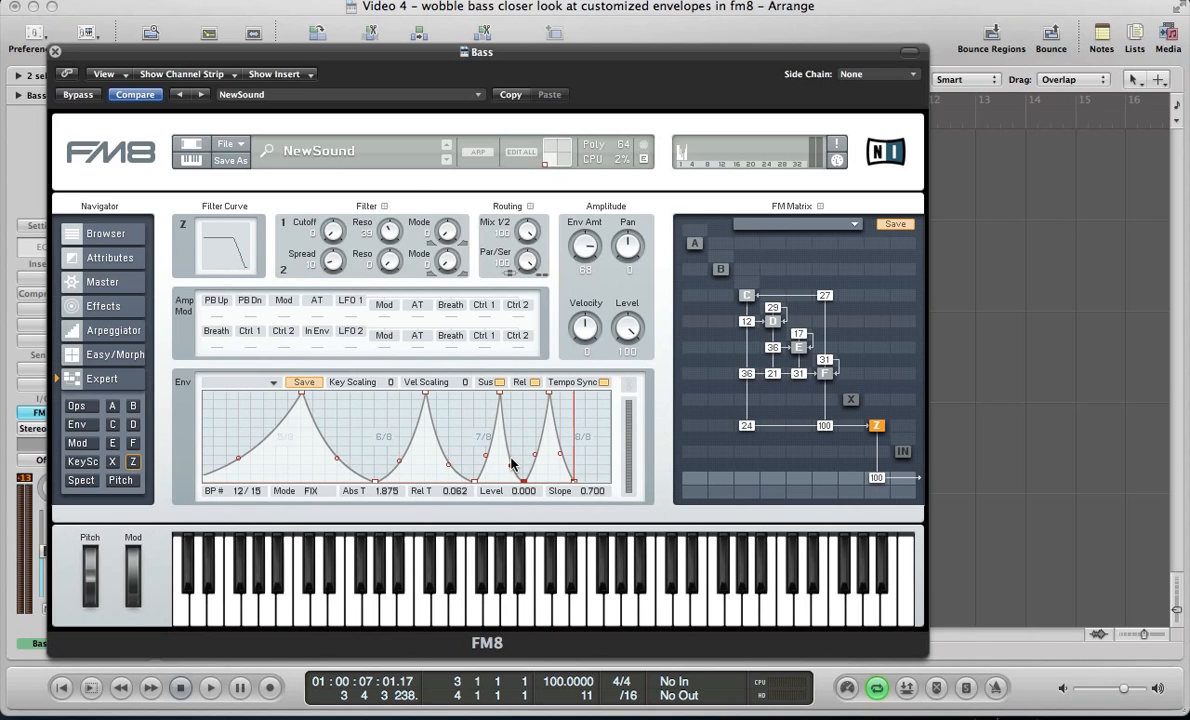
Close the Bass FM8 window and open the Lead track's FM8 browser with LEAD-001 loaded
left_click(210, 687)
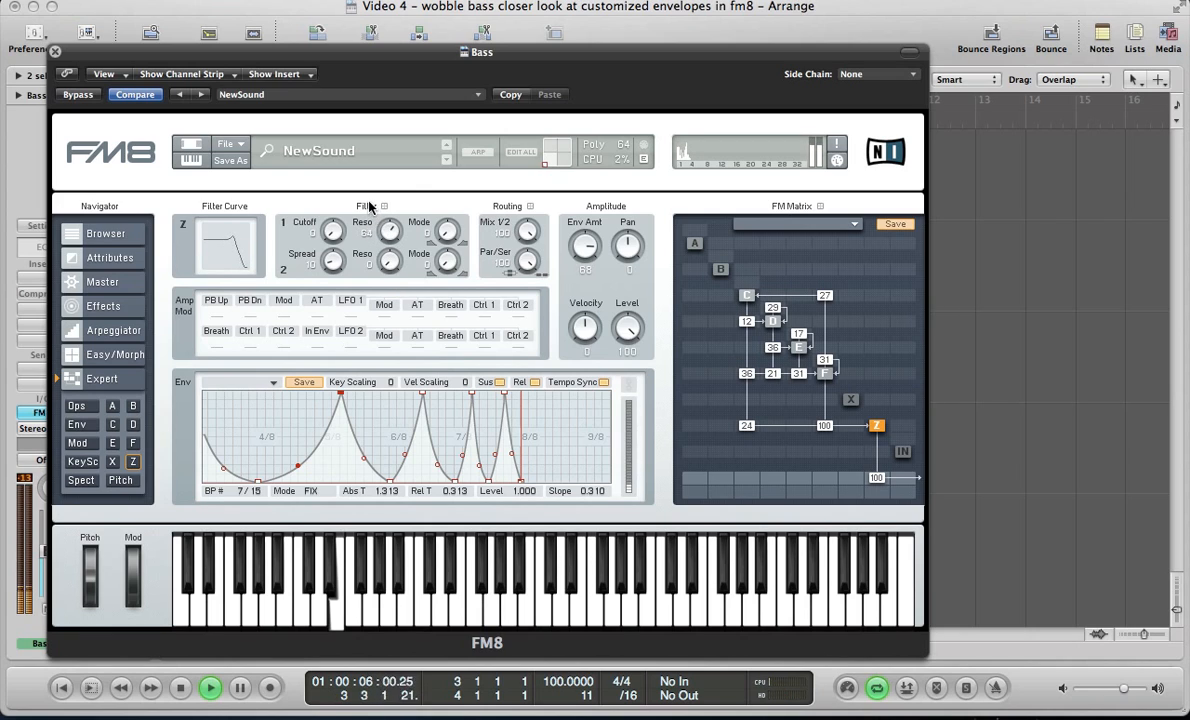
left_click(180, 687)
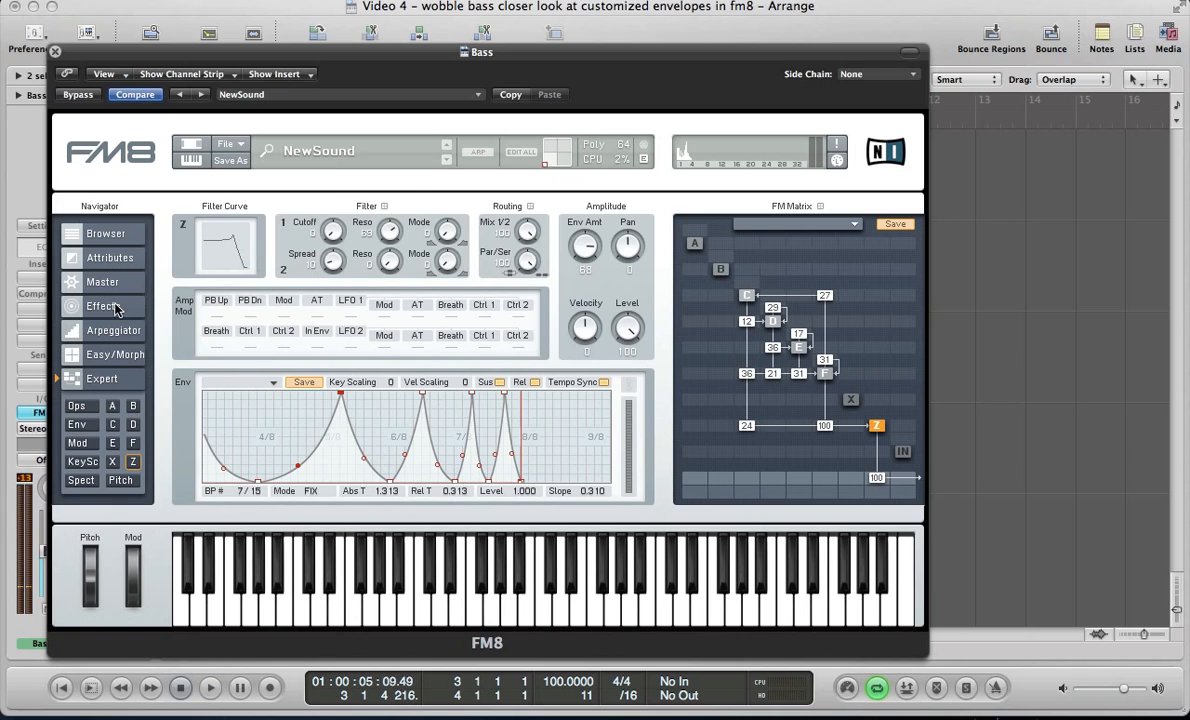
left_click(104, 306)
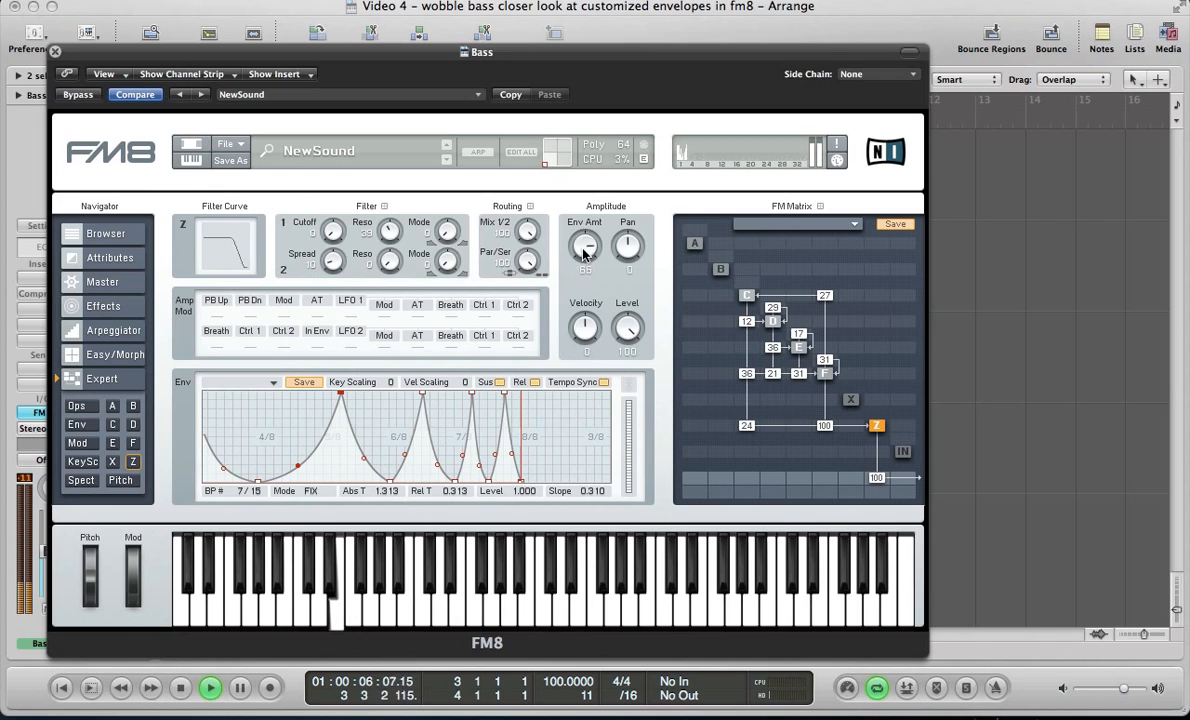
left_click(210, 687)
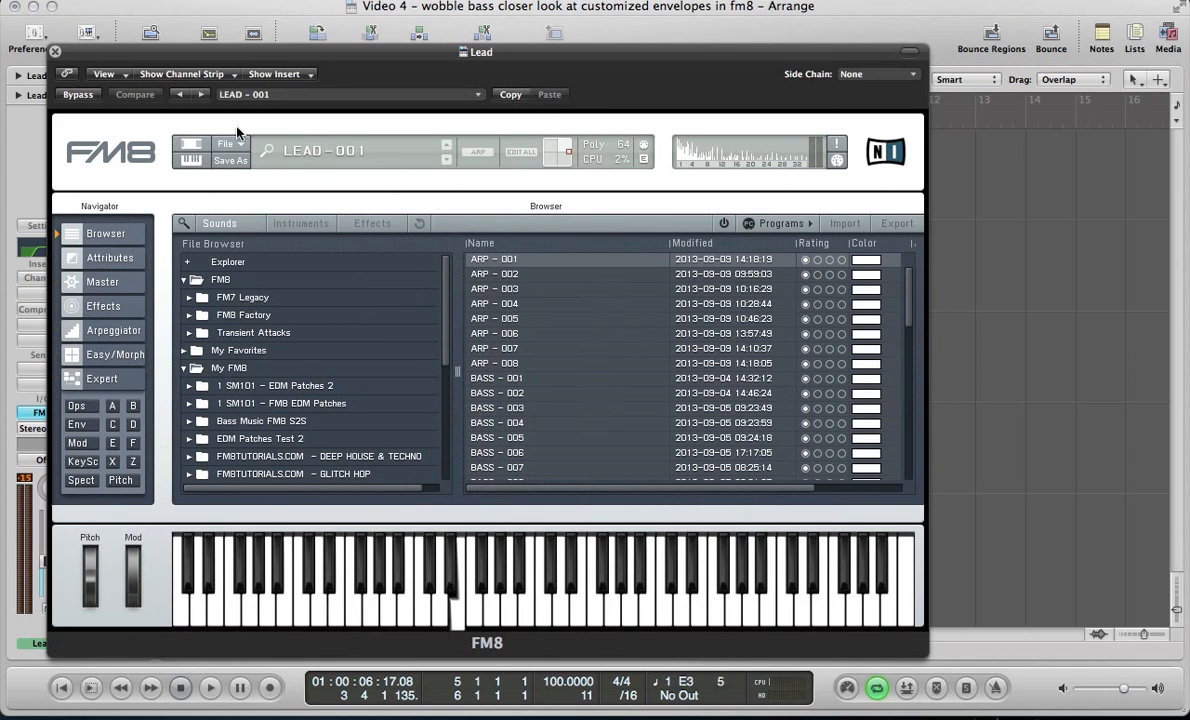
Start a new Lead sound: square F at 2.5, triangle E at 2.25 into F, PWM-ramp D at 0.25
left_click(135, 94)
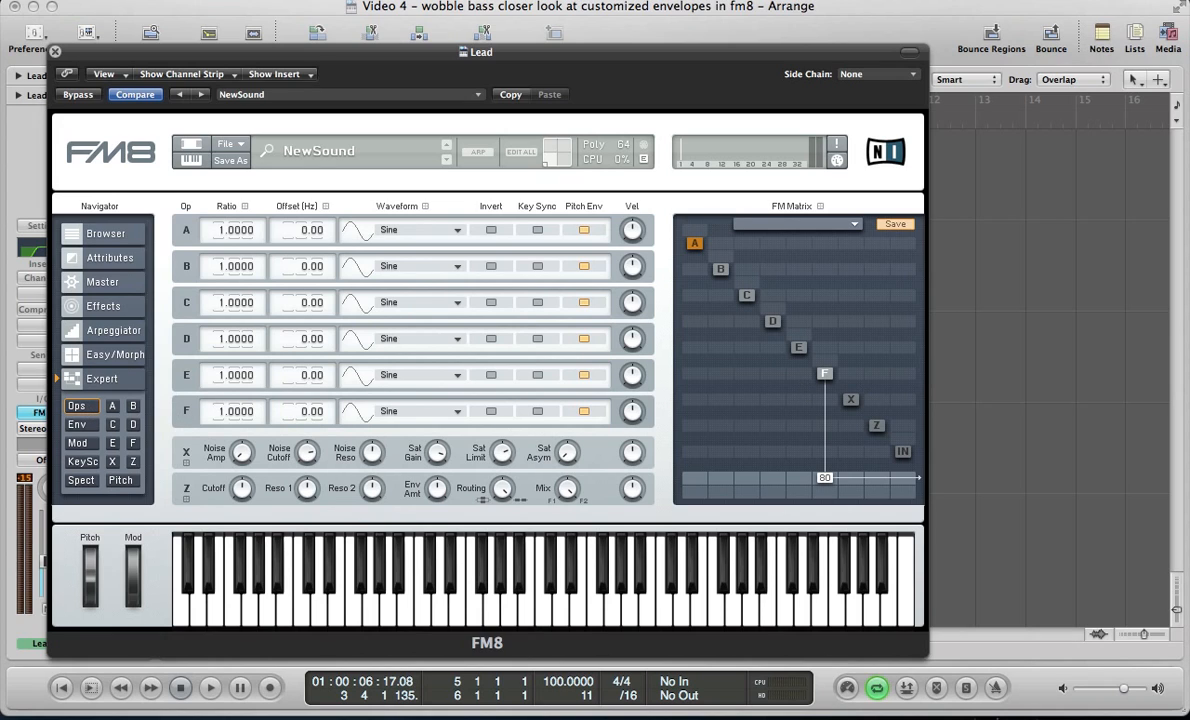
mouse_move(779, 387)
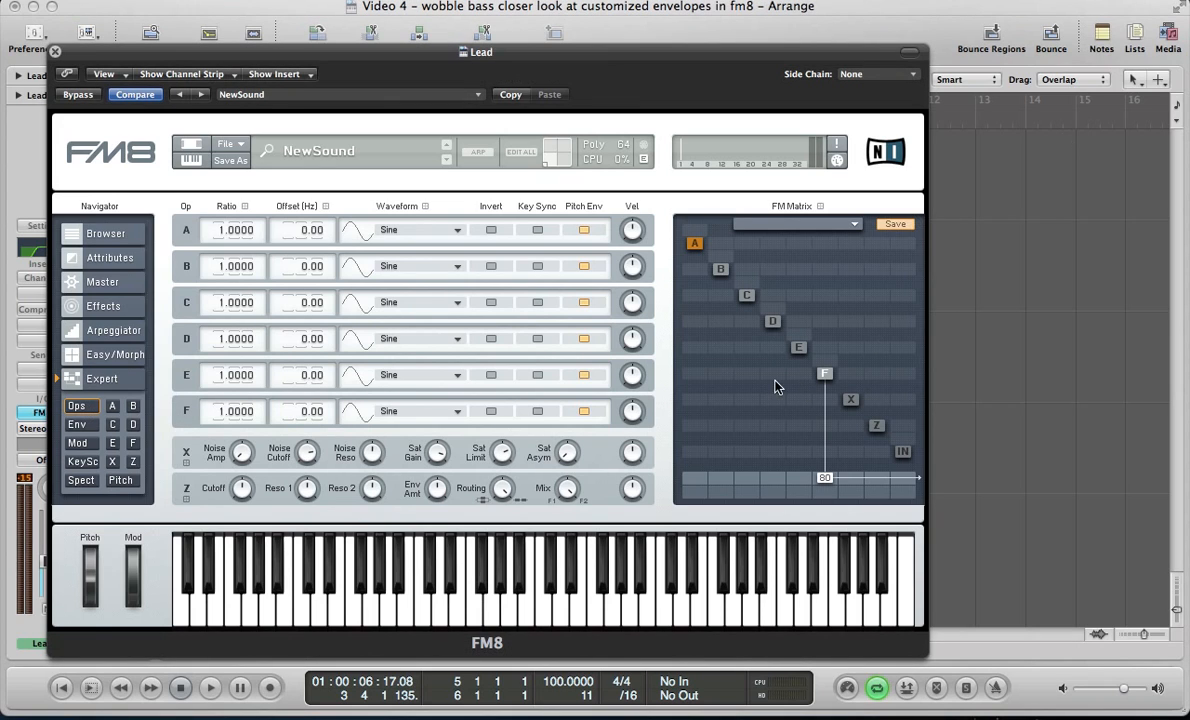
mouse_move(822, 476)
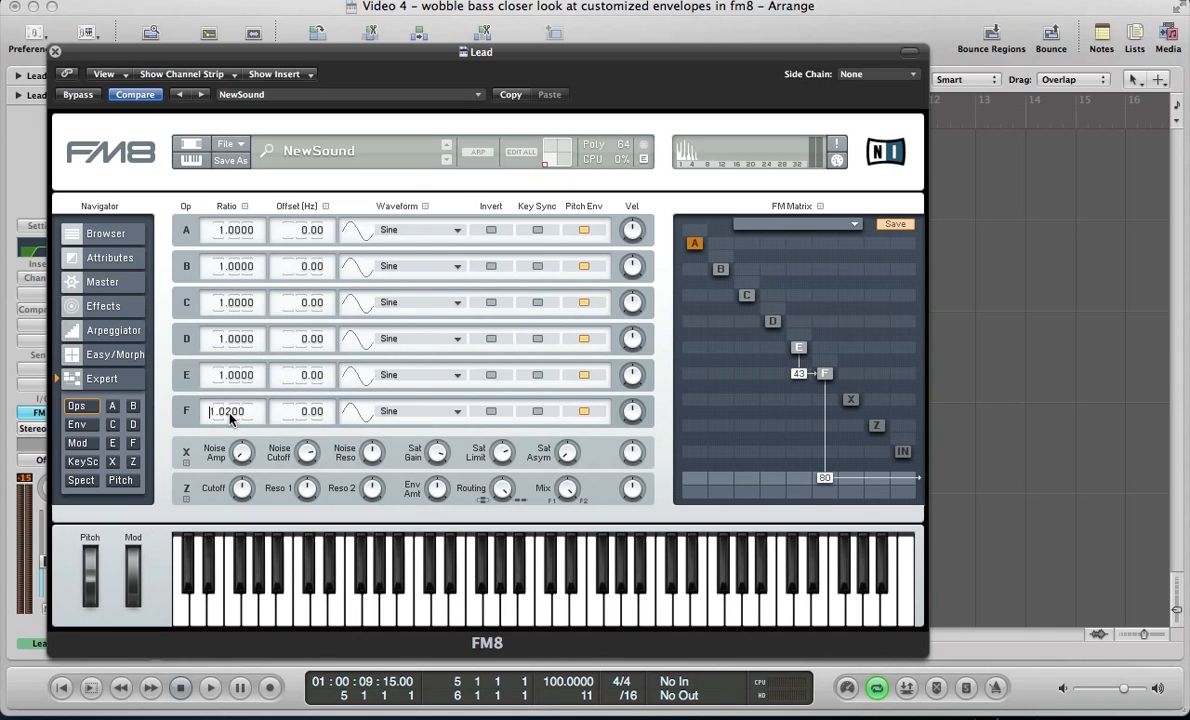
left_click_drag(235, 411, 235, 395)
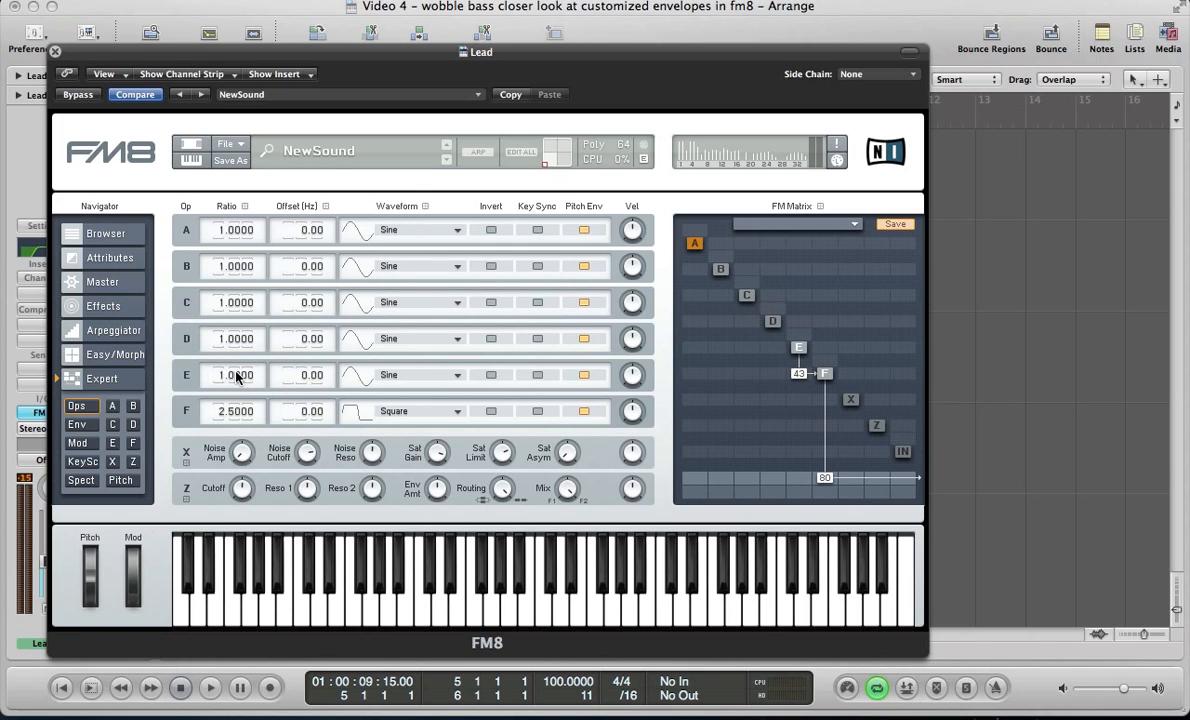
type("2")
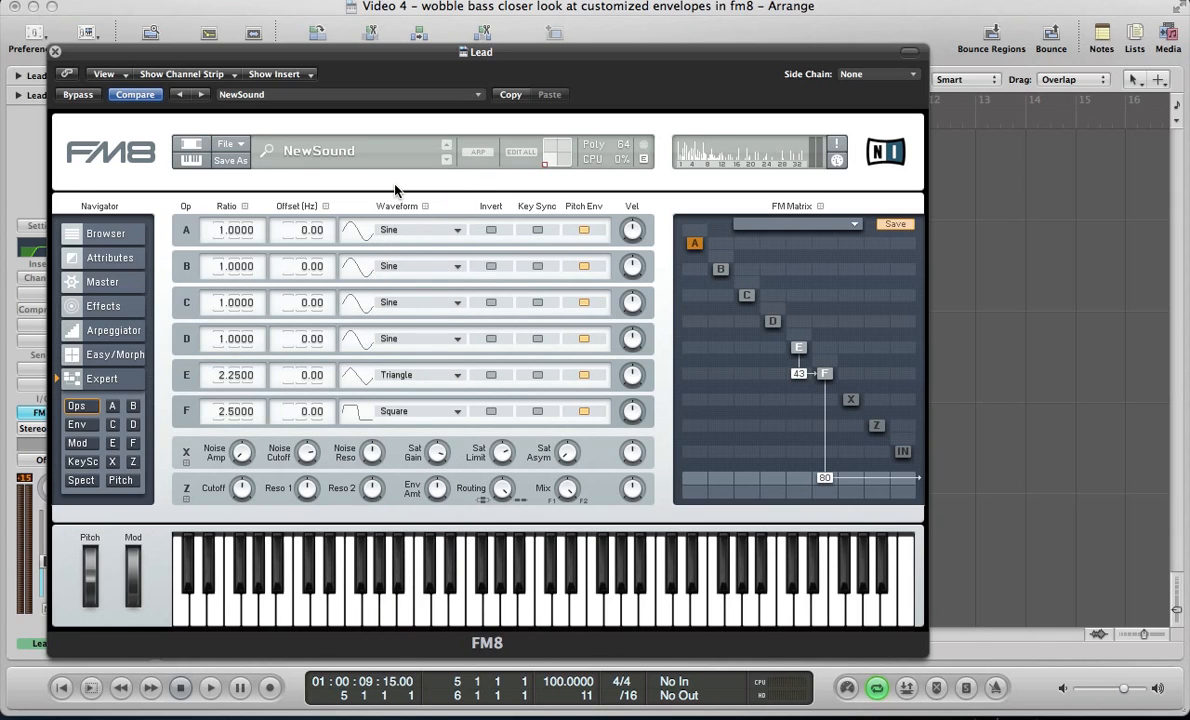
mouse_move(435, 465)
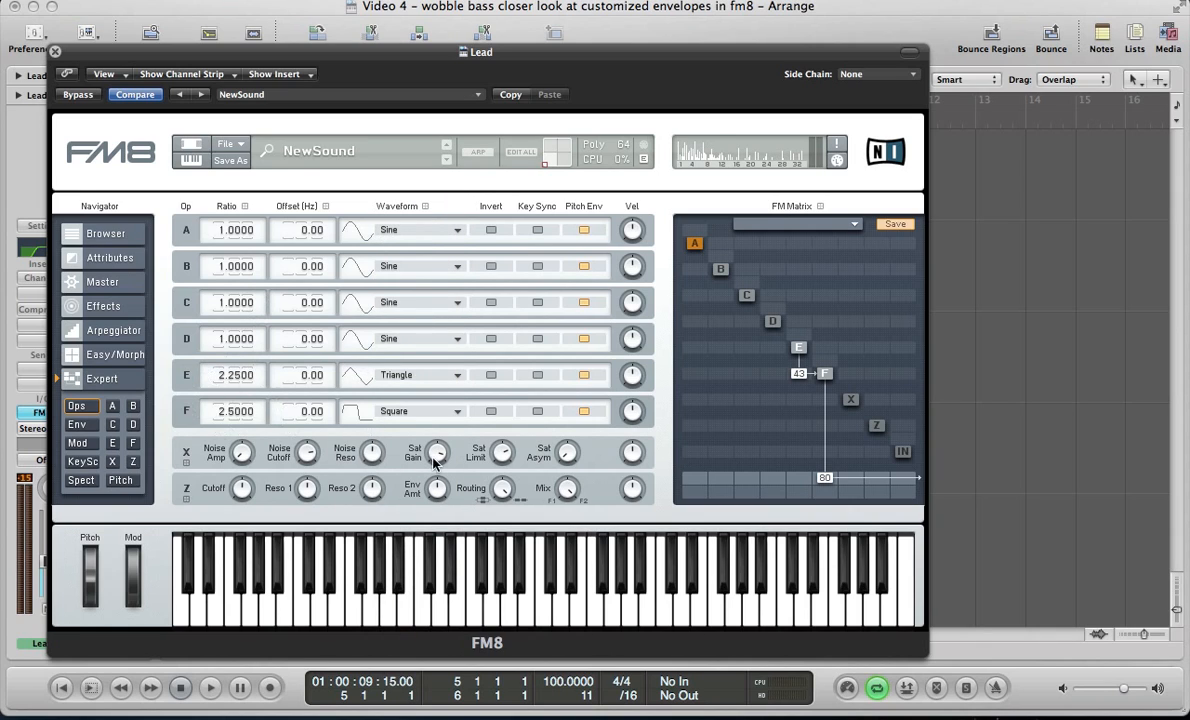
mouse_move(305, 390)
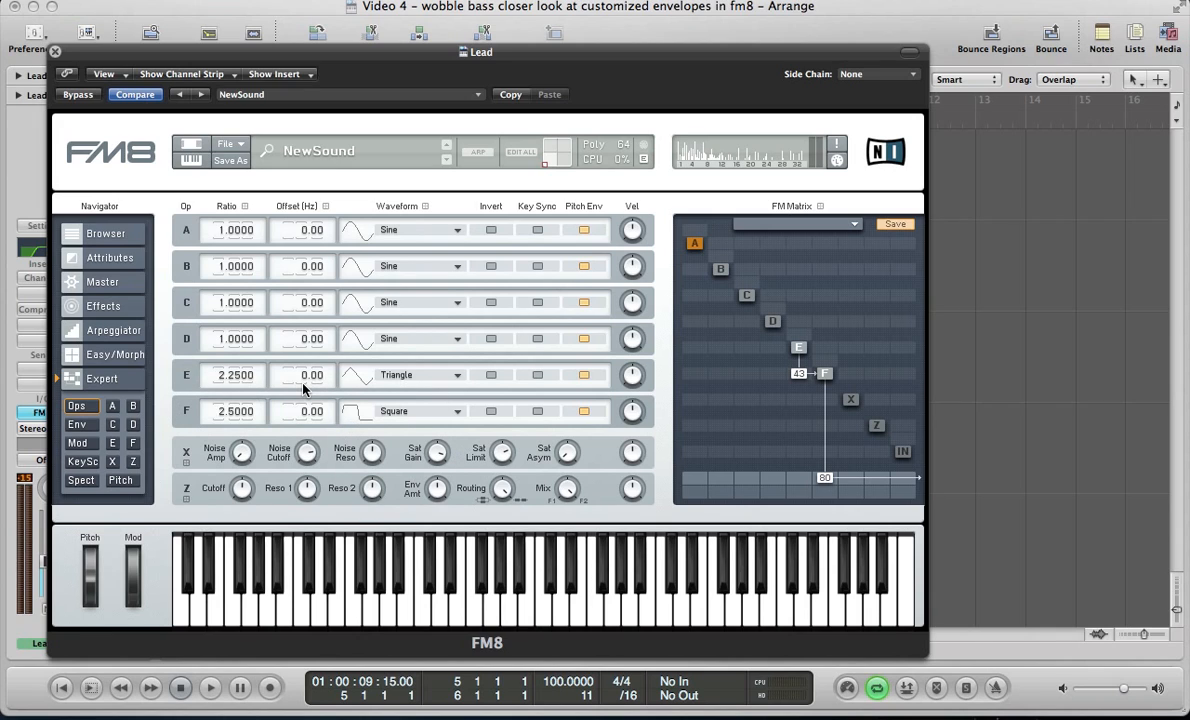
mouse_move(395, 340)
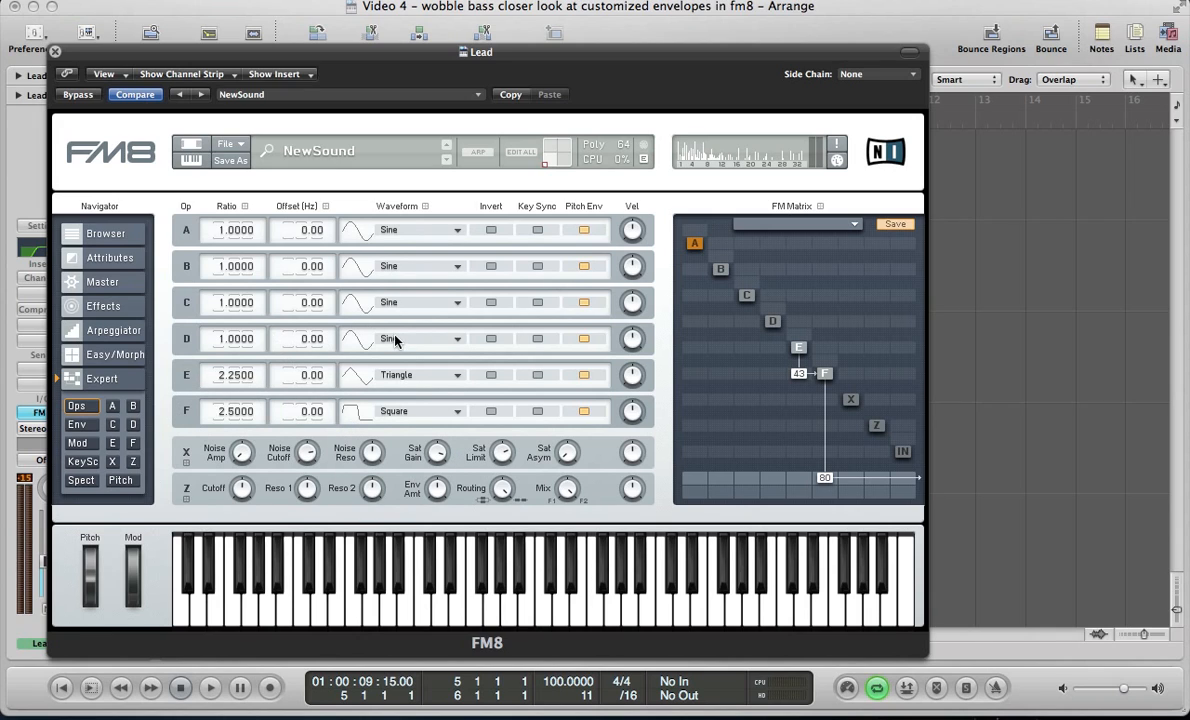
left_click(420, 338)
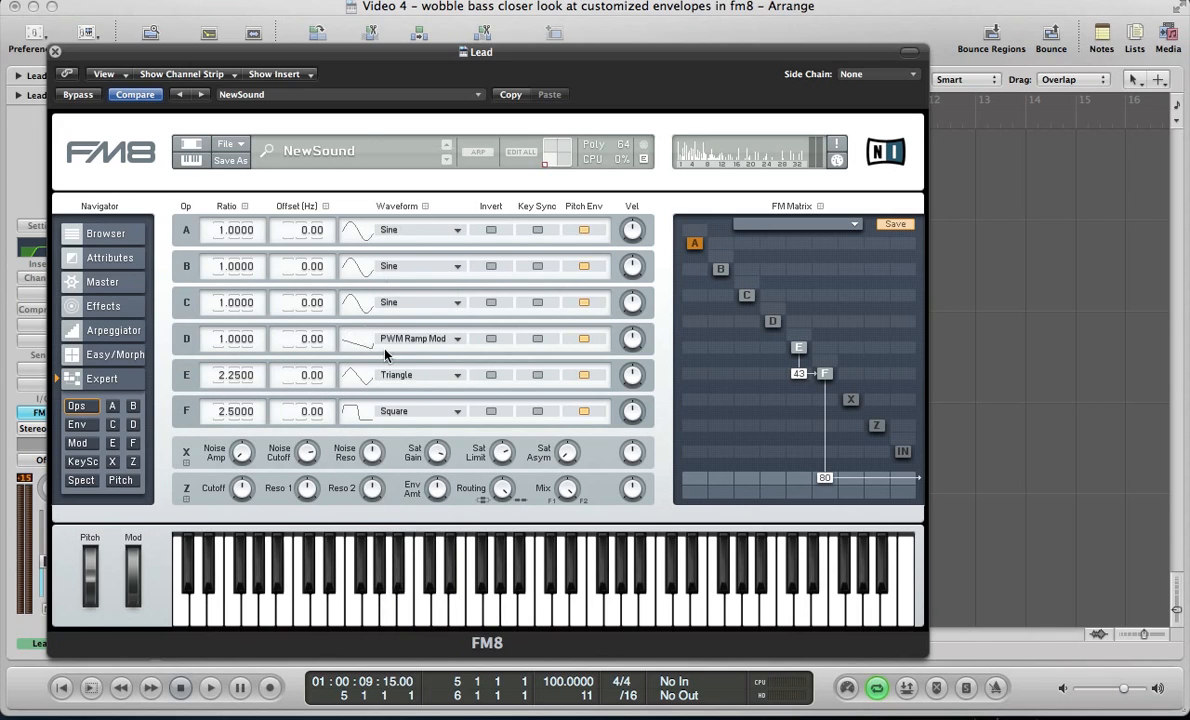
left_click(235, 338)
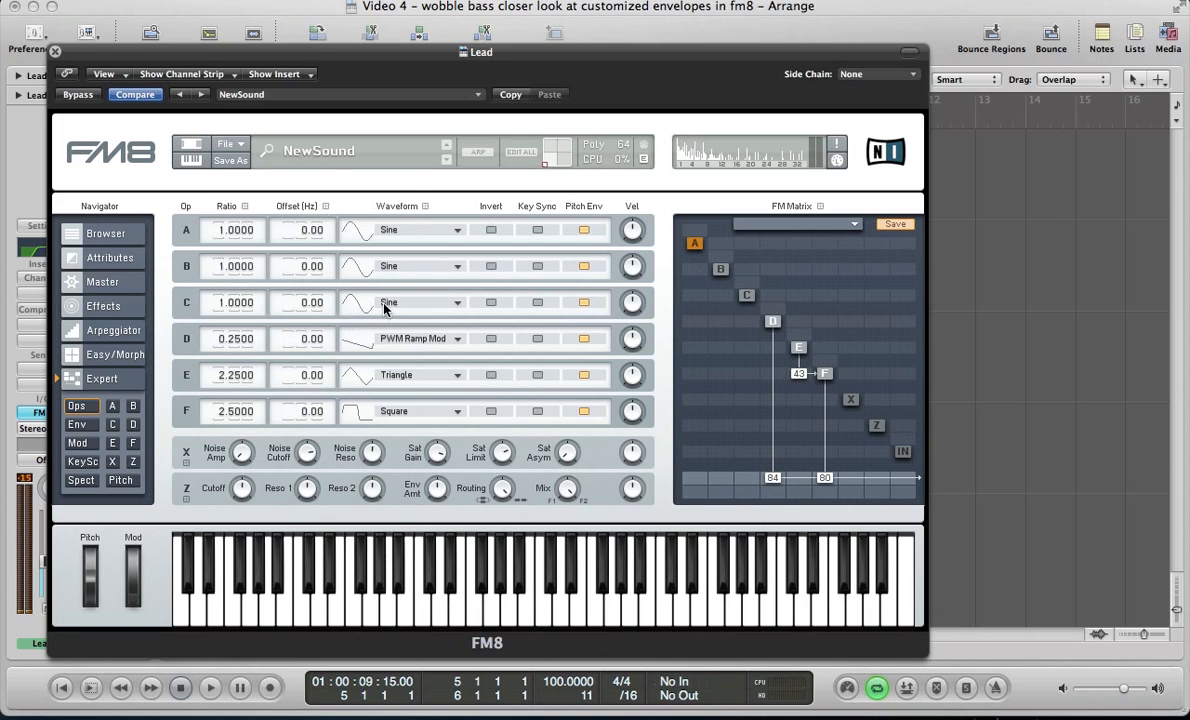
Set operator C to ratio 0.5 feeding D and the output, B to ratio 4, then show Master
left_click(235, 302)
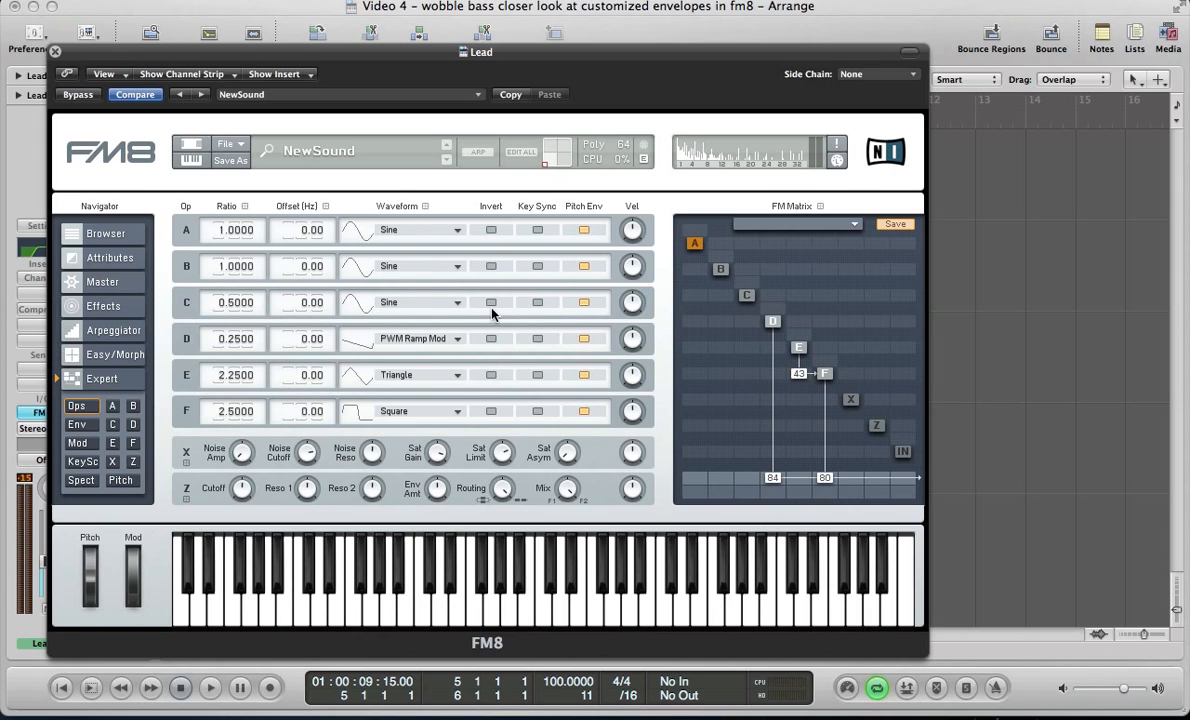
mouse_move(738, 303)
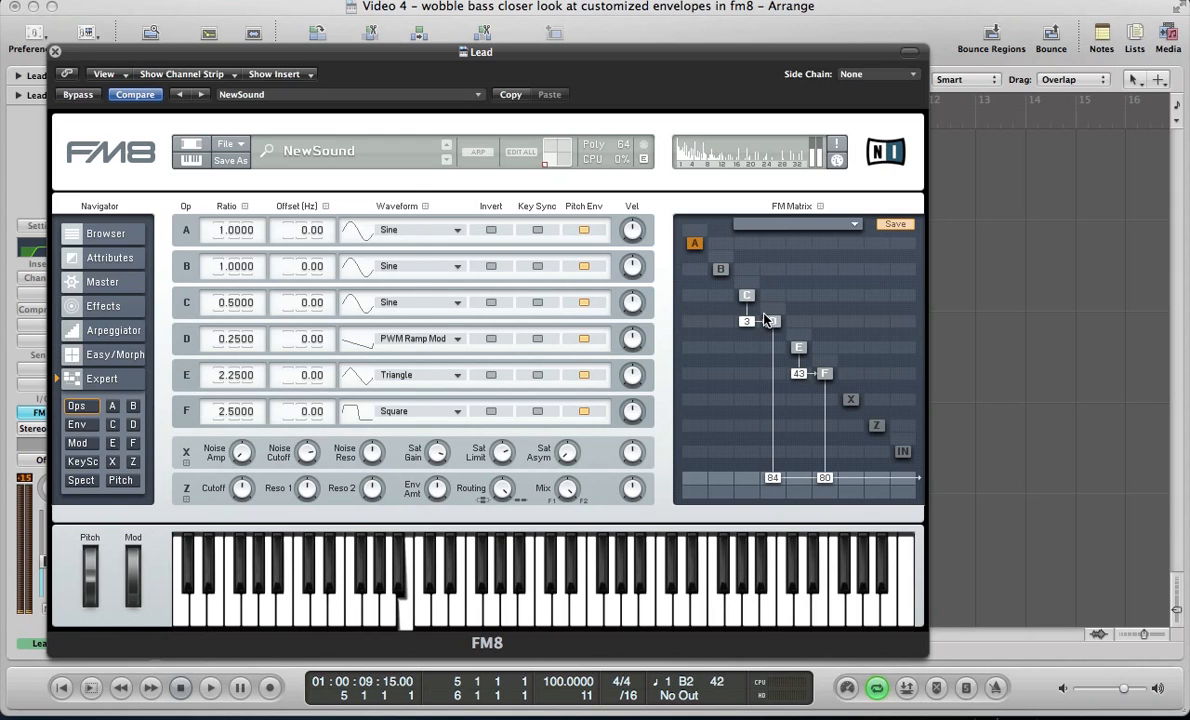
left_click_drag(770, 320, 745, 320)
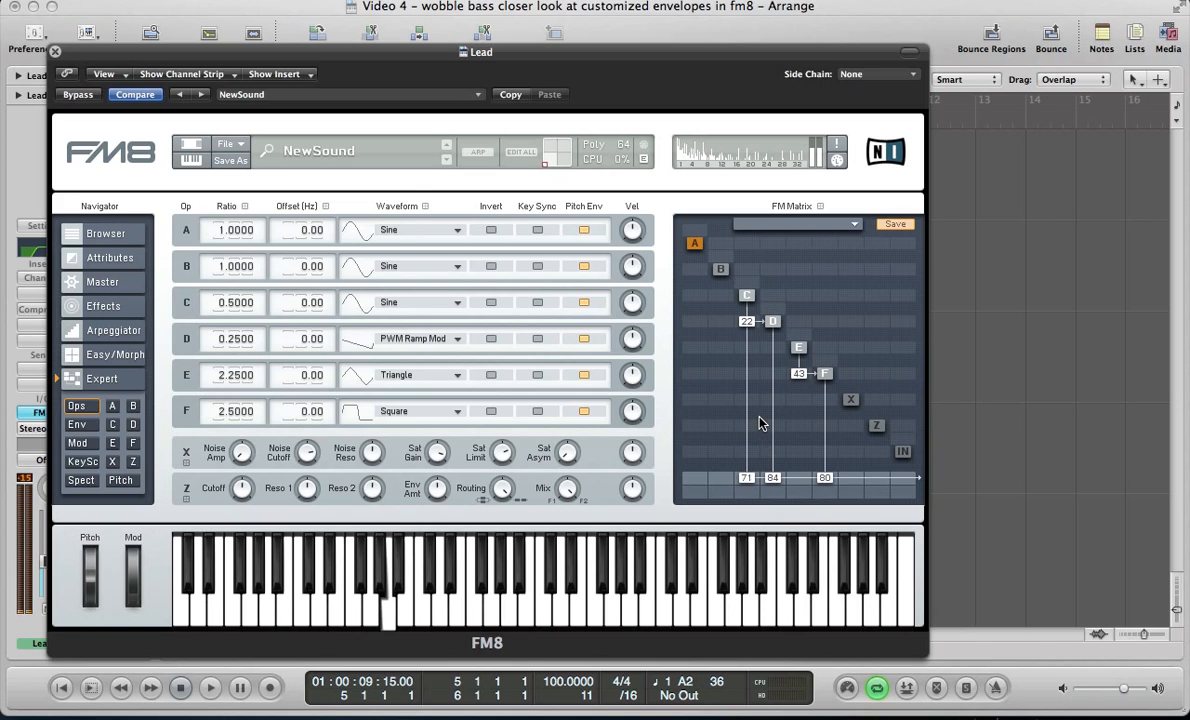
left_click(372, 600)
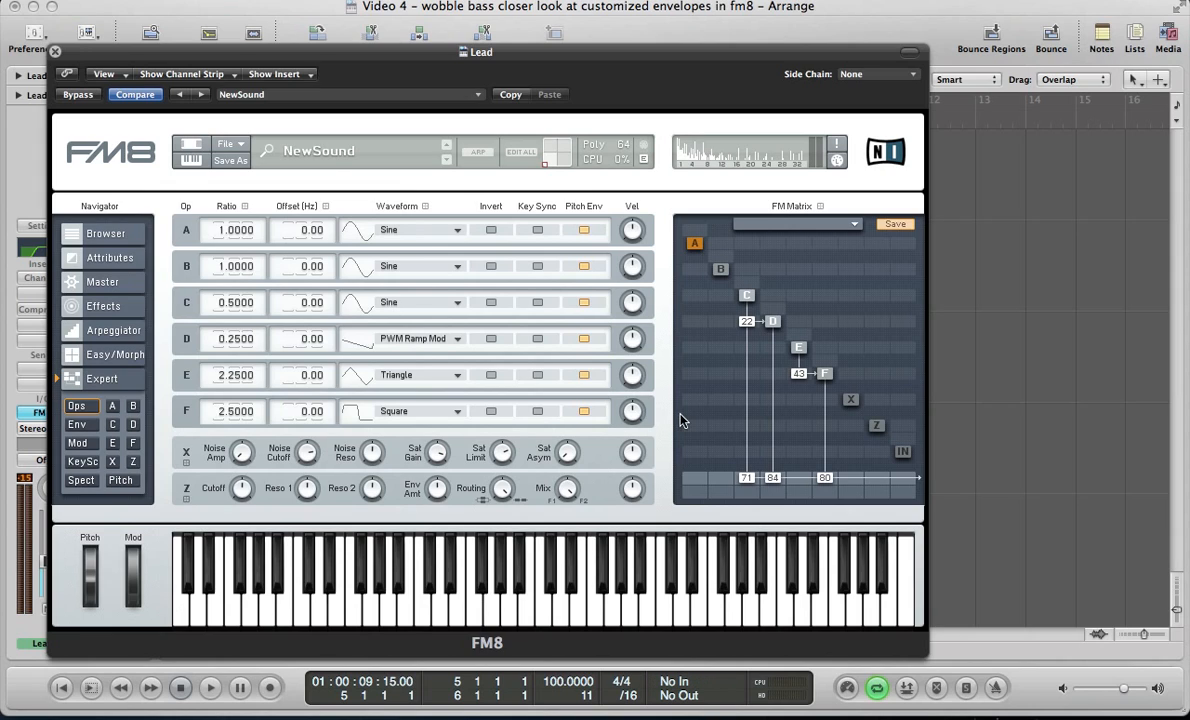
left_click(235, 266)
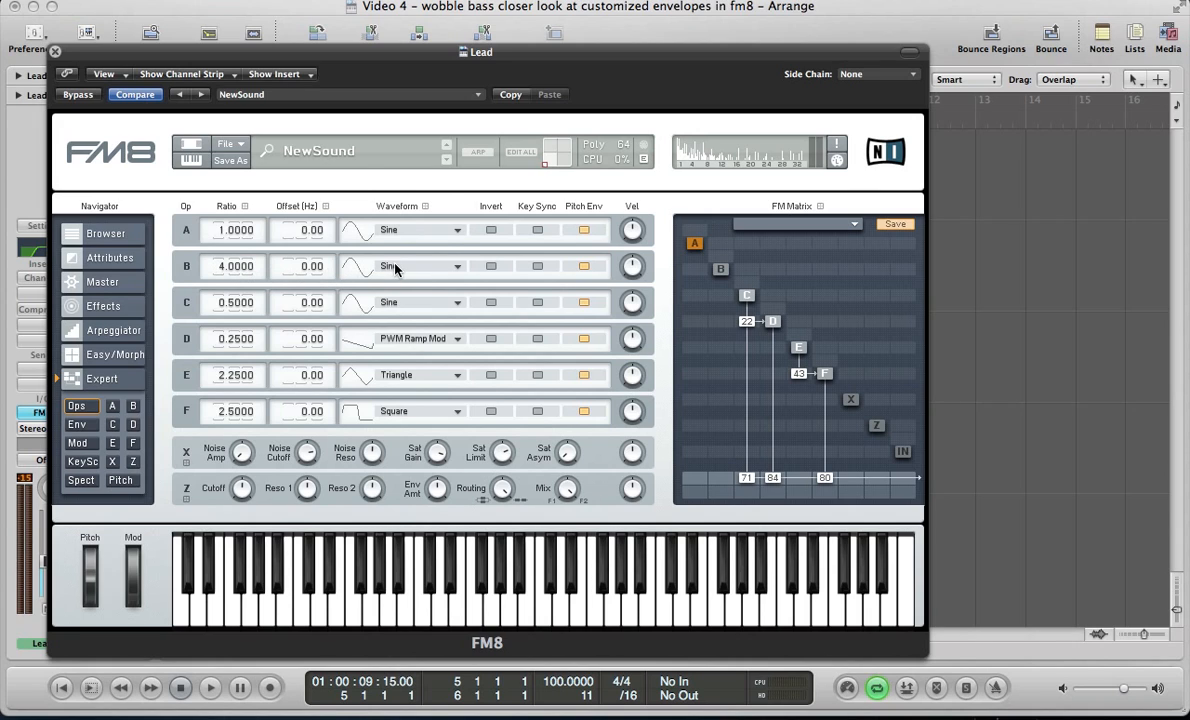
left_click(455, 266)
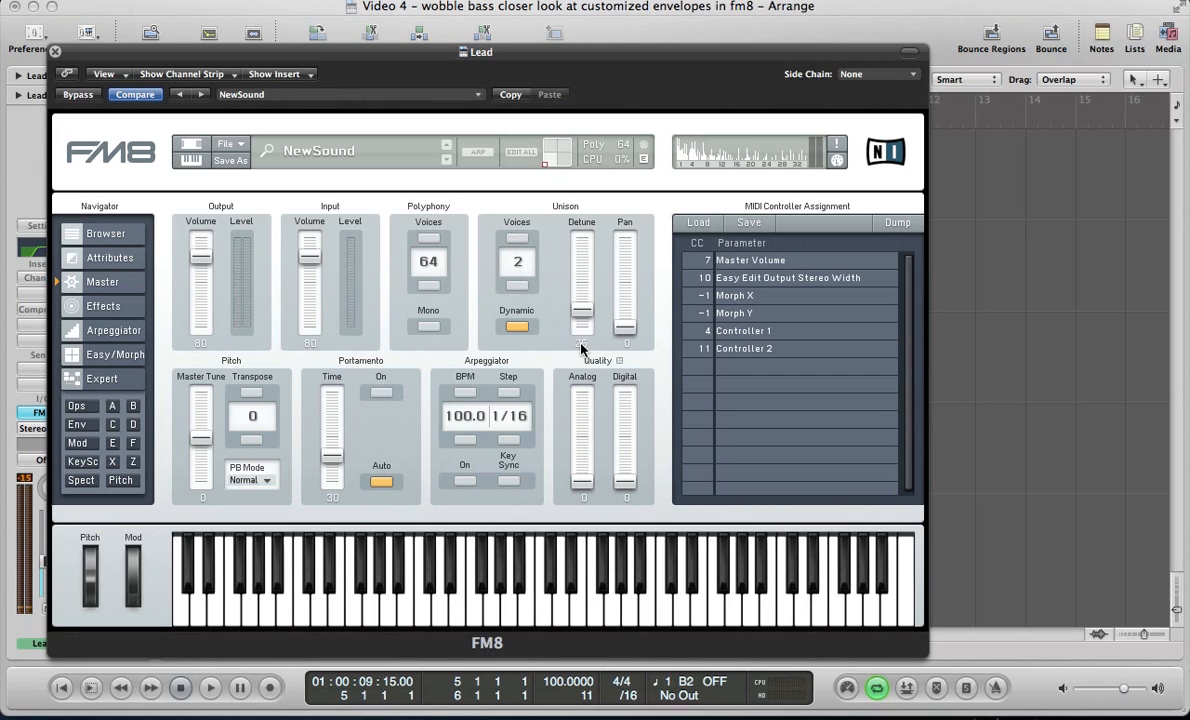
Drag the unison detune to 25, with pan spread 51 and digital quality 62
left_click_drag(583, 340, 583, 310)
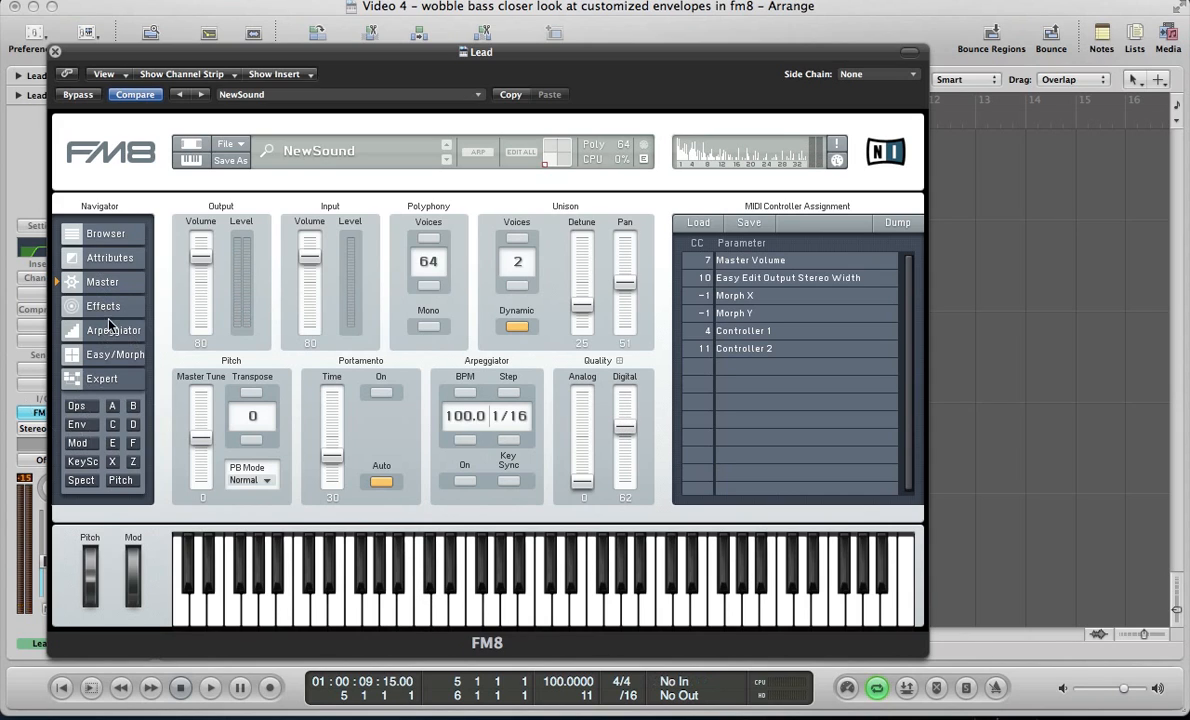
Enable Overdrive, Peak EQ, Reverb and Chorus/Delay, boost two EQ bands, set reverb wet 22, close FM8
left_click(104, 306)
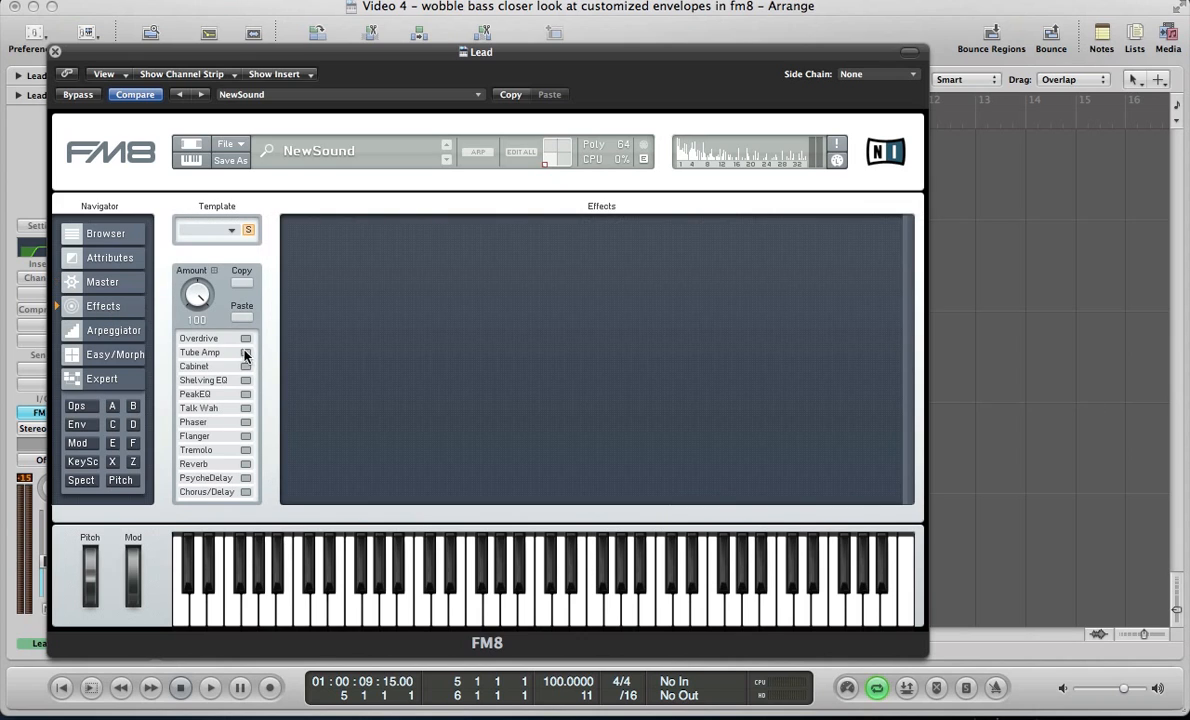
left_click(245, 338)
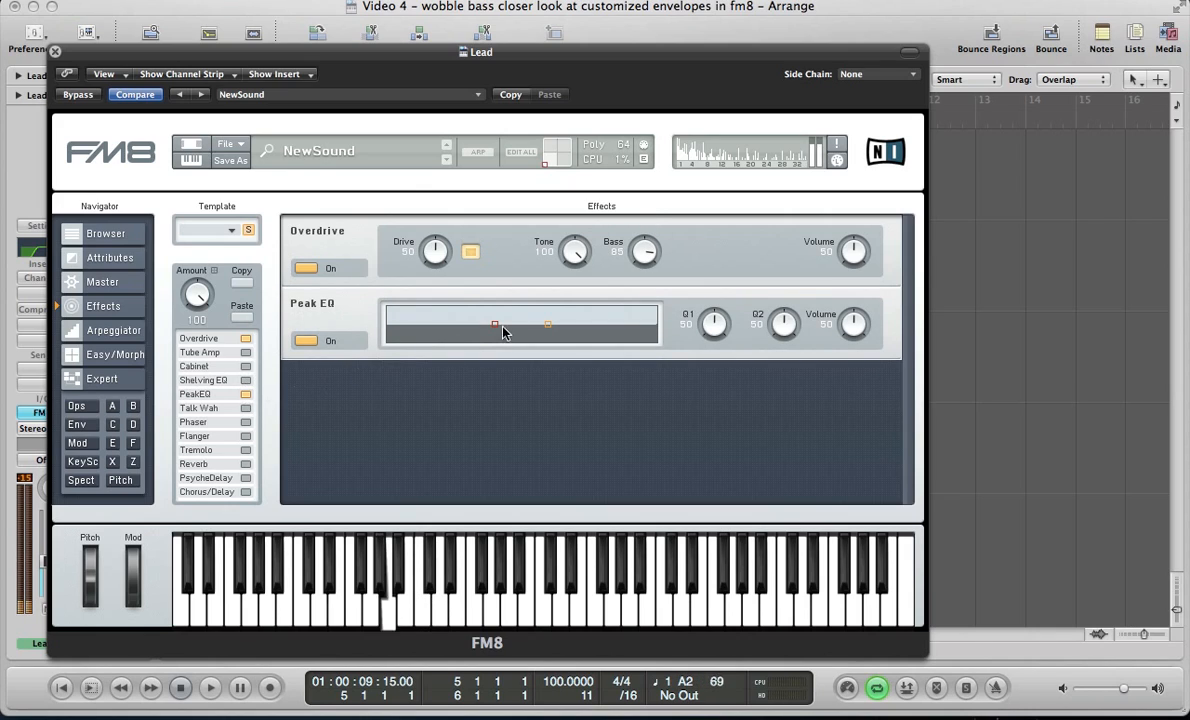
left_click_drag(494, 322, 459, 318)
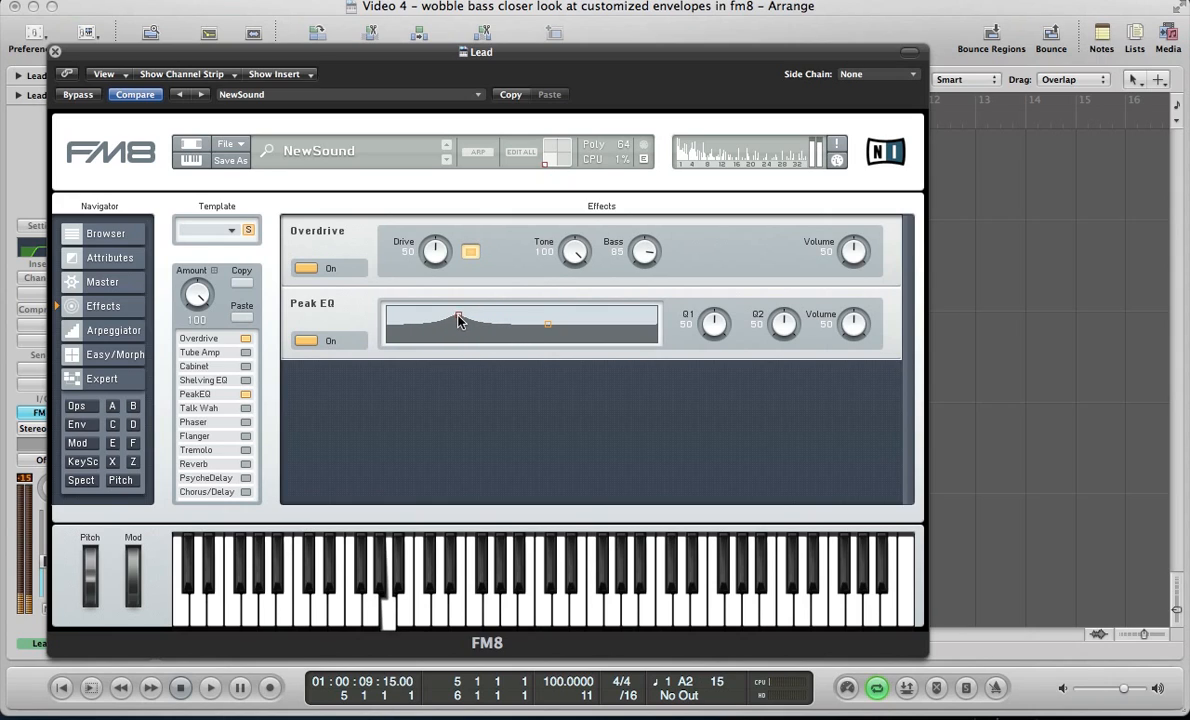
left_click_drag(458, 320, 490, 322)
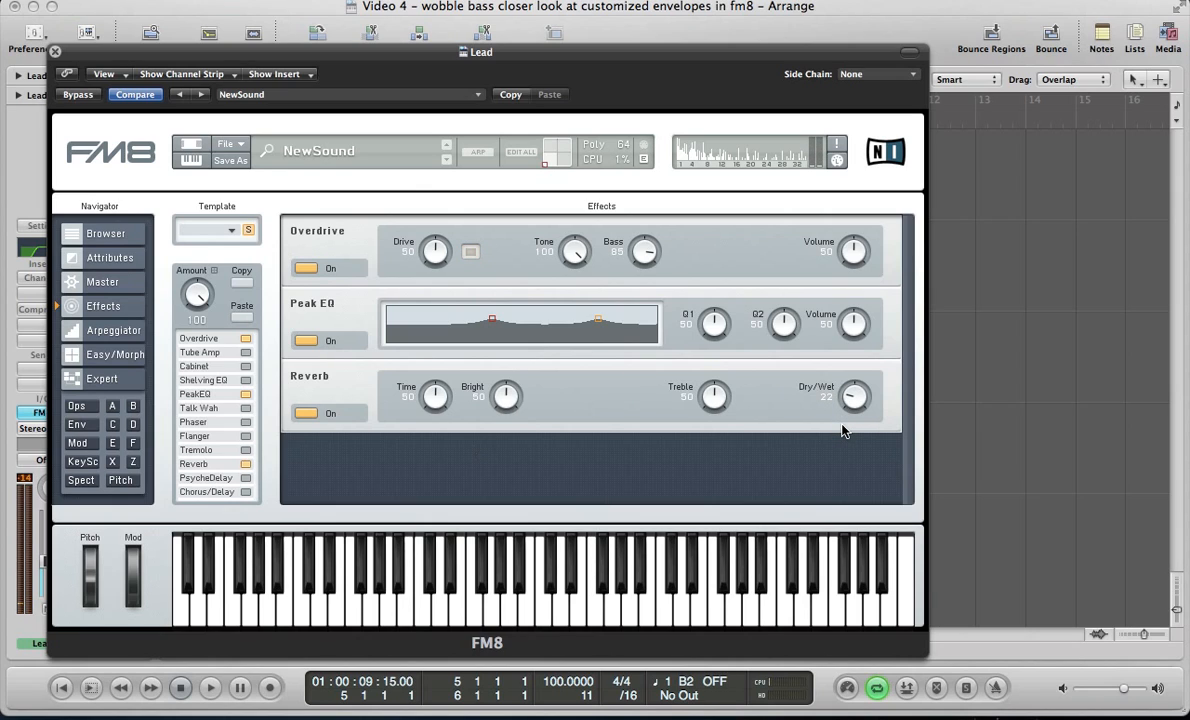
left_click_drag(714, 396, 714, 388)
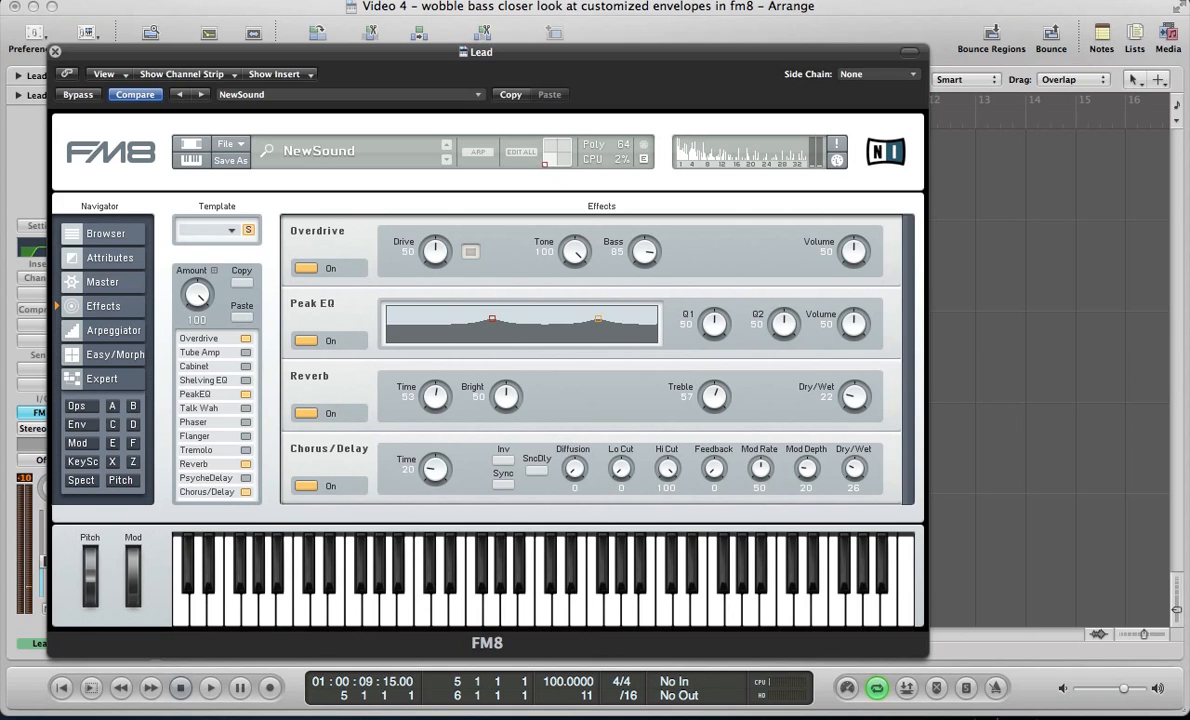
left_click(55, 51)
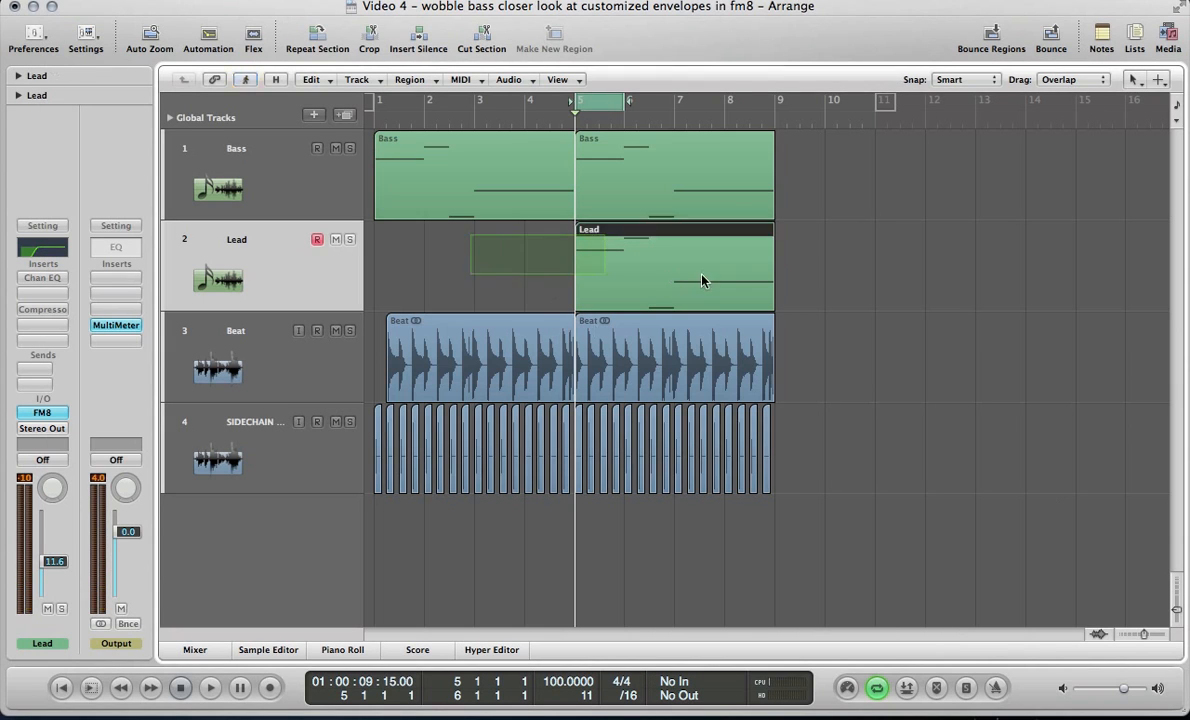
Reopen the Lead FM8, route LFO 1 to pitch at 11, close it and play from the start
left_click(342, 649)
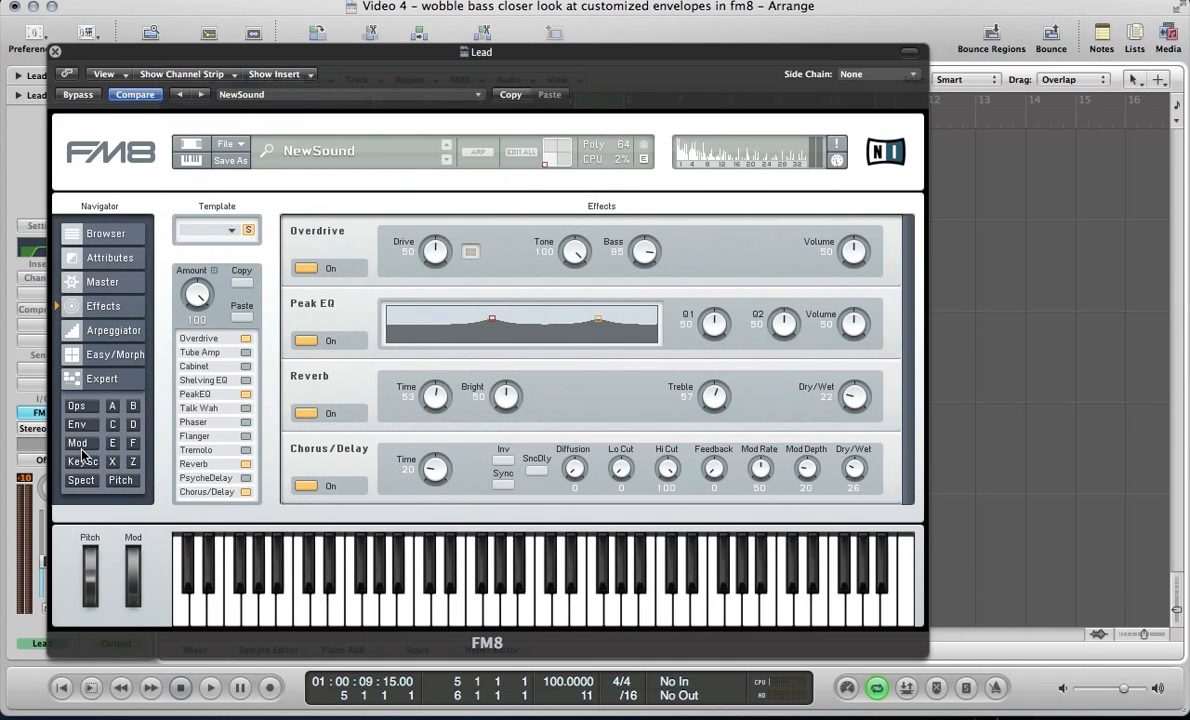
left_click(77, 442)
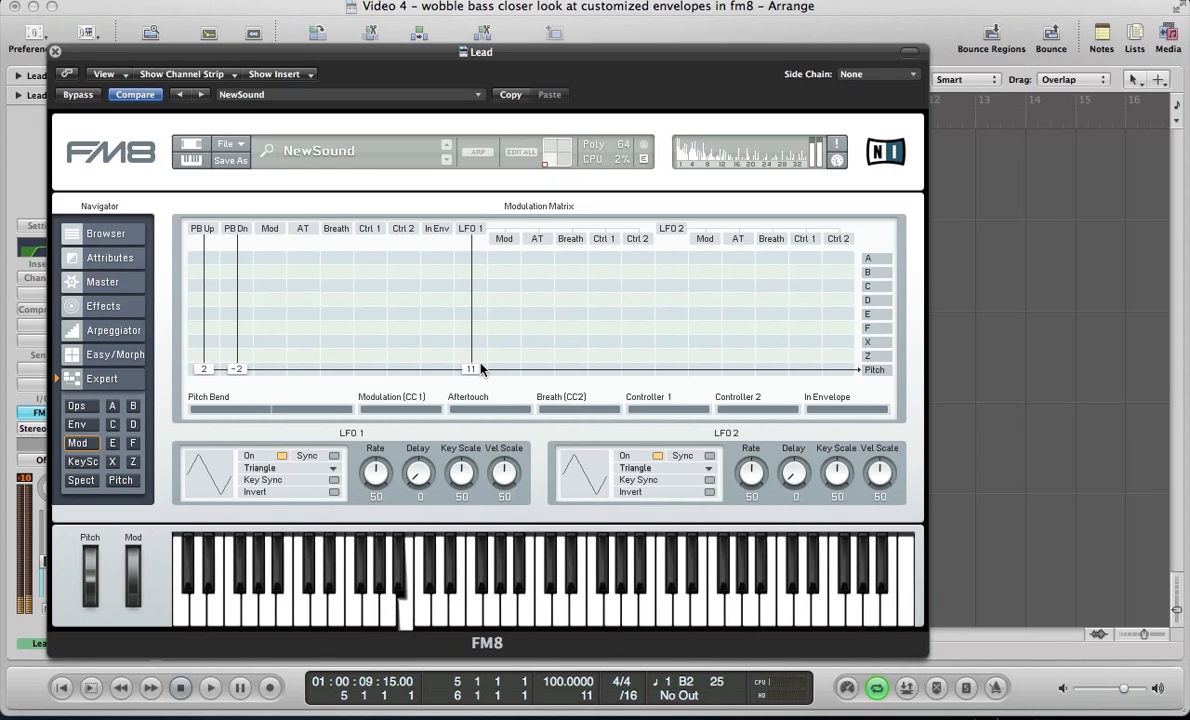
left_click(55, 51)
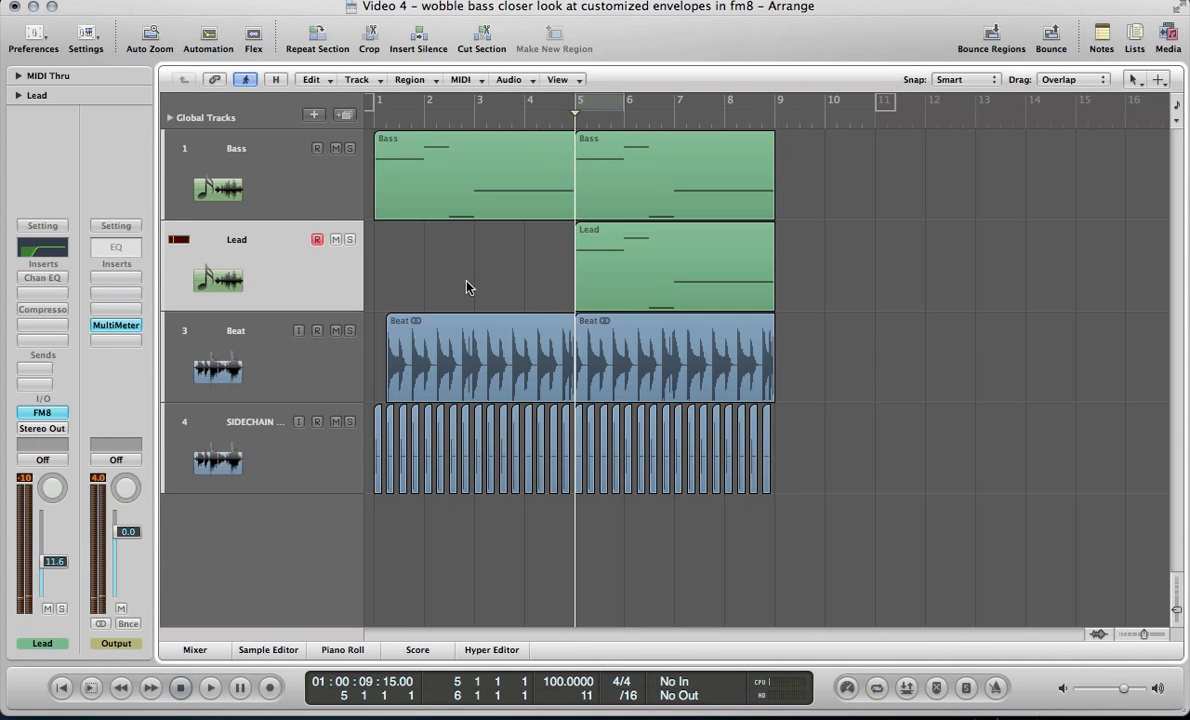
left_click(210, 687)
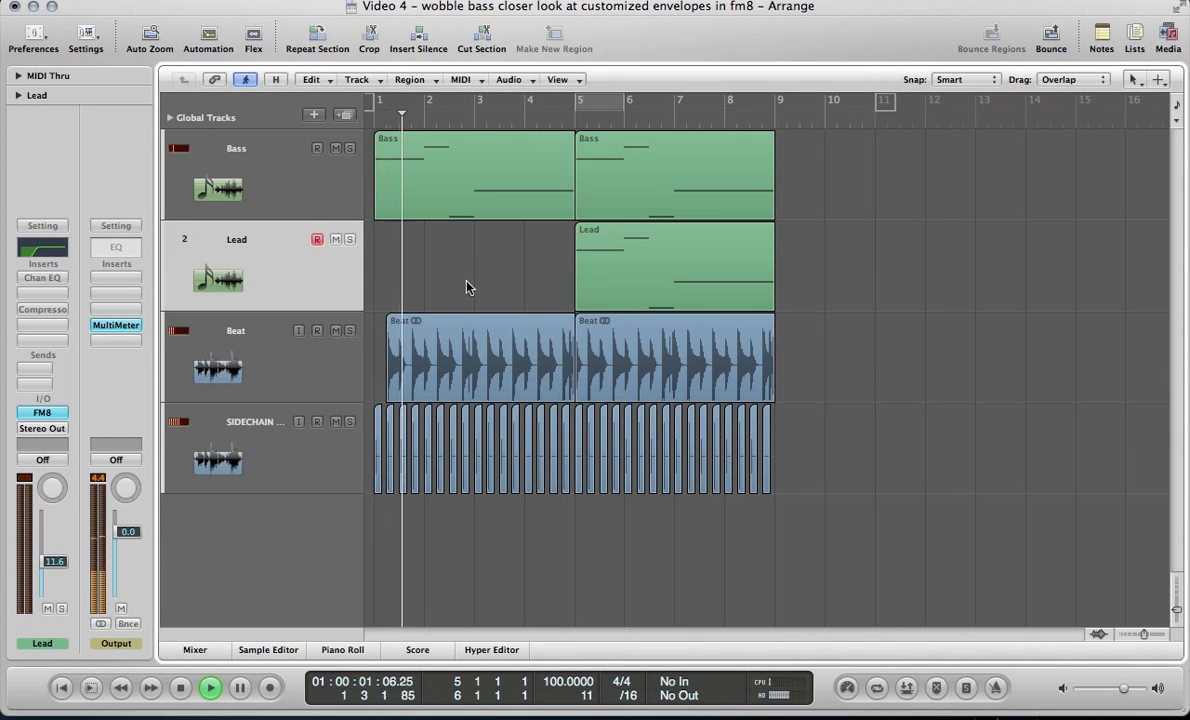